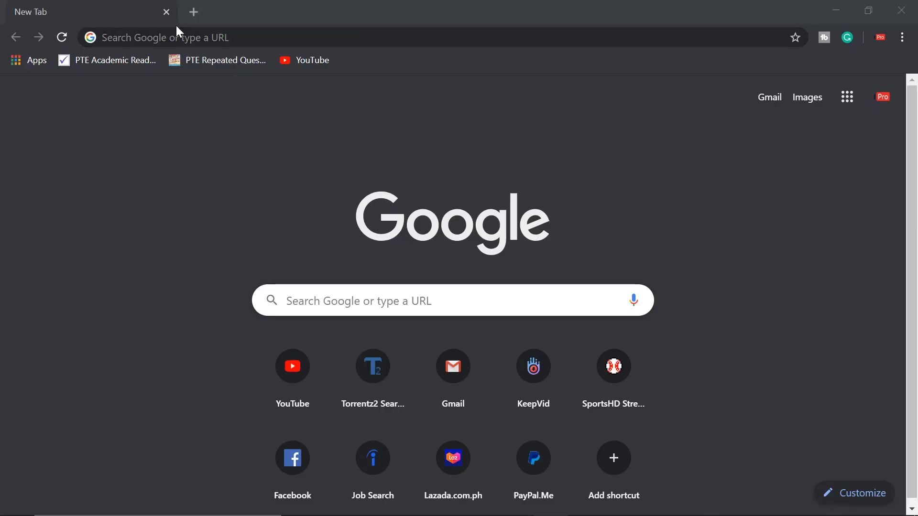
# - Search for Freenom and load its sign-in page in a new incognito window
pyautogui.write('freenom.com/en/index.html?lang=en')
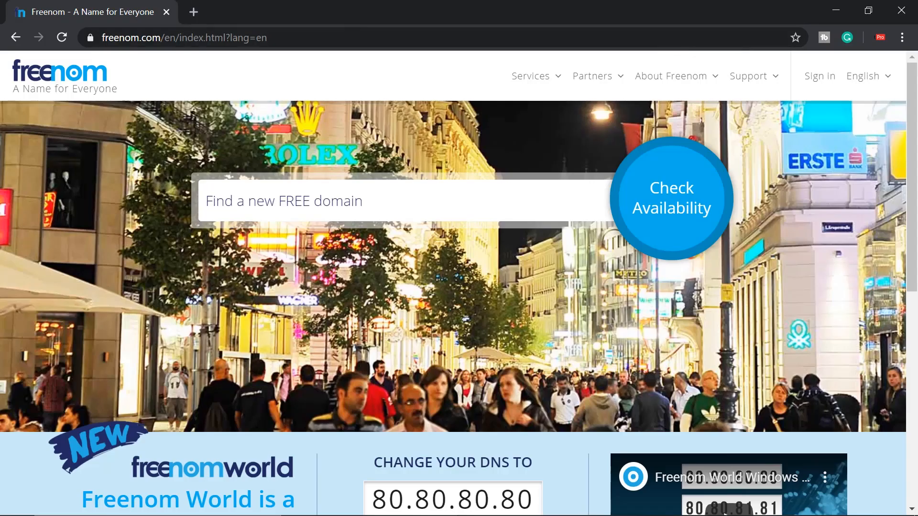
pyautogui.click(900, 37)
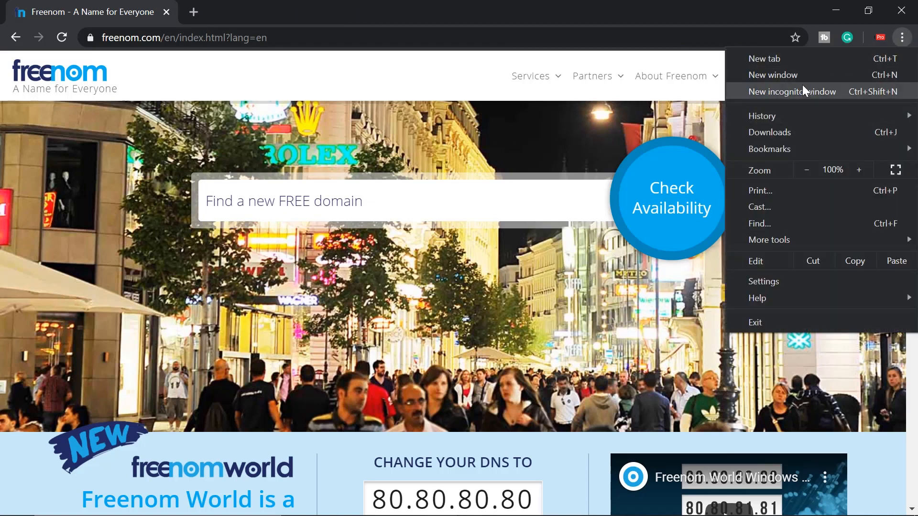
pyautogui.click(792, 92)
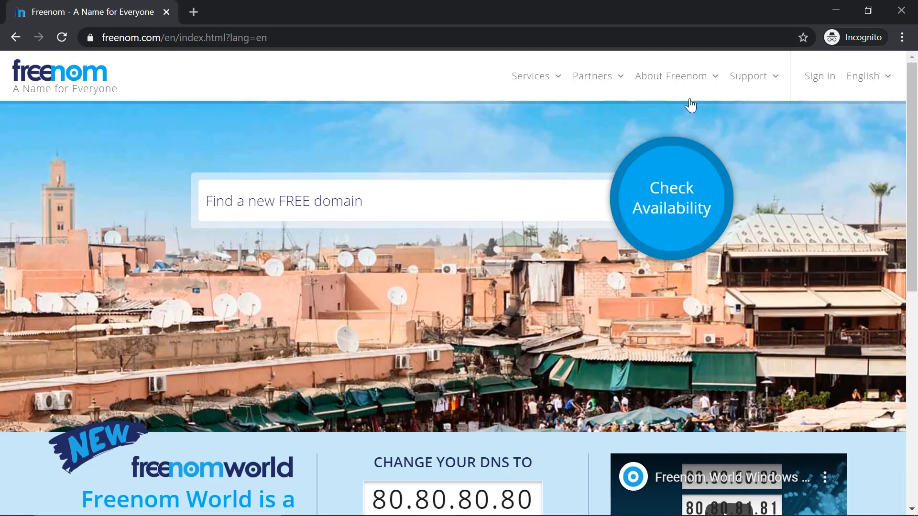
pyautogui.moveTo(819, 76)
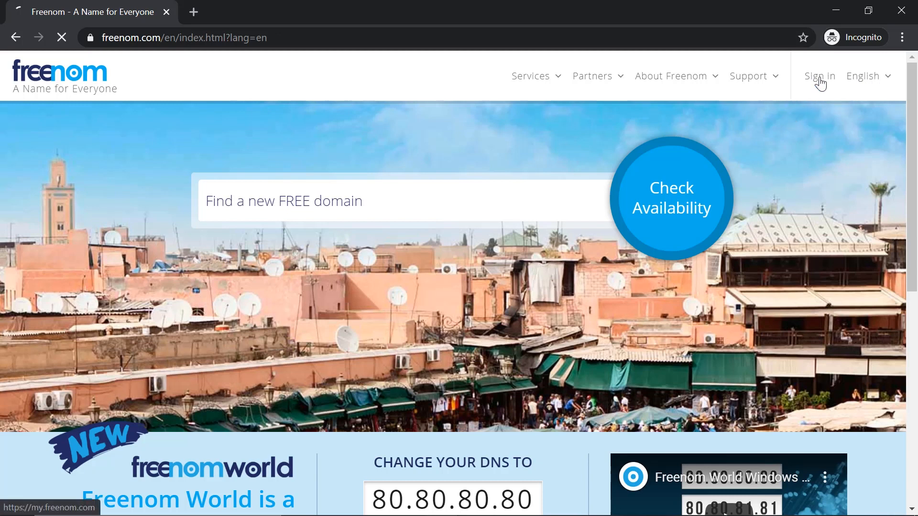
pyautogui.click(818, 75)
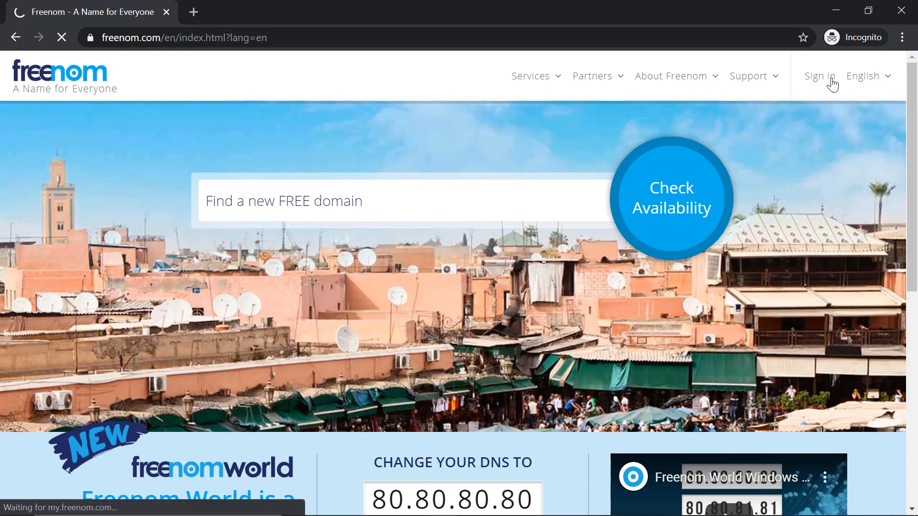
pyautogui.click(819, 75)
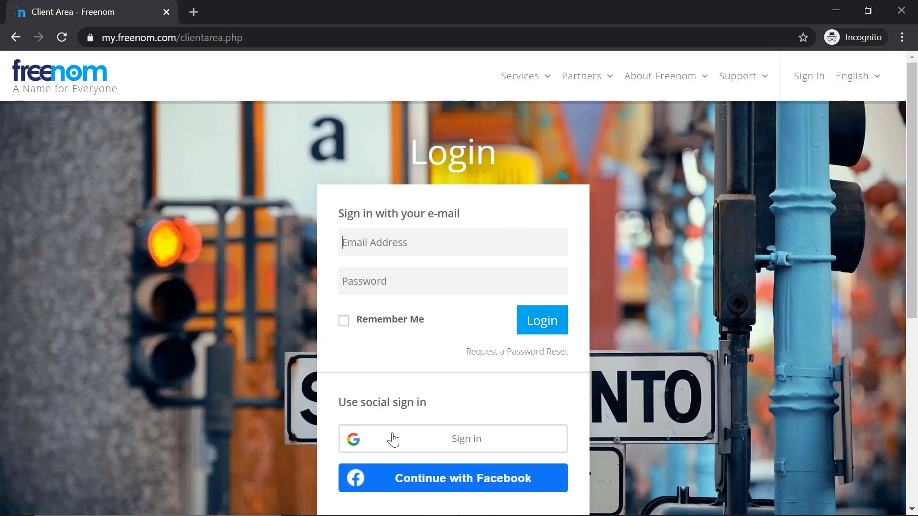
pyautogui.scroll(-3)
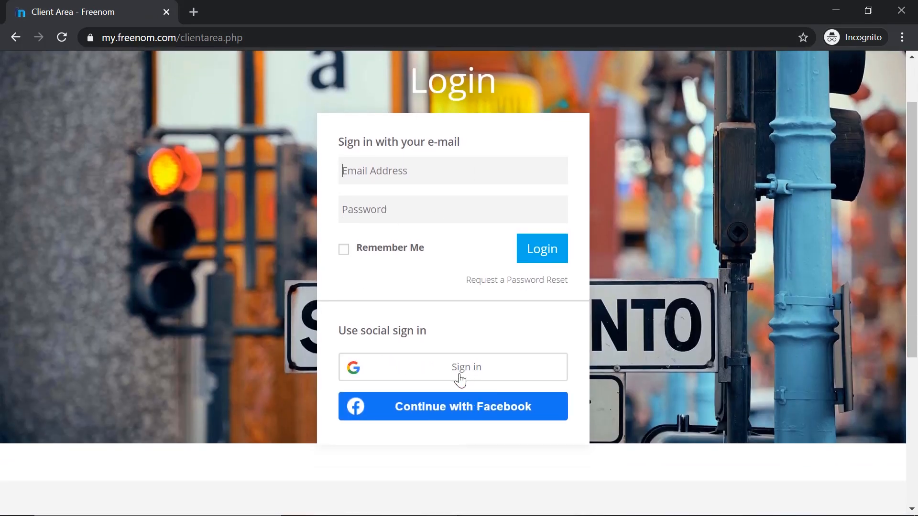
# - Log in to Freenom through Sign in with Google, submitting the email and password
pyautogui.click(466, 367)
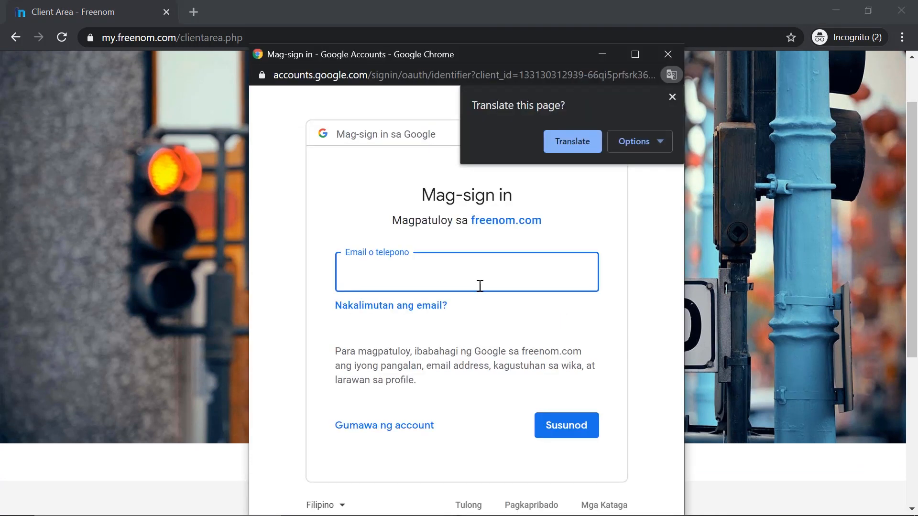
pyautogui.click(671, 96)
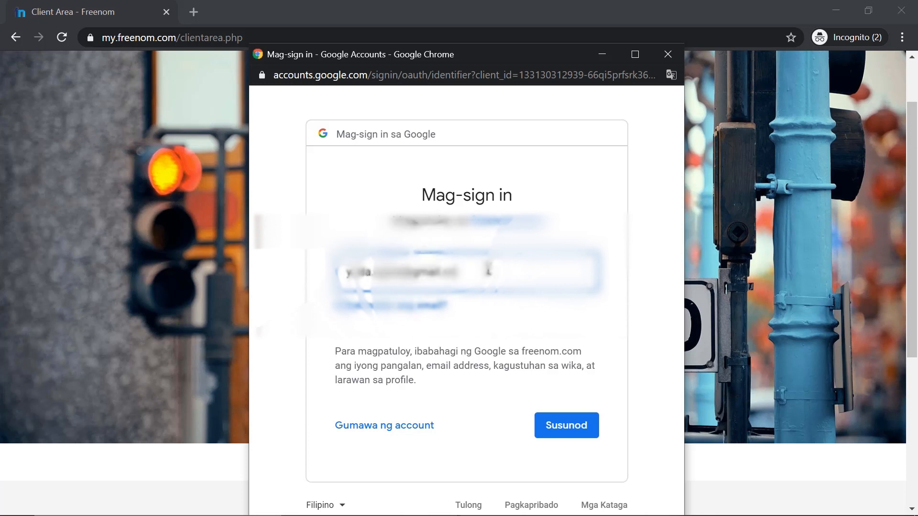
pyautogui.click(565, 425)
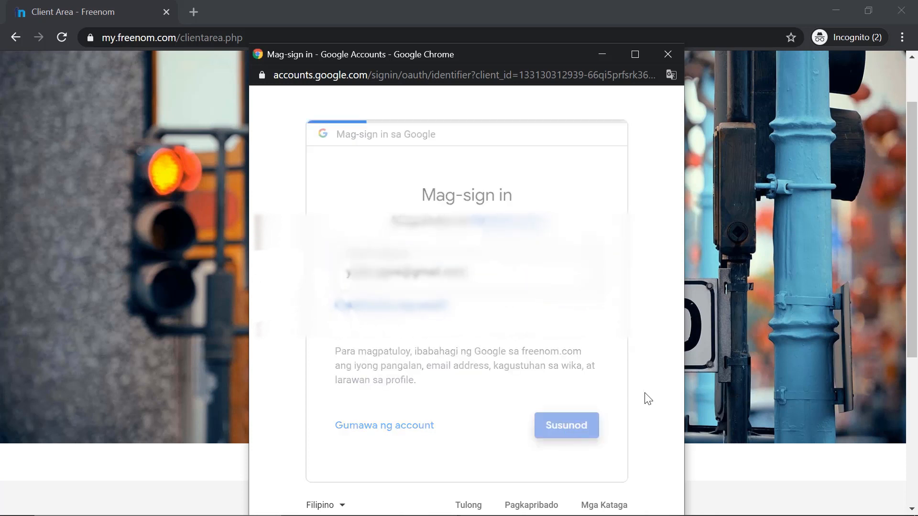
pyautogui.click(565, 425)
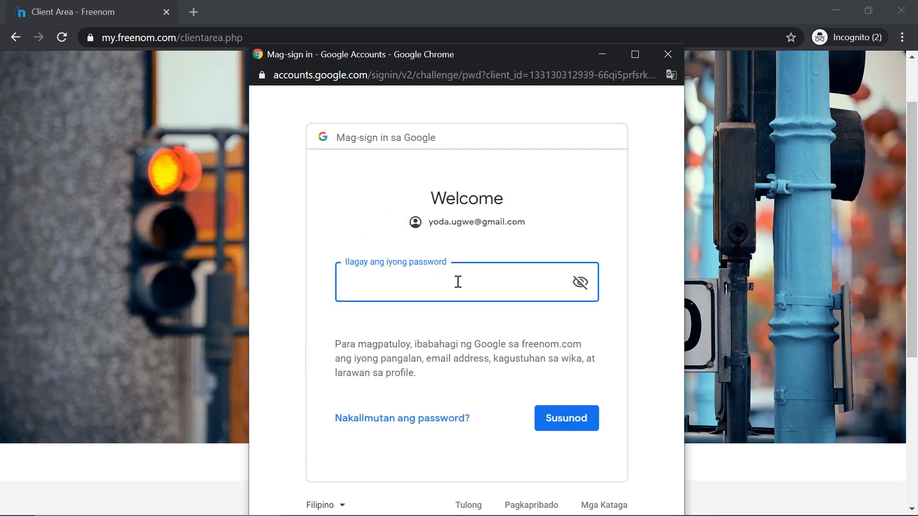
pyautogui.write('••••')
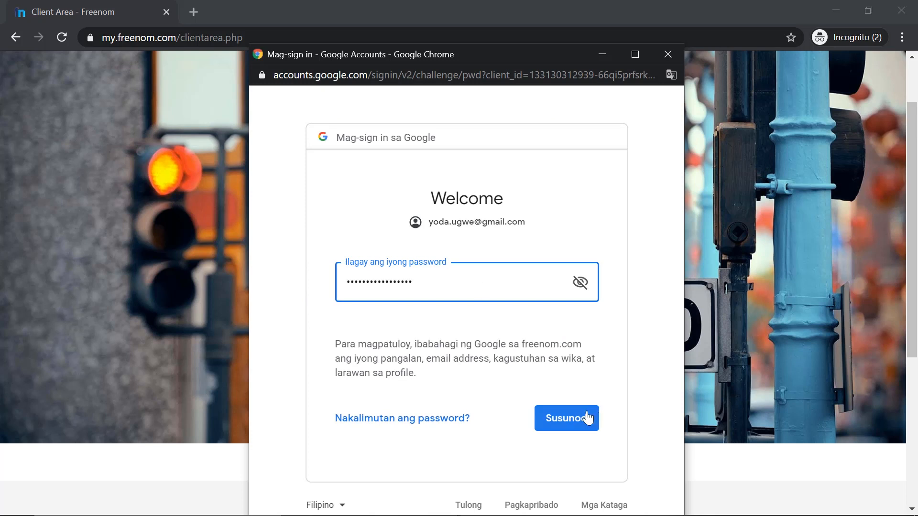
pyautogui.click(566, 418)
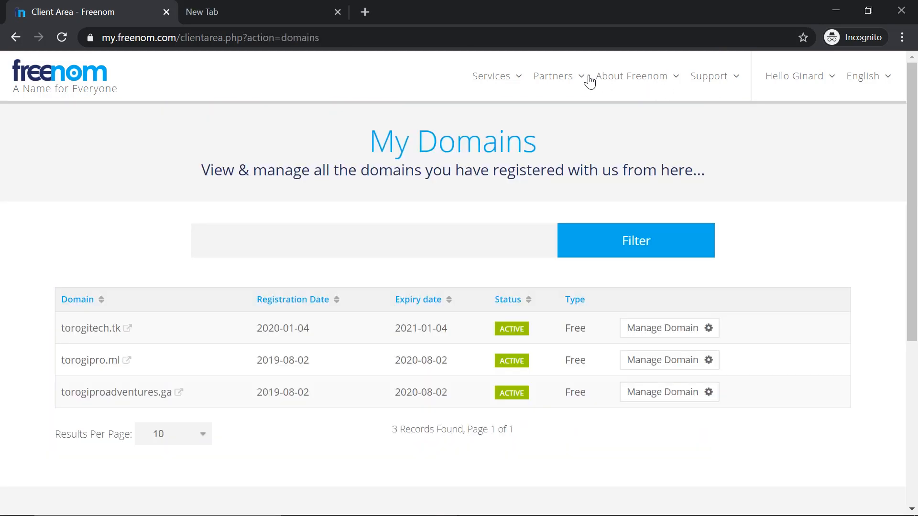
pyautogui.moveTo(652, 108)
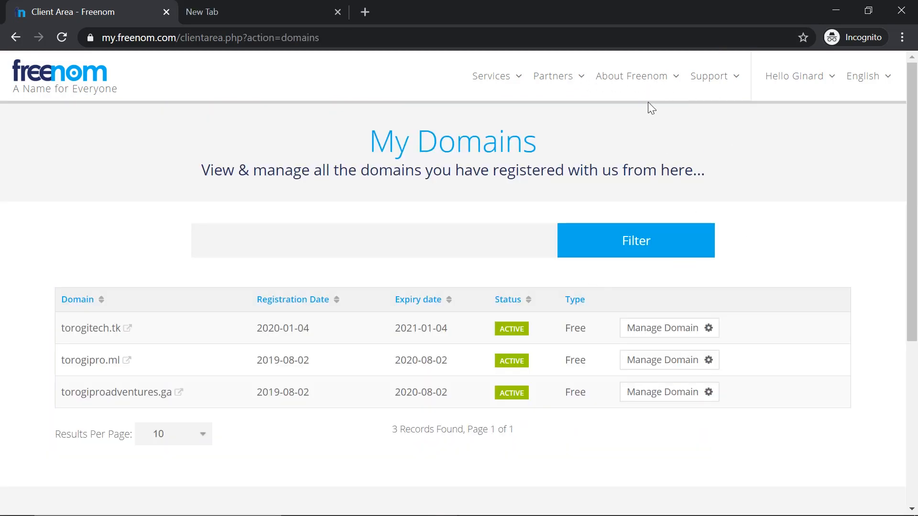
pyautogui.moveTo(529, 84)
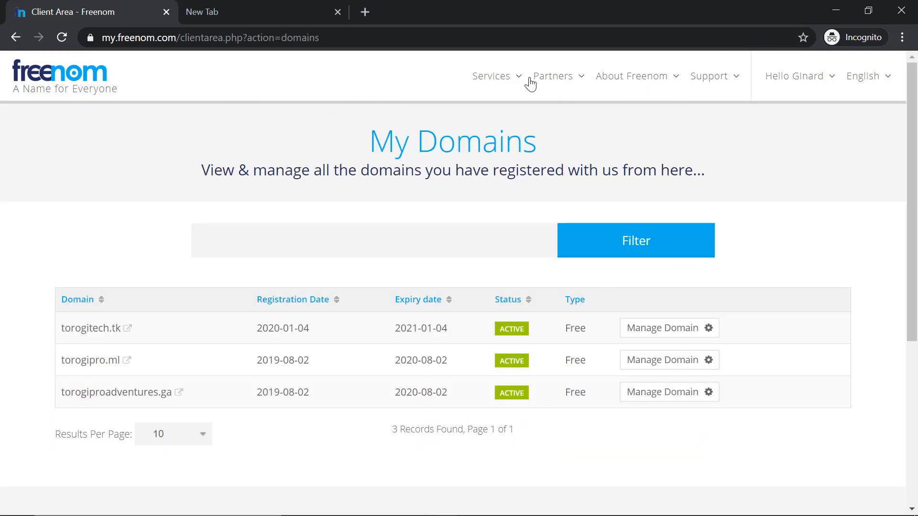
# - Search Register a New Domain for 'torogitech' and add the free torogitech.ml to the cart
pyautogui.click(491, 76)
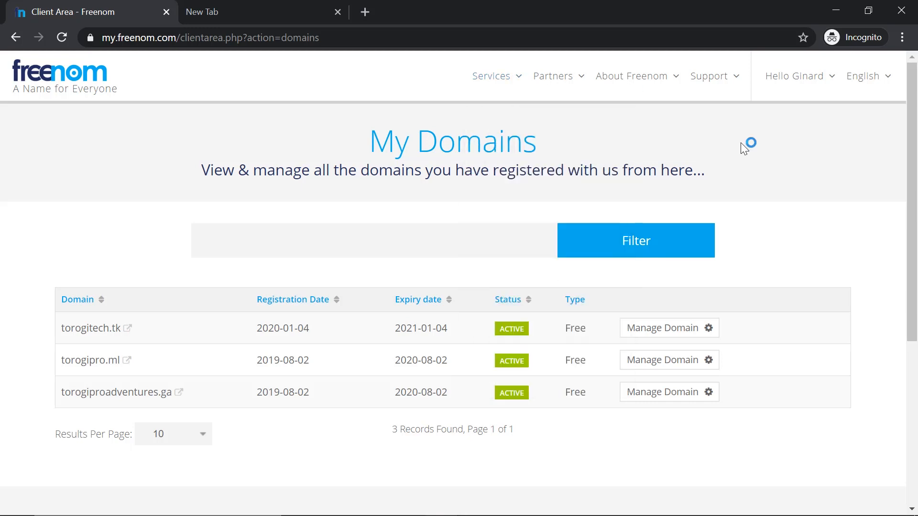
pyautogui.click(491, 76)
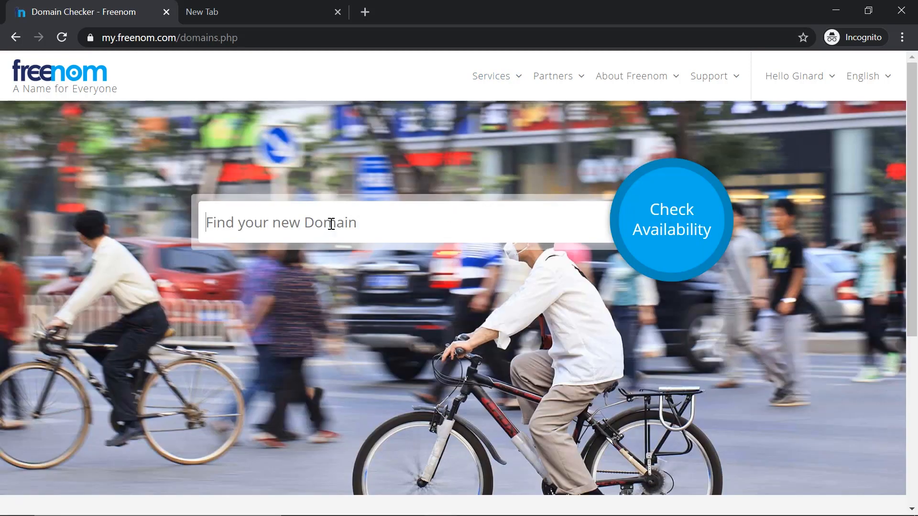
pyautogui.write('torogitech')
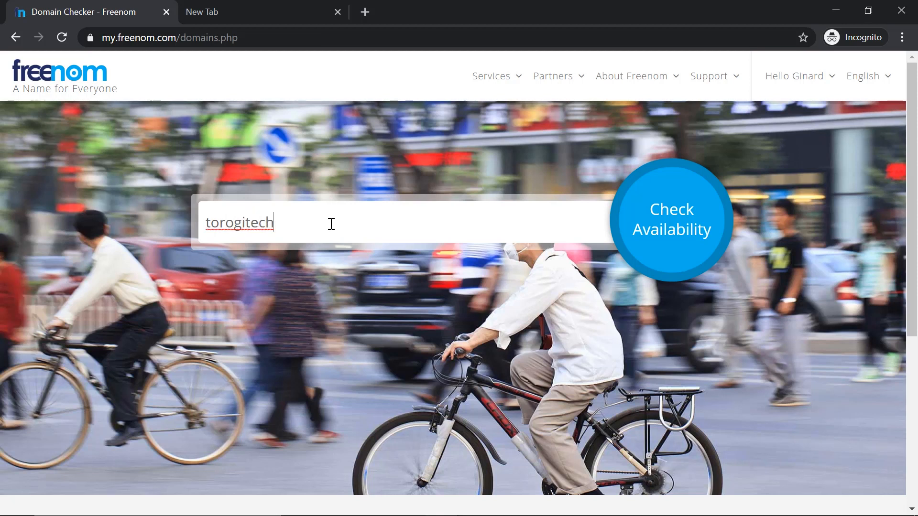
pyautogui.click(671, 219)
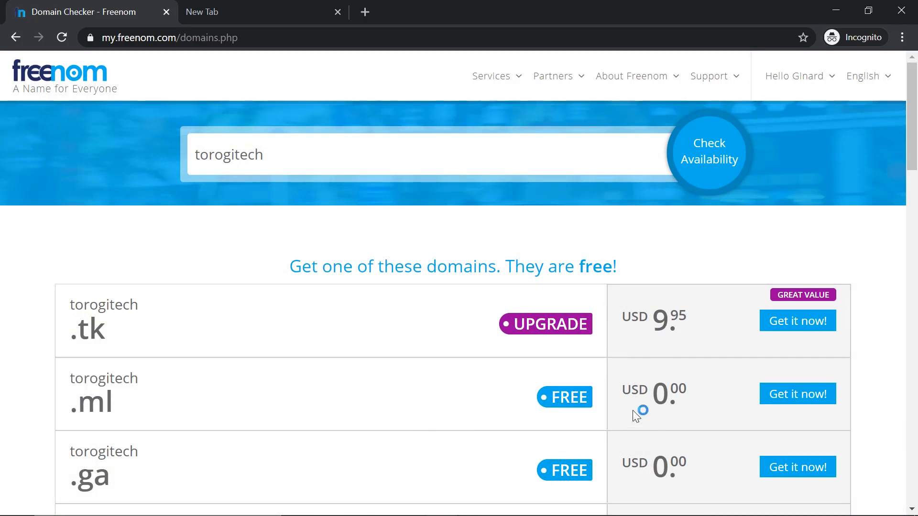
pyautogui.click(797, 393)
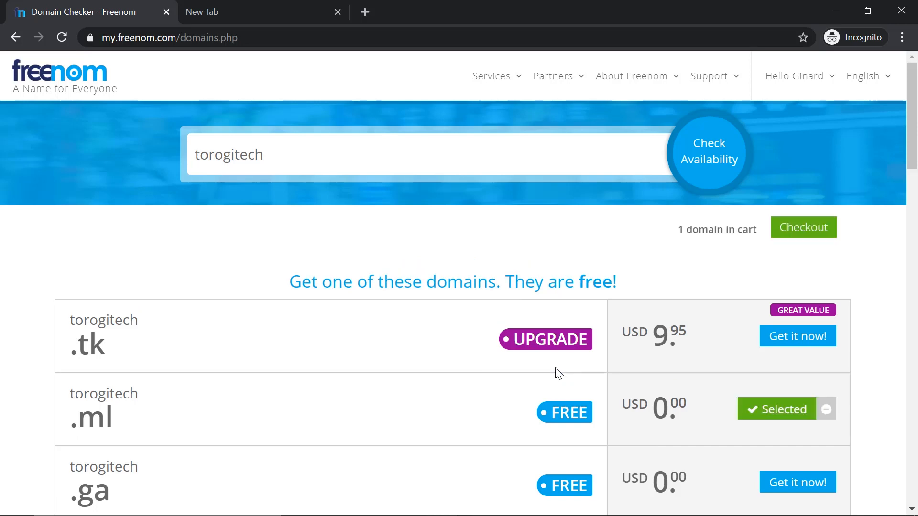
pyautogui.moveTo(663, 241)
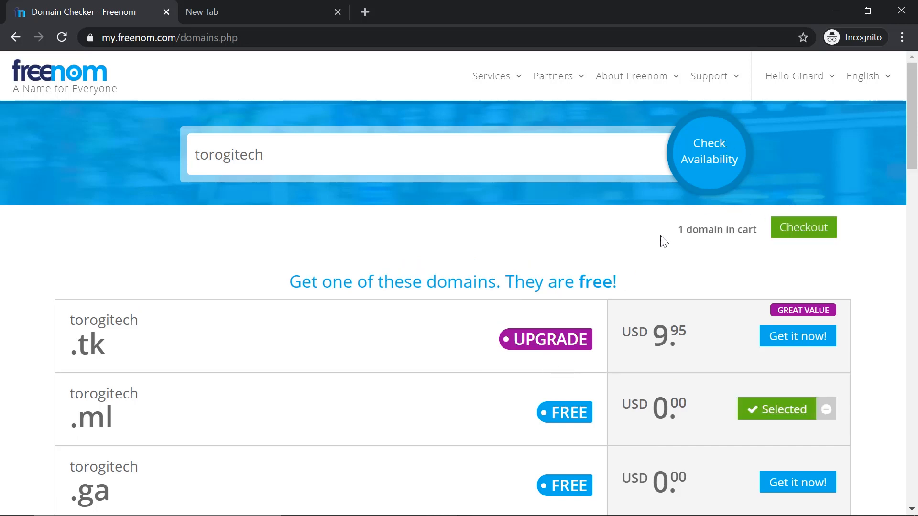
# - Check out the cart with torogitech.ml set to a free 12-month registration
pyautogui.click(802, 227)
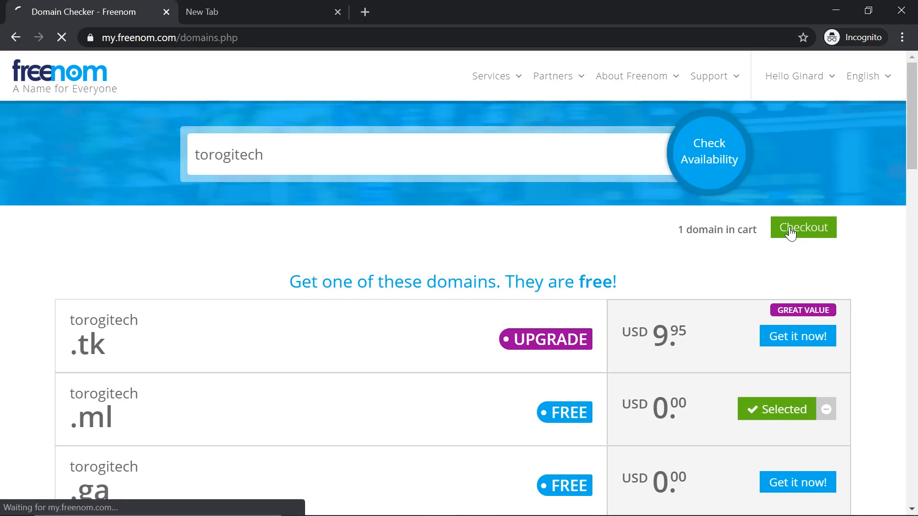
pyautogui.click(802, 227)
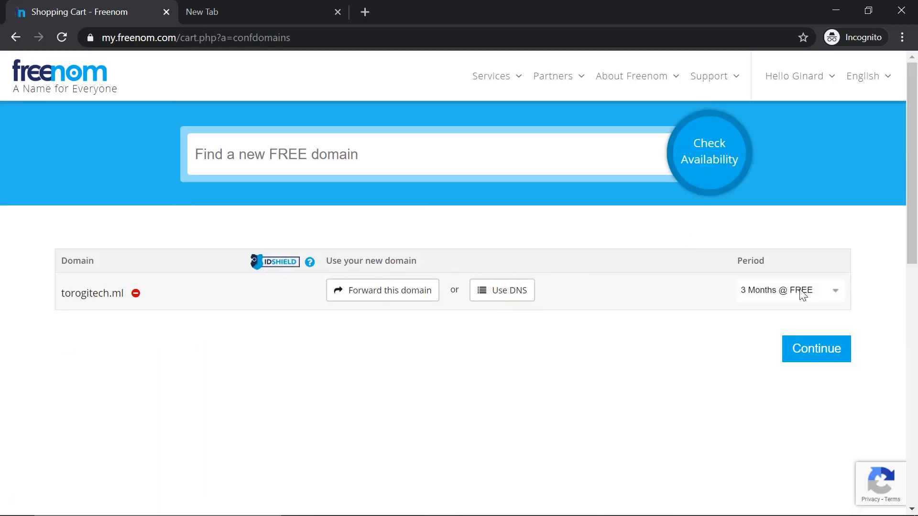
pyautogui.click(789, 290)
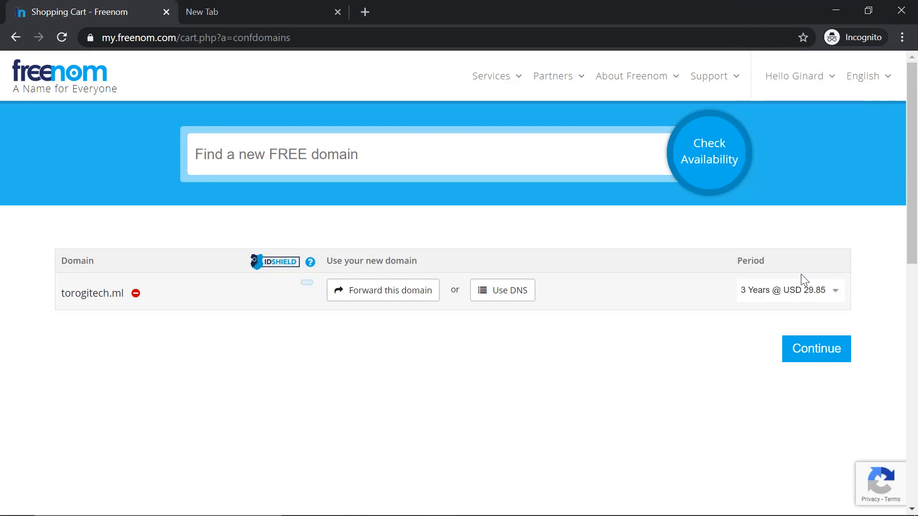
pyautogui.click(789, 290)
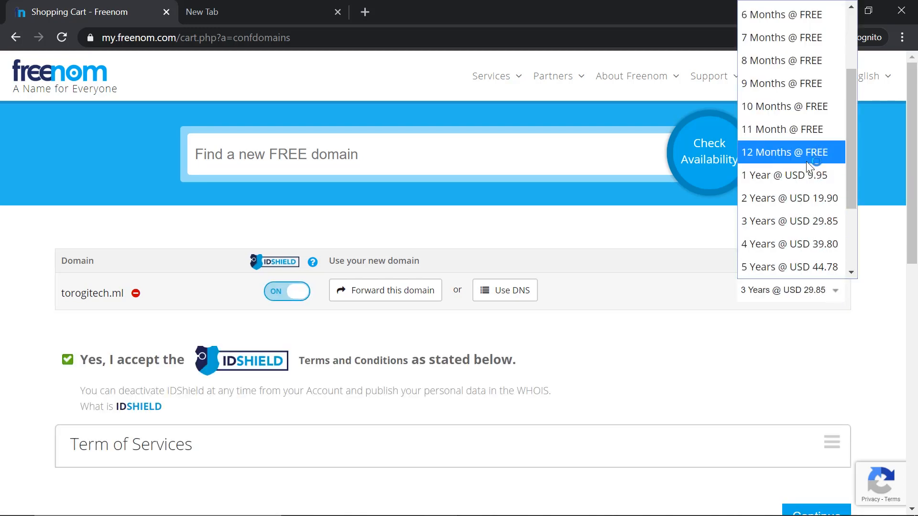
pyautogui.click(789, 151)
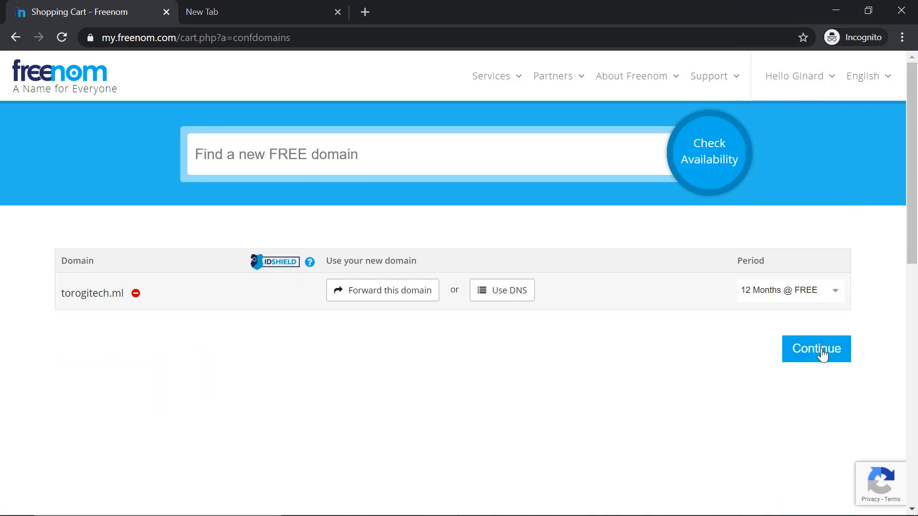
pyautogui.click(815, 348)
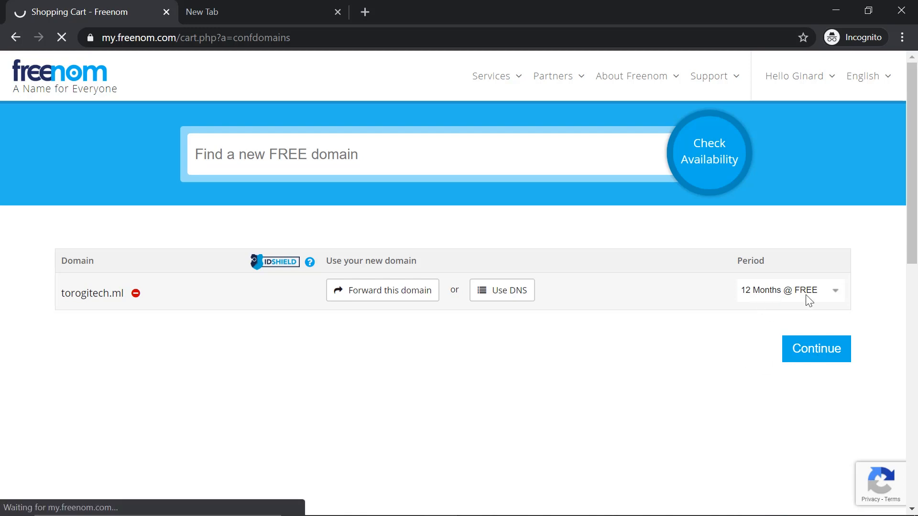
pyautogui.click(816, 349)
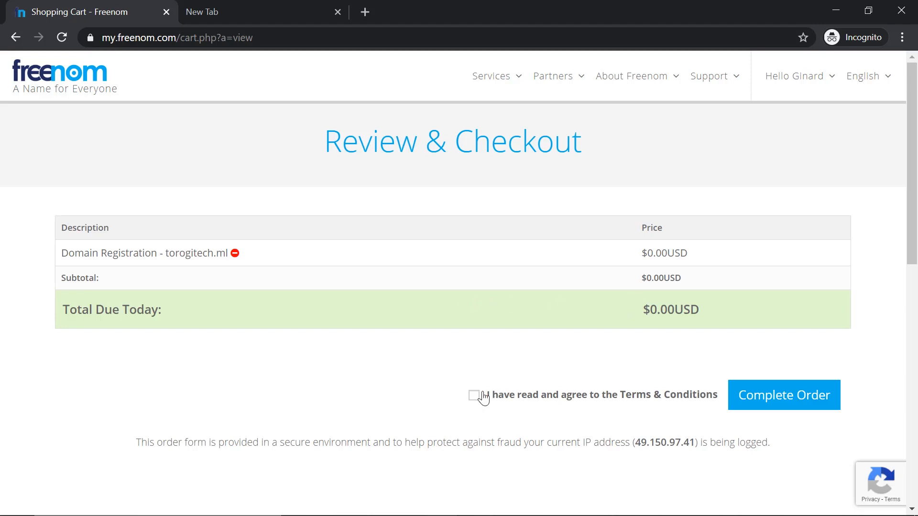
# - Accept the terms, complete the free domain order, and go to the Client Area
pyautogui.click(474, 396)
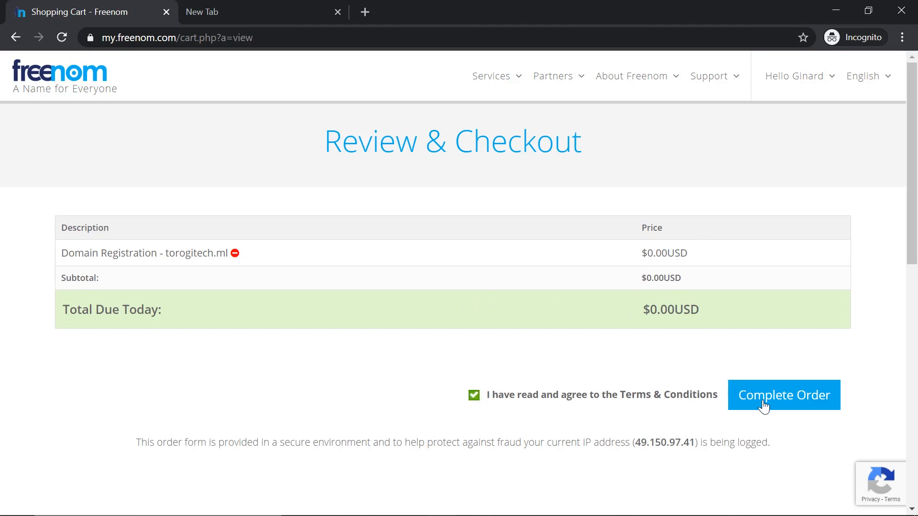
pyautogui.click(783, 394)
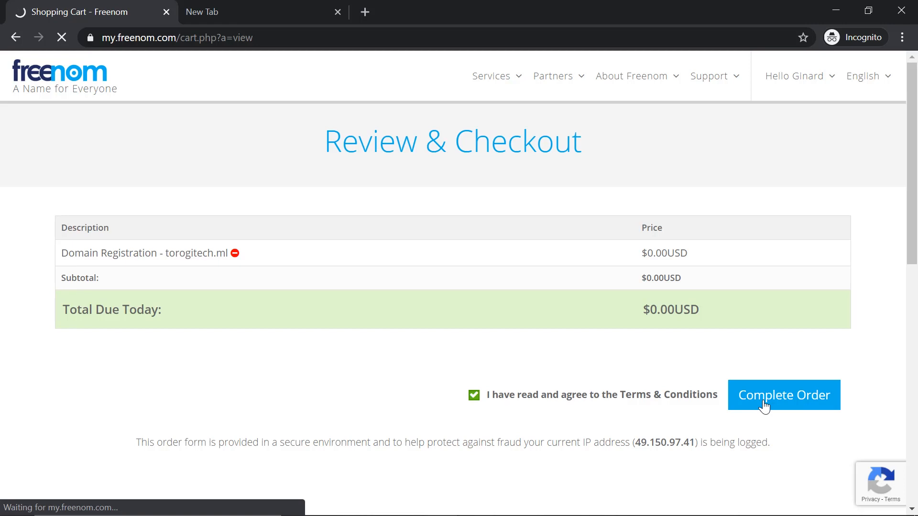
pyautogui.click(783, 394)
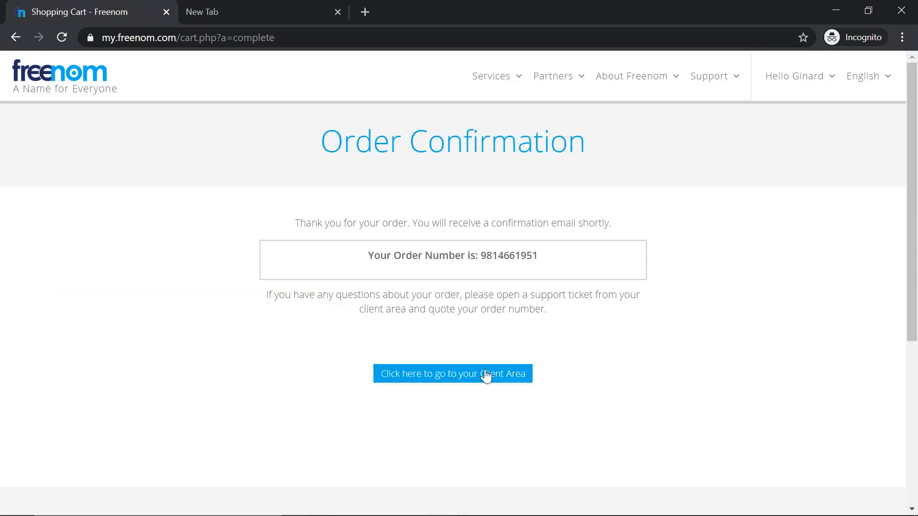
pyautogui.click(451, 373)
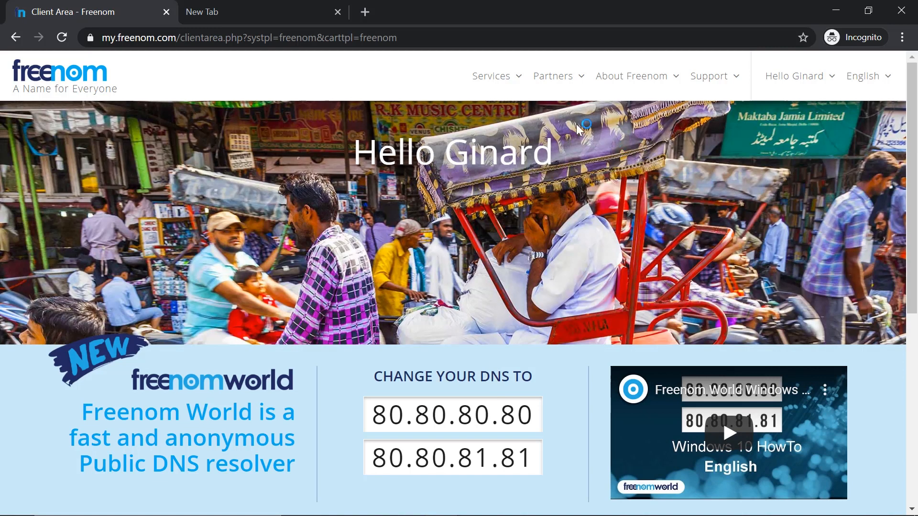
# - Complete the InfinityFree Sign Up form, tick the terms and reCAPTCHA, and submit
pyautogui.click(491, 75)
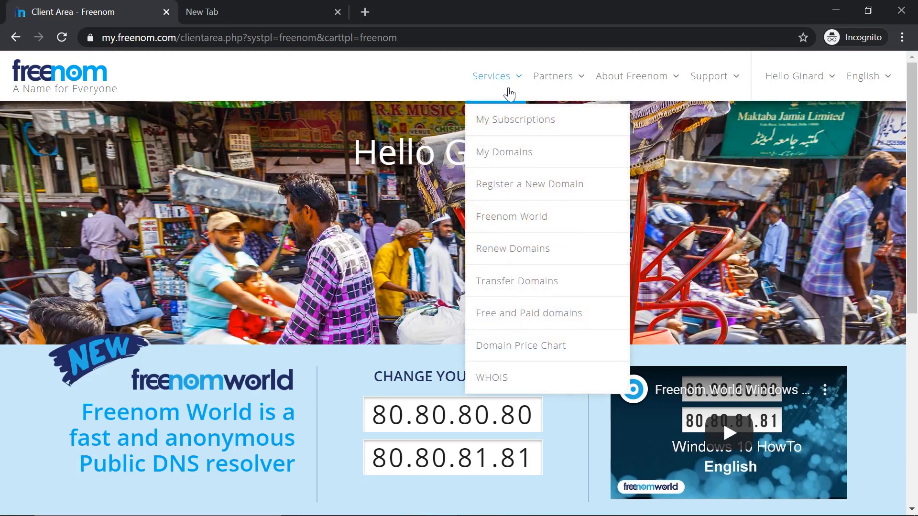
pyautogui.click(503, 152)
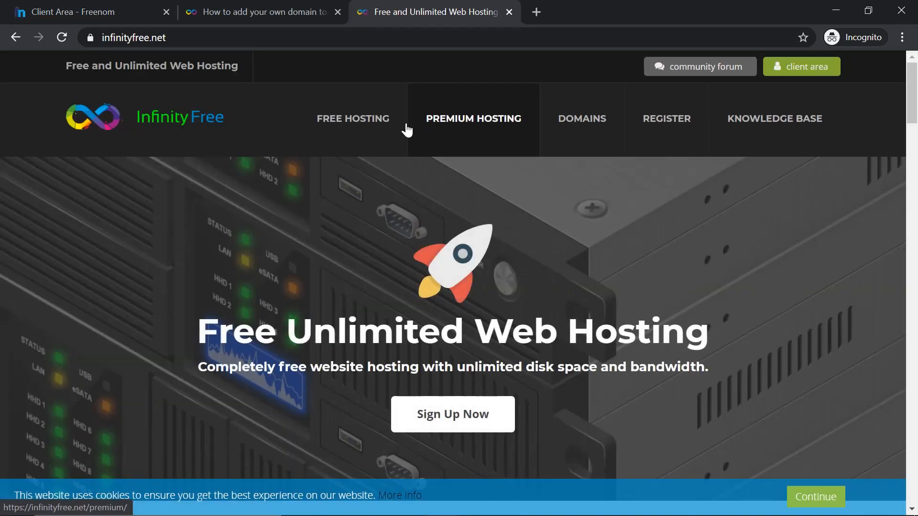
pyautogui.moveTo(353, 118)
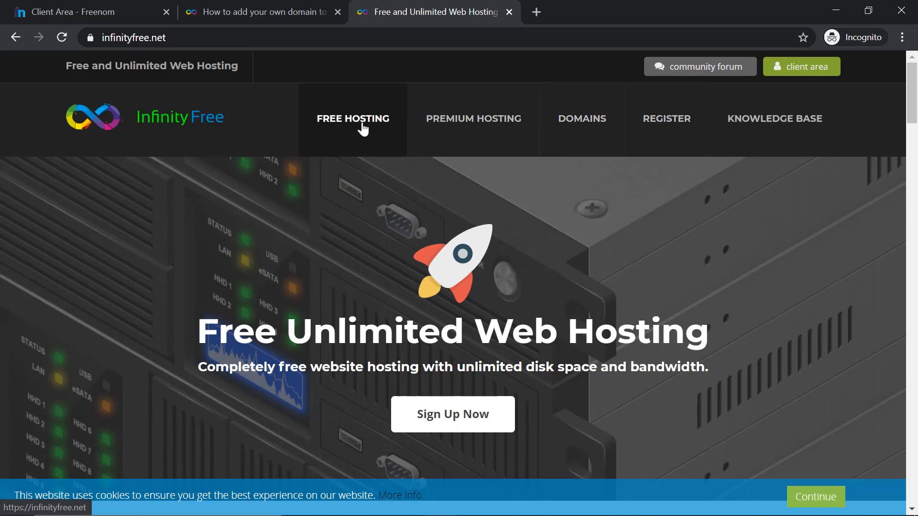
pyautogui.moveTo(531, 238)
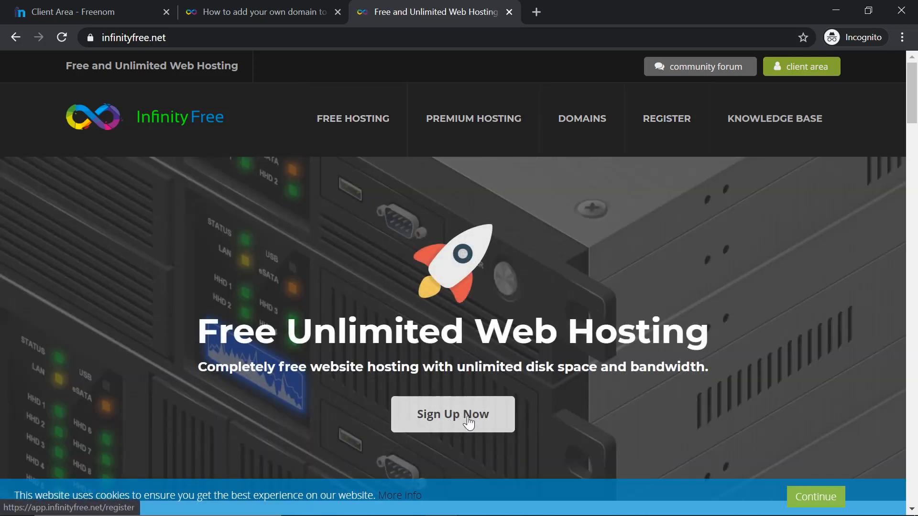
pyautogui.click(451, 414)
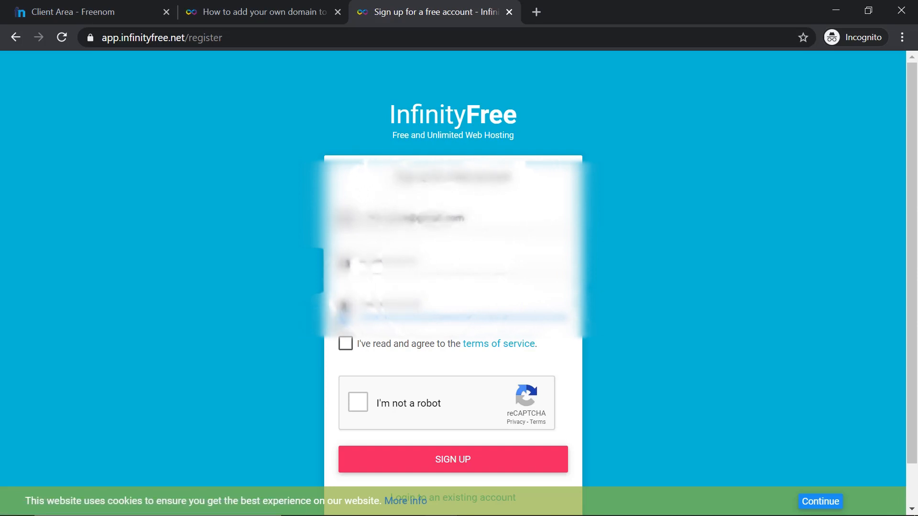
pyautogui.click(345, 344)
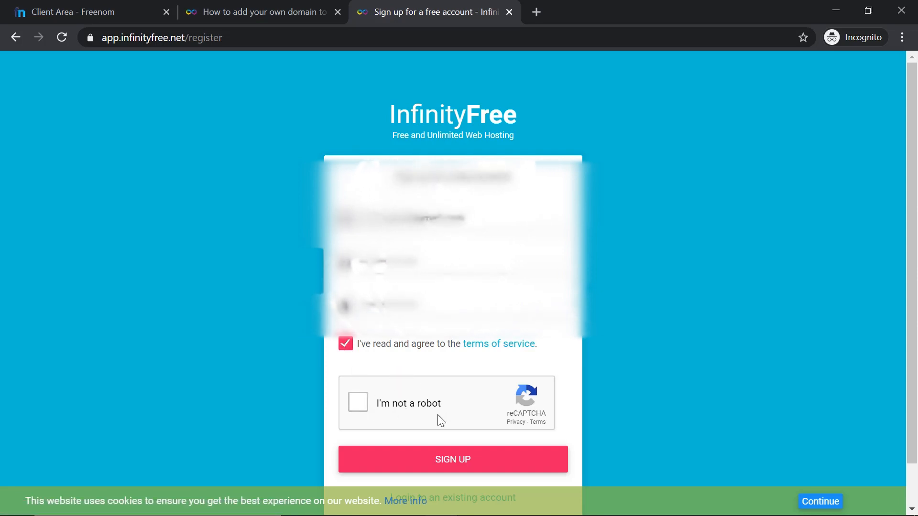
pyautogui.click(358, 403)
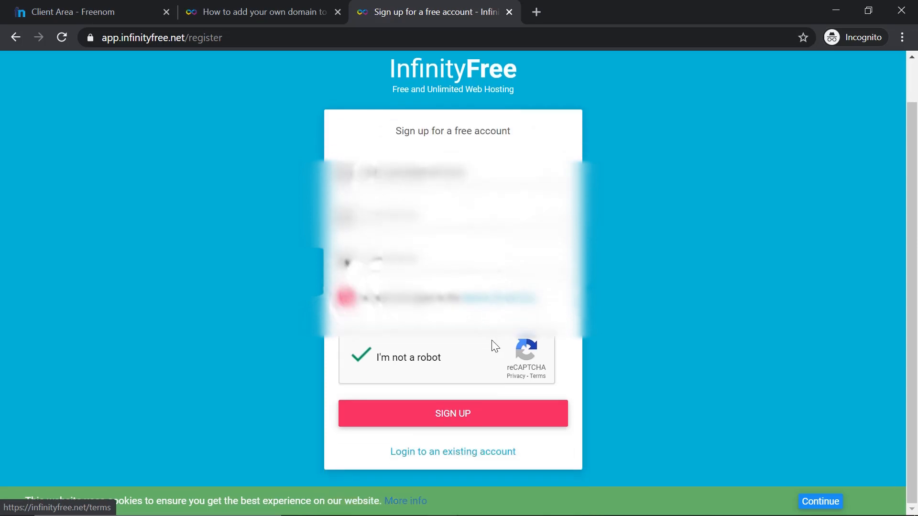
pyautogui.click(453, 413)
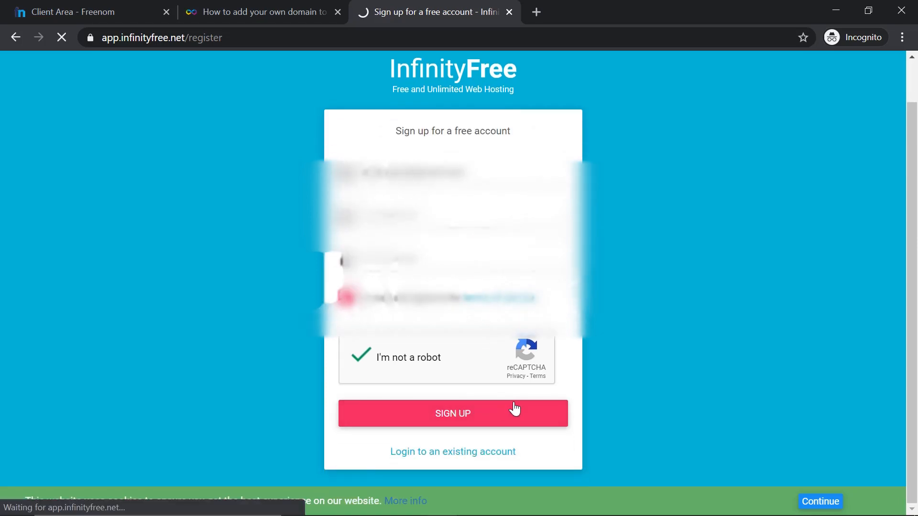
# - Open the Verify Email Address message and open its verification URL in a new tab
pyautogui.click(452, 413)
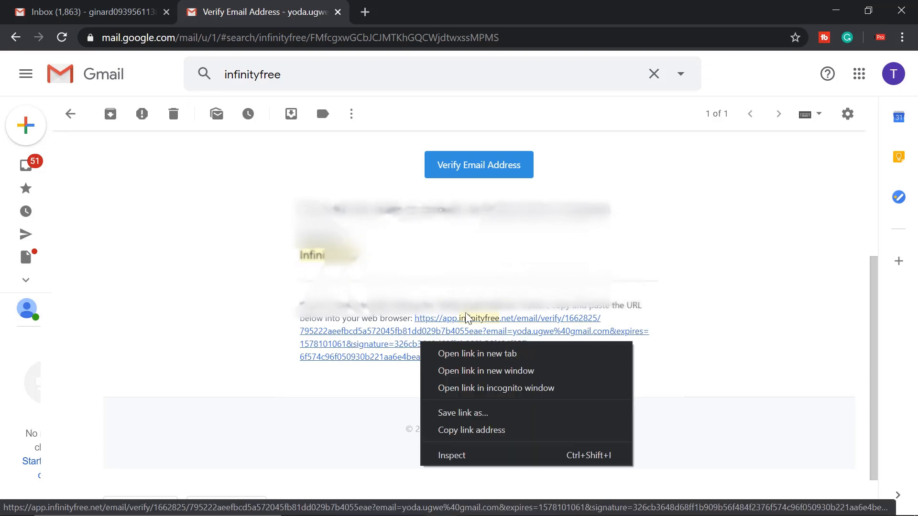
pyautogui.click(477, 354)
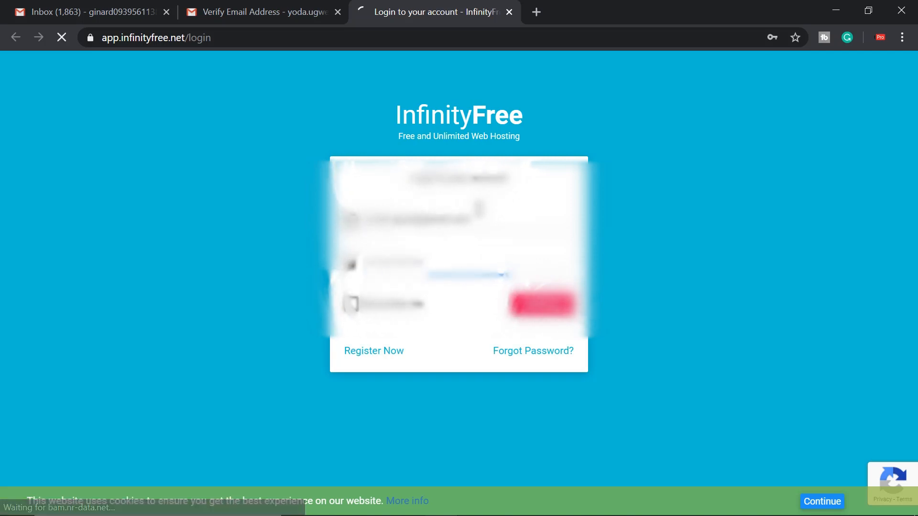
# - Log in at app.infinityfree.net and open the Domains page from the sidebar
pyautogui.click(540, 304)
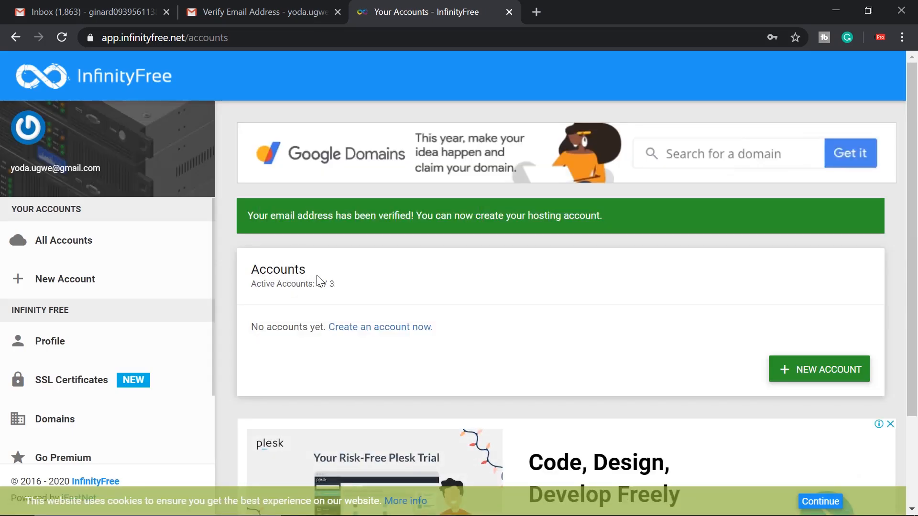
pyautogui.scroll(-3)
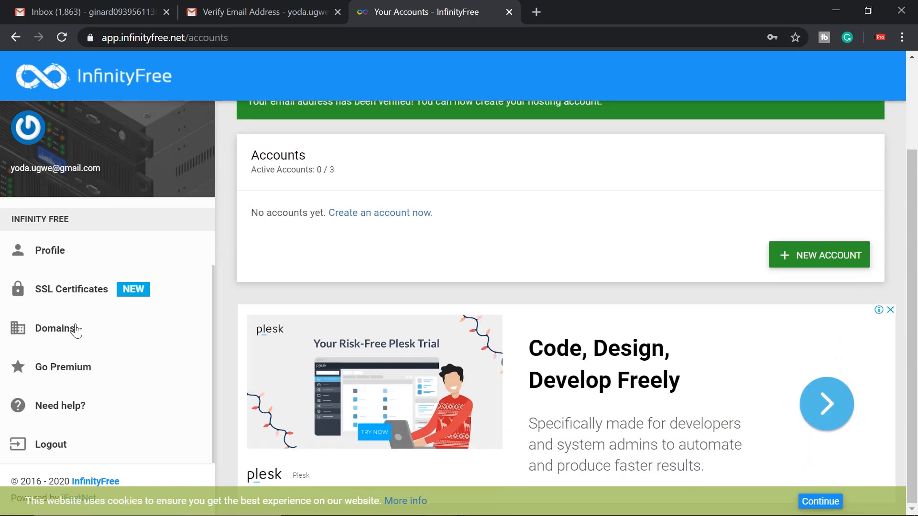
pyautogui.click(57, 328)
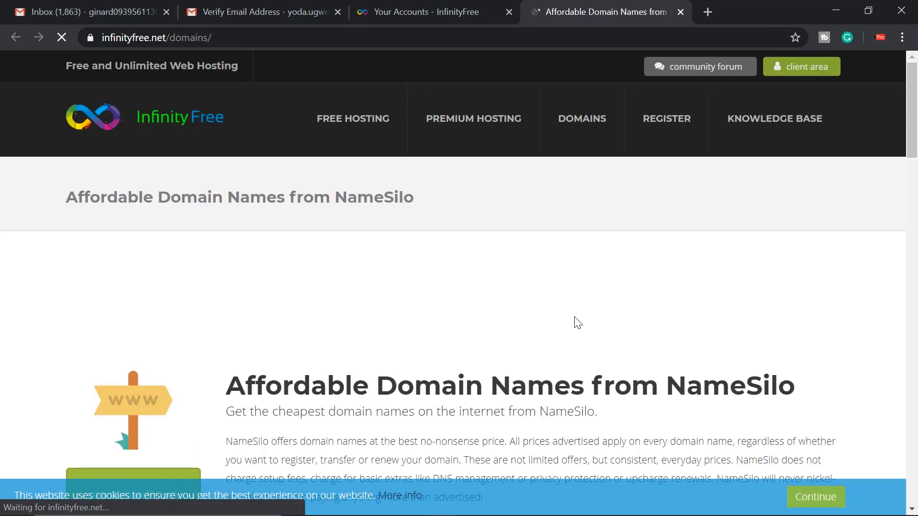
pyautogui.scroll(-3)
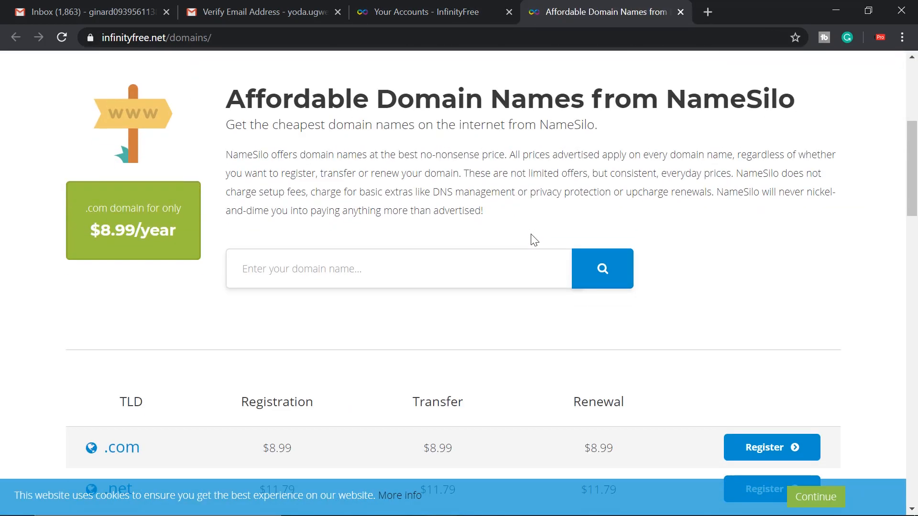
pyautogui.scroll(-3)
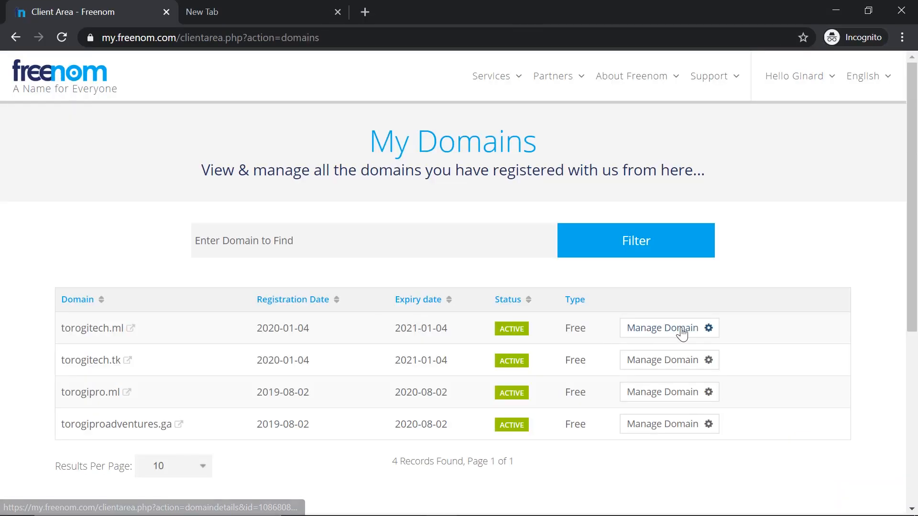
# - Manage torogitech.ml, open Management Tools > Nameservers, and select Use custom nameservers
pyautogui.click(661, 328)
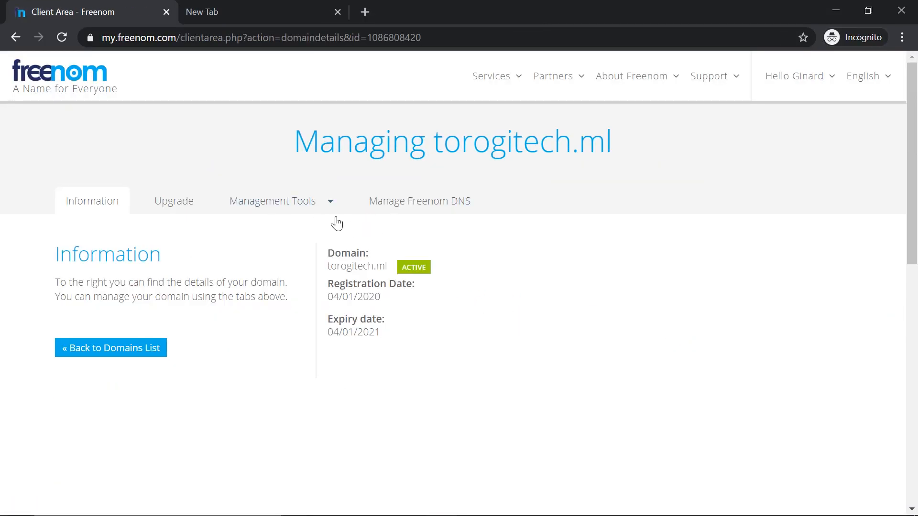
pyautogui.click(272, 201)
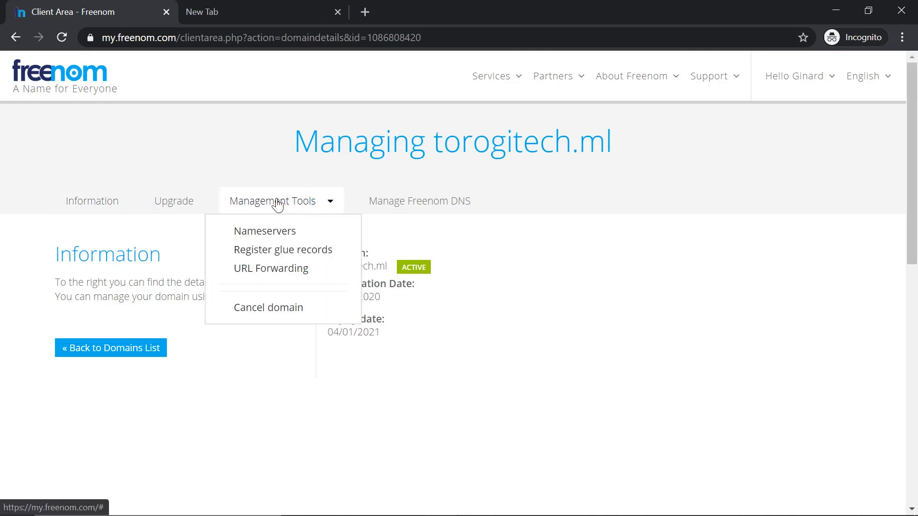
pyautogui.click(263, 231)
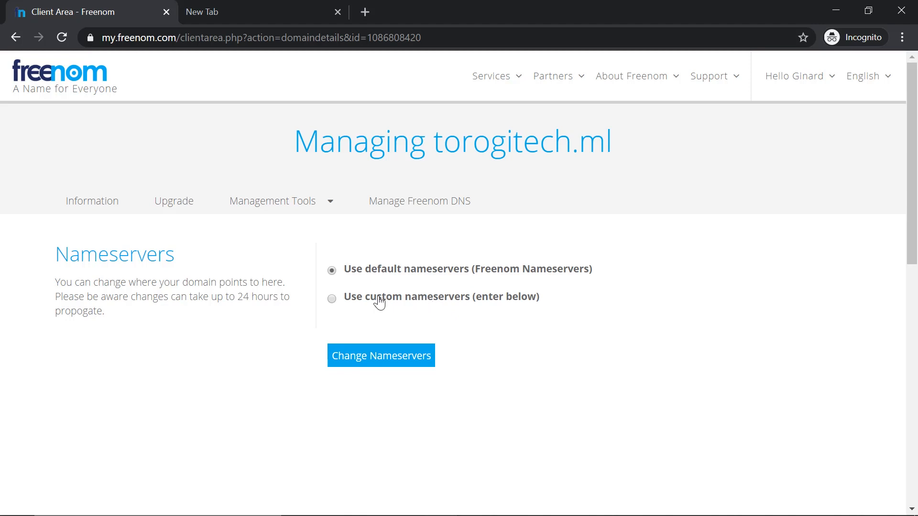
pyautogui.click(331, 298)
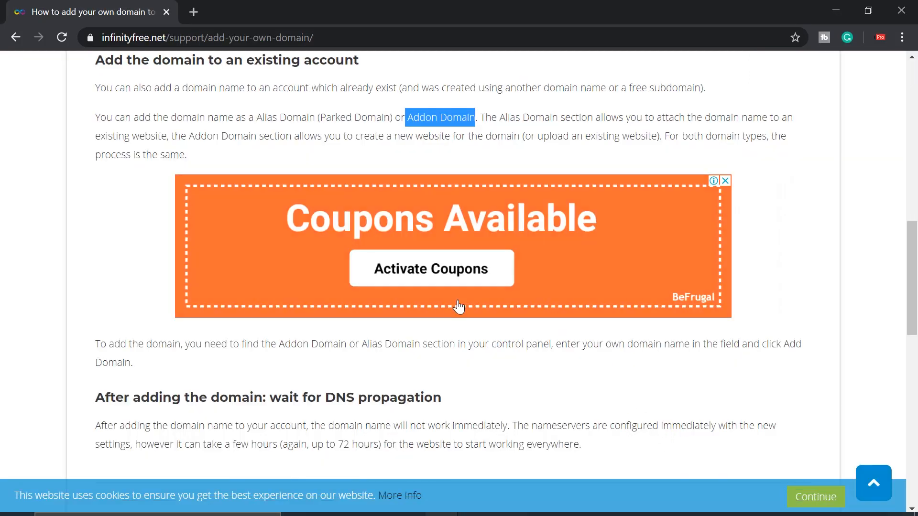
# - Scroll the 'How to add your own domain' guide and highlight ns1–ns5.byet.org
pyautogui.scroll(3)
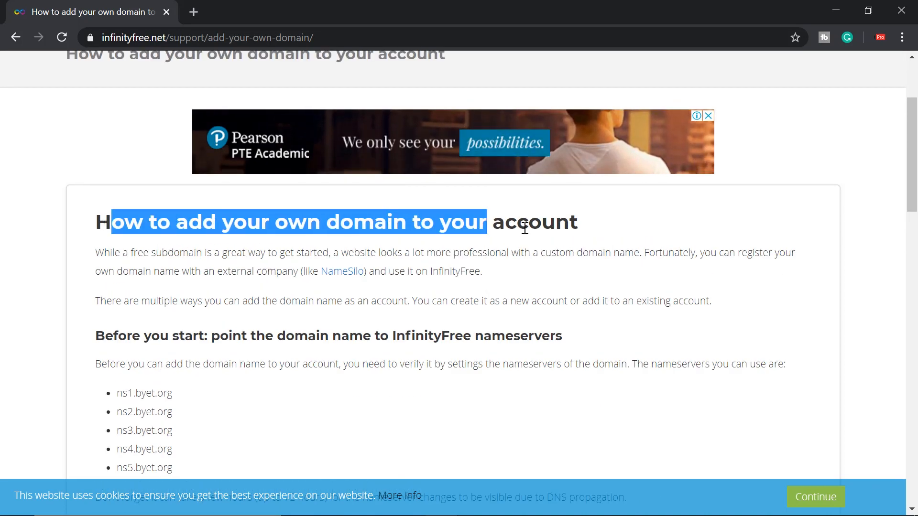
pyautogui.scroll(-3)
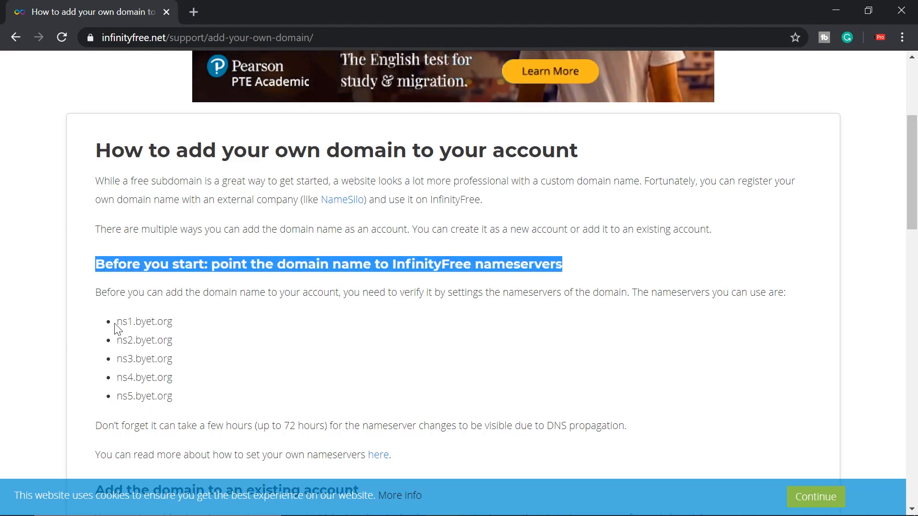
pyautogui.moveTo(115, 321); pyautogui.dragTo(172, 401)
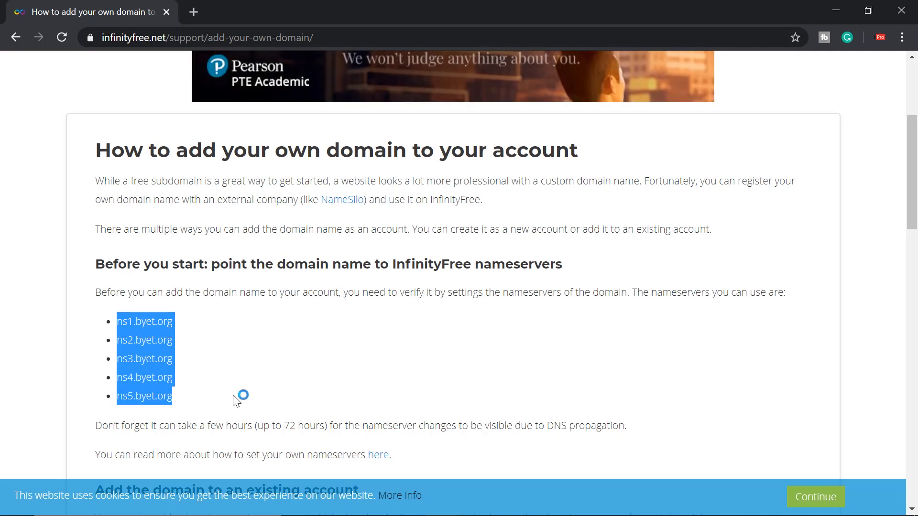
pyautogui.moveTo(441, 502)
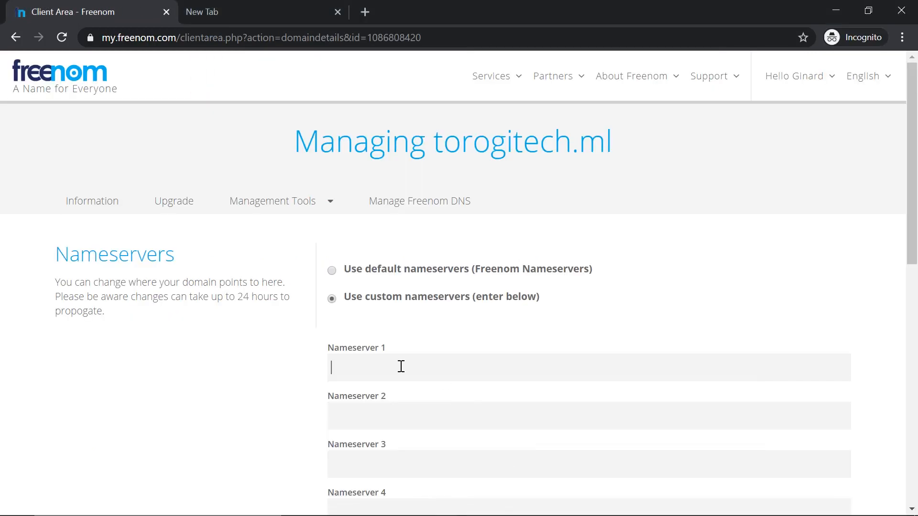
# - Enter ns1–ns5.byet.org as torogitech.ml's custom nameservers and save with Change Nameservers
pyautogui.write('ns1.byet.org ns2.byet.org ns3.byet.org ns4.byet.org ns5.byet.org')
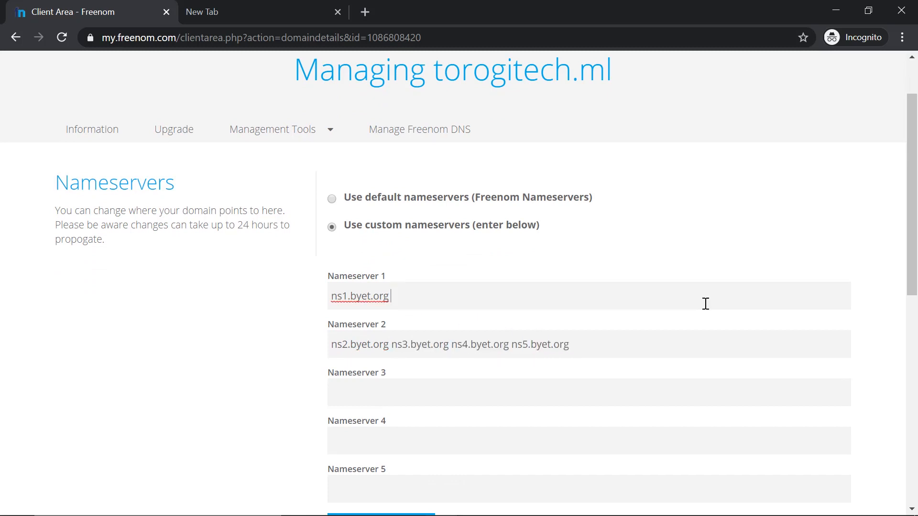
pyautogui.moveTo(391, 344); pyautogui.dragTo(568, 344)
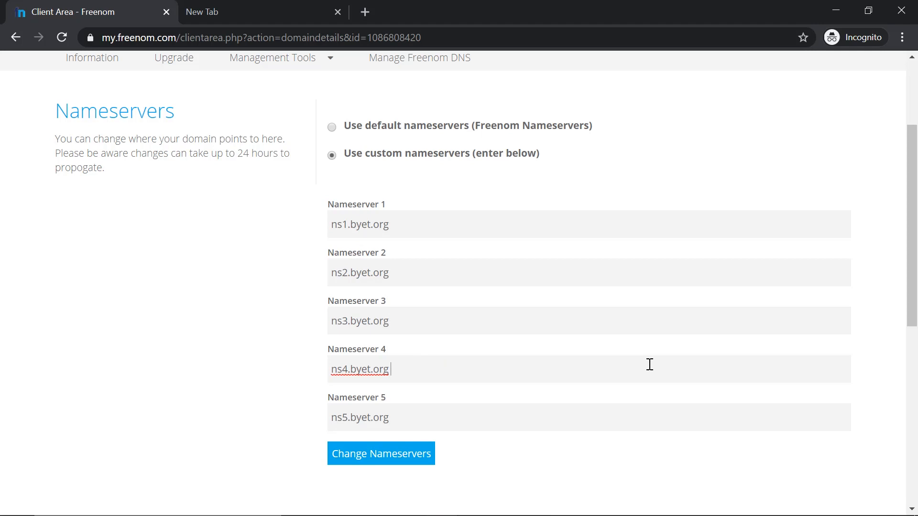
pyautogui.click(380, 453)
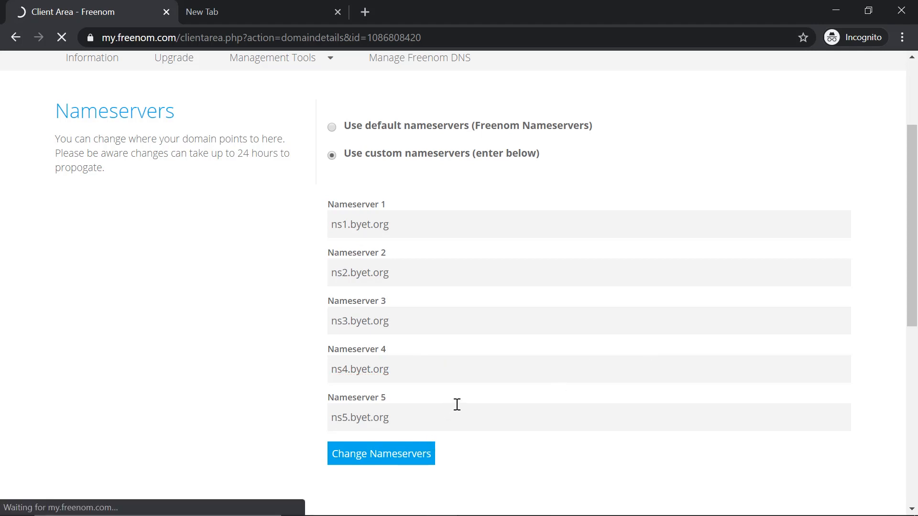
pyautogui.click(381, 453)
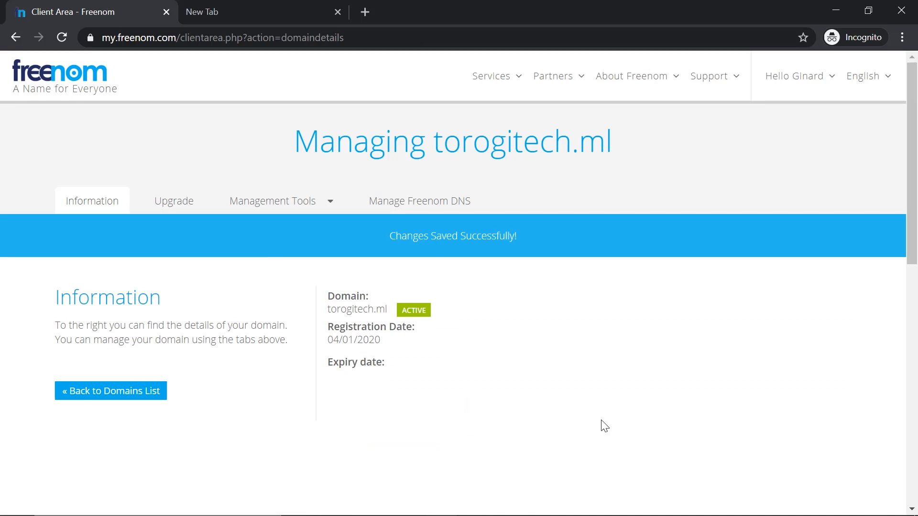
pyautogui.moveTo(463, 366)
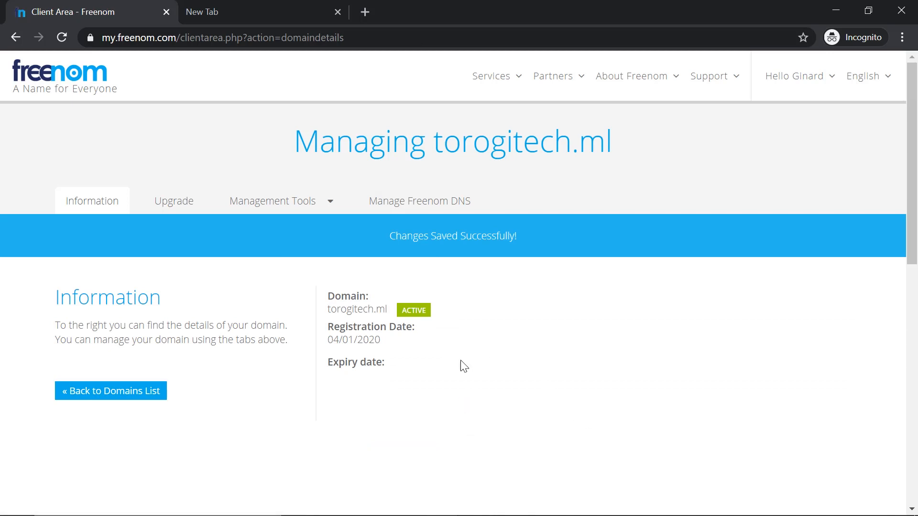
pyautogui.click(271, 200)
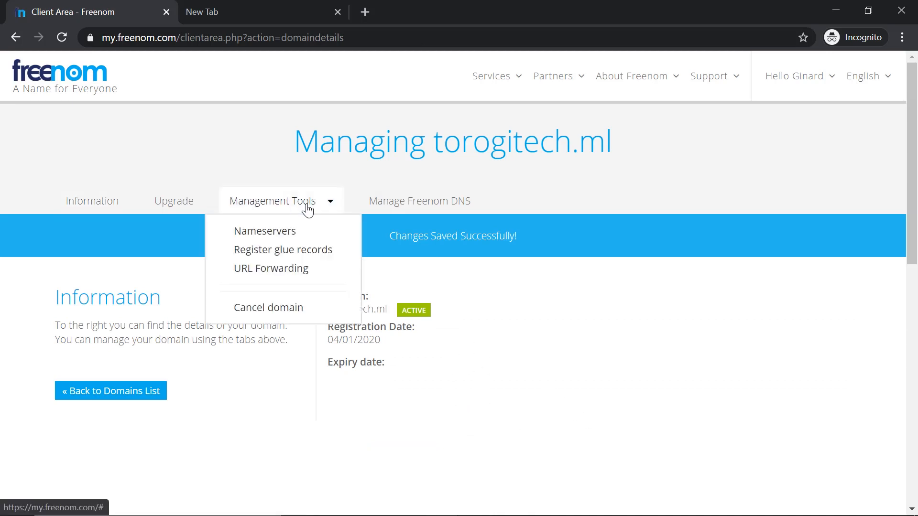
pyautogui.click(264, 230)
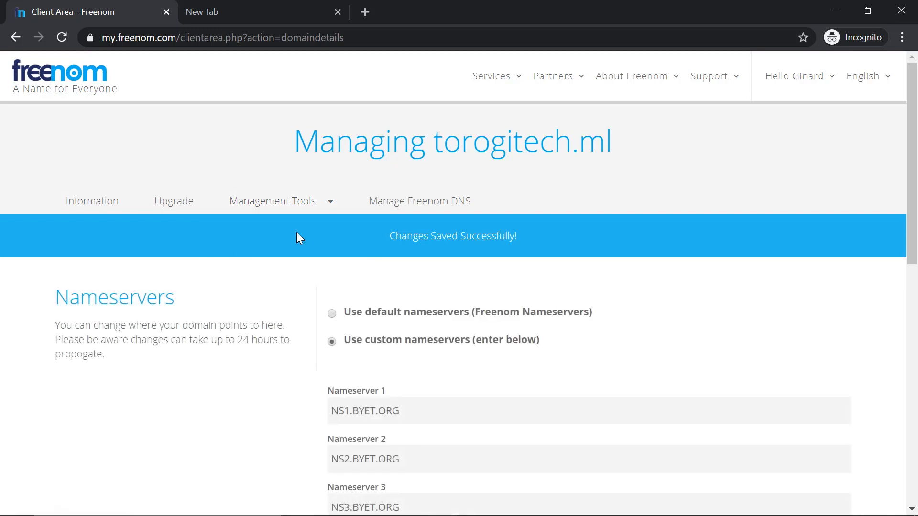
pyautogui.moveTo(469, 320)
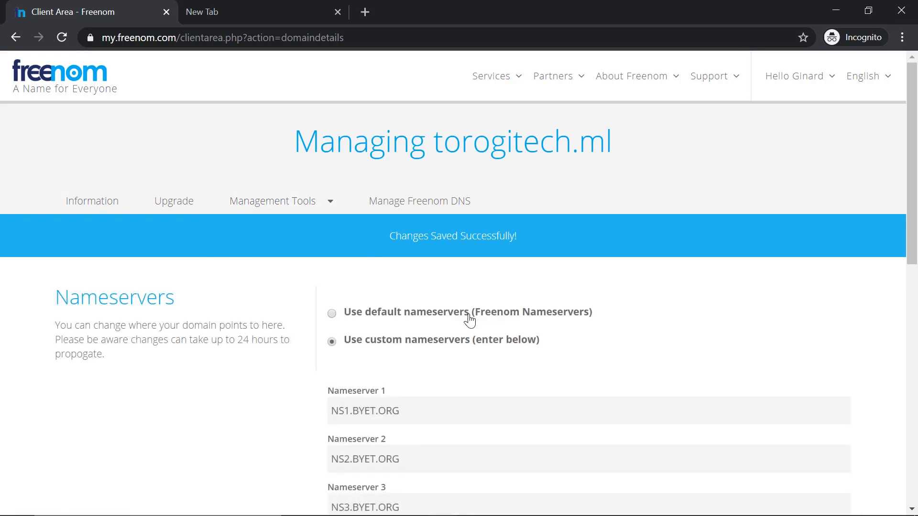
pyautogui.scroll(-3)
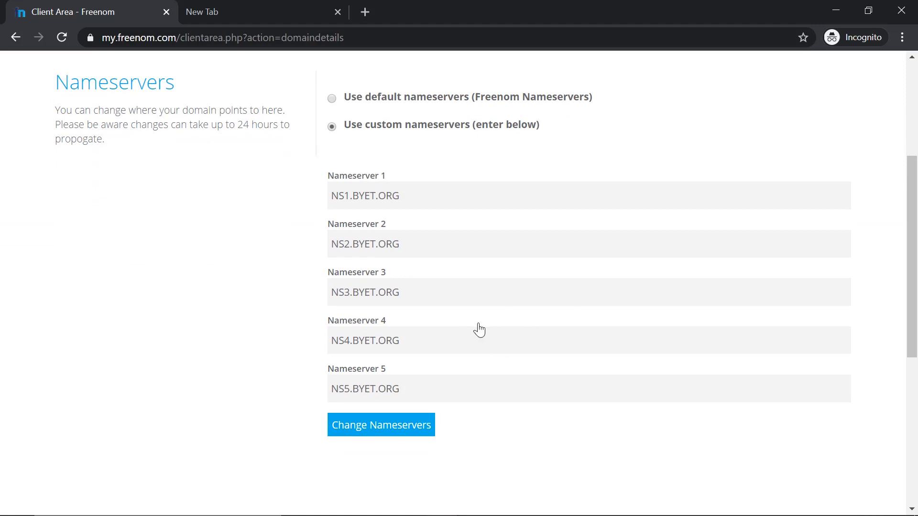
pyautogui.click(380, 424)
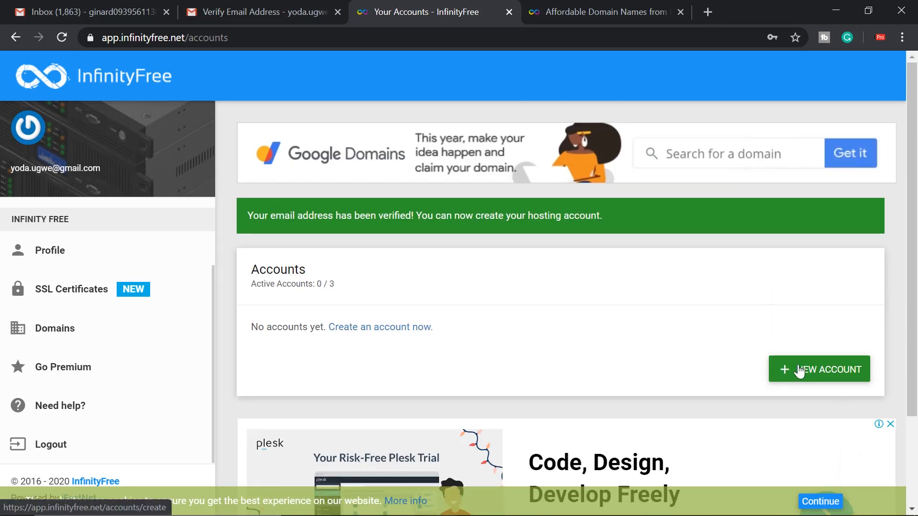
# - Start a new InfinityFree hosting account and search whether custom domain torogitech.ml is available
pyautogui.click(819, 369)
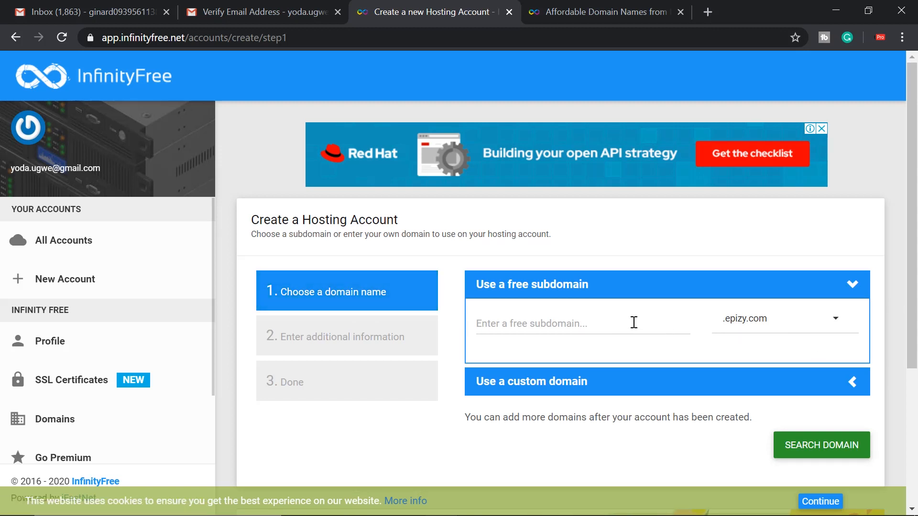
pyautogui.scroll(-3)
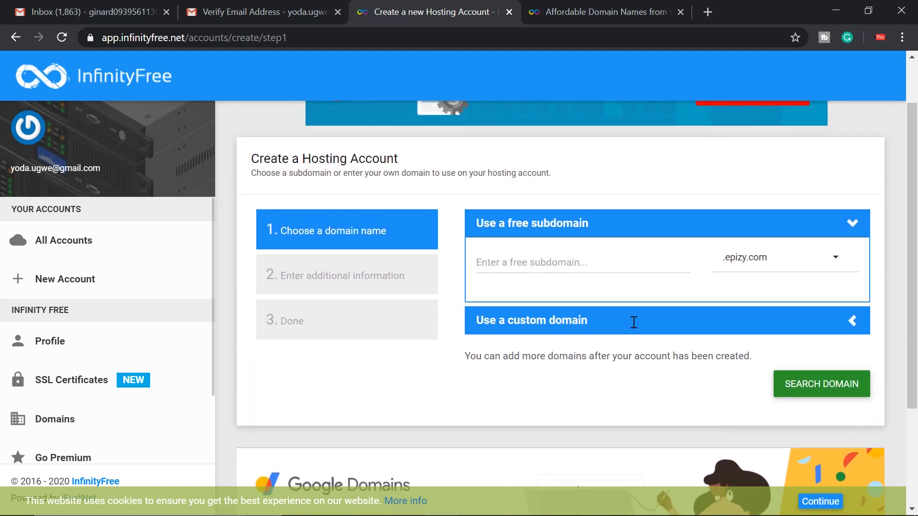
pyautogui.moveTo(791, 268)
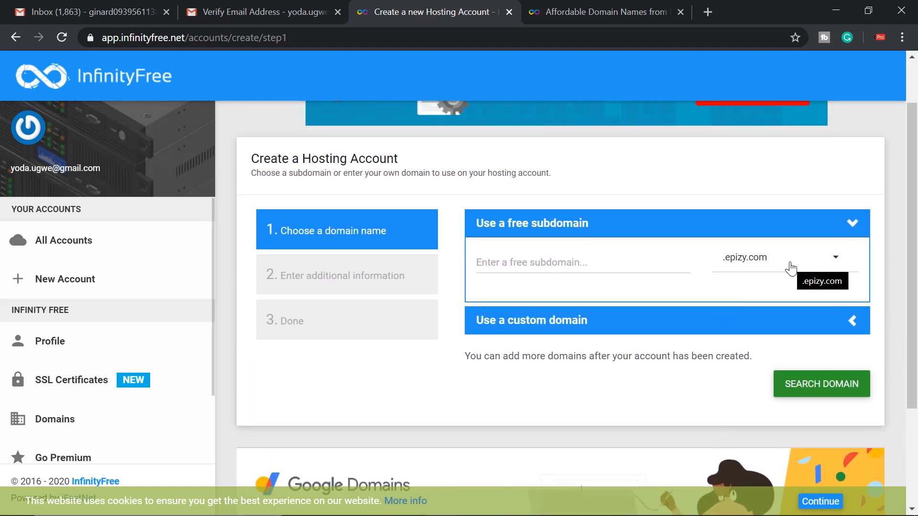
pyautogui.write('torogitech.ml')
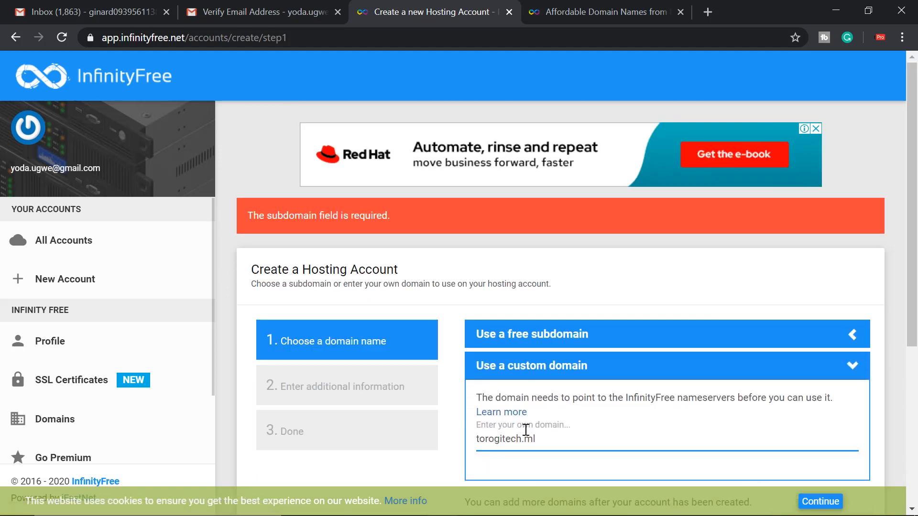
pyautogui.moveTo(630, 428)
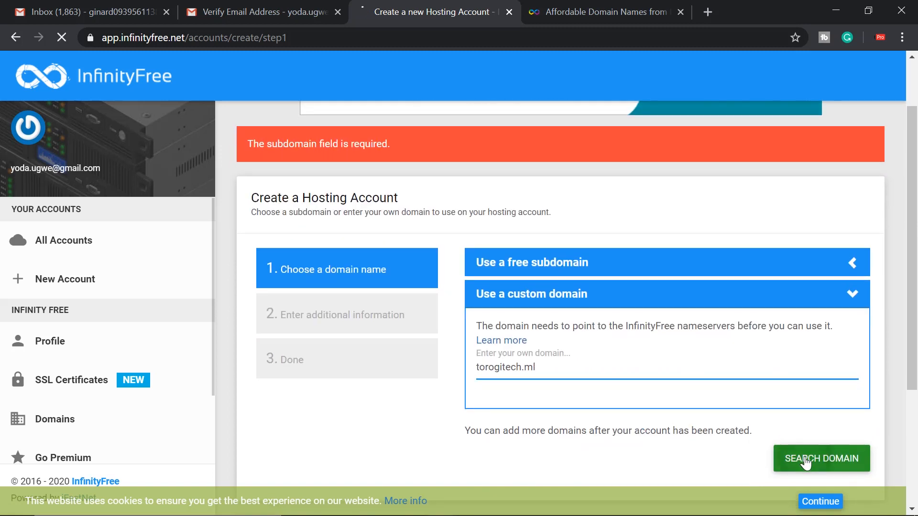
pyautogui.click(821, 459)
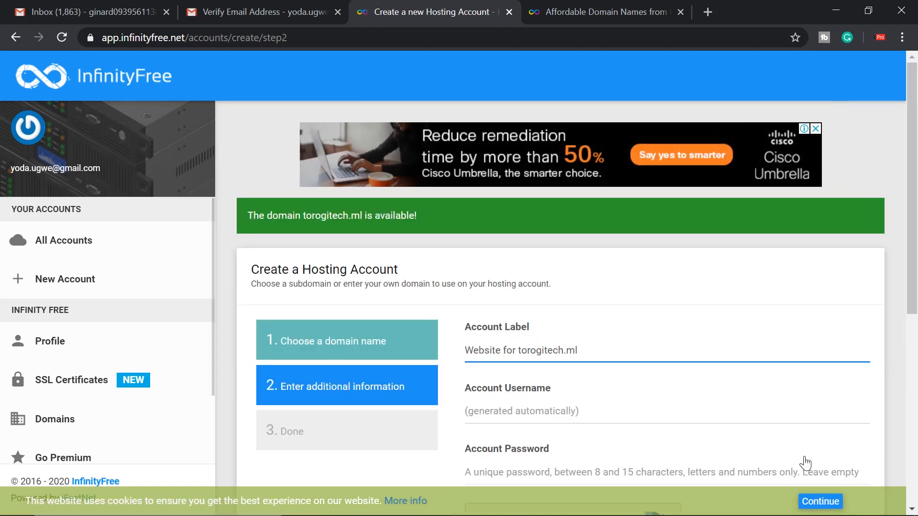
pyautogui.moveTo(628, 383)
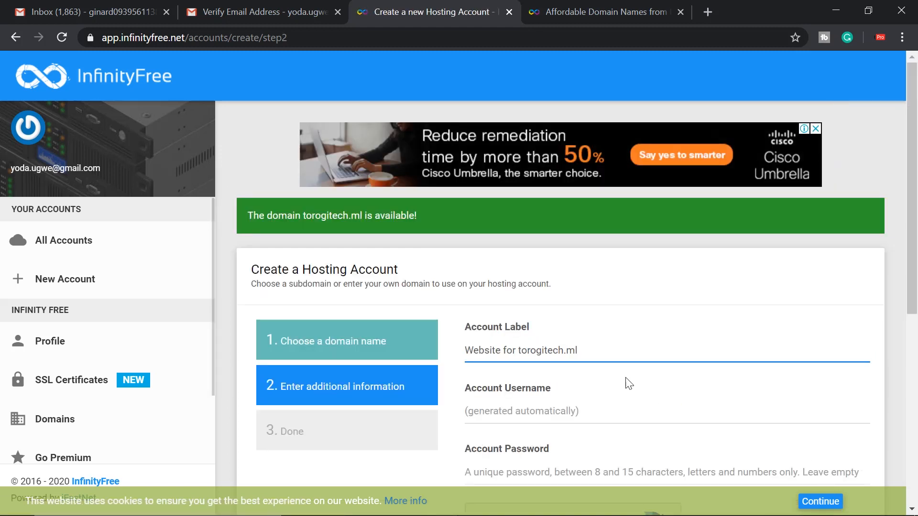
# - Set the account label to torogitech and attempt to create the torogitech.ml hosting account
pyautogui.scroll(-3)
pyautogui.write('torogitech')
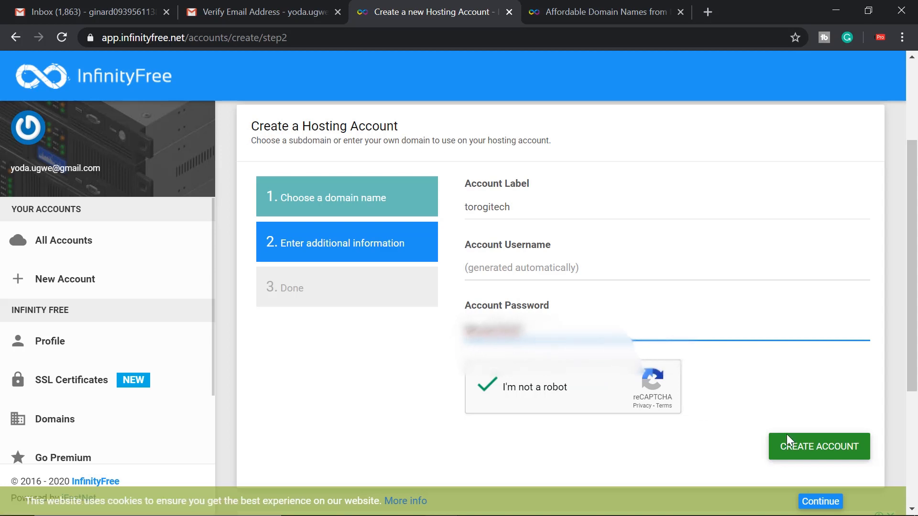
pyautogui.click(818, 446)
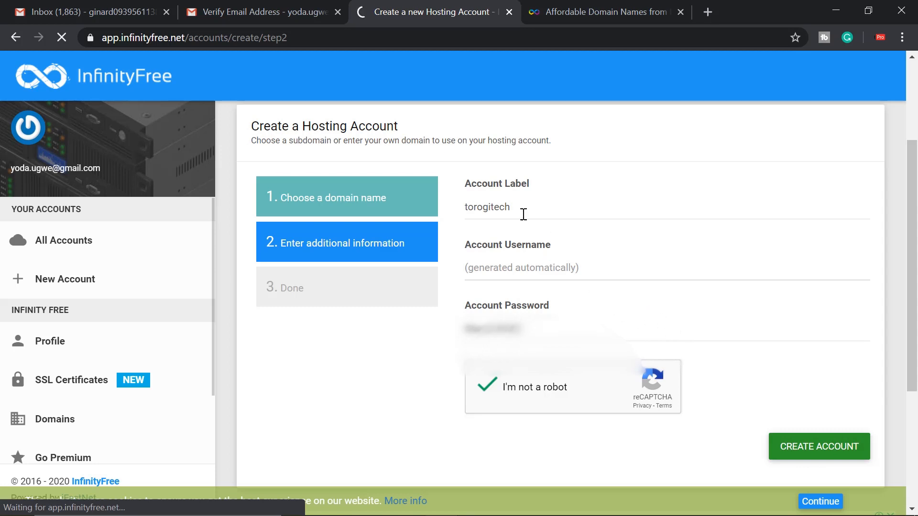
pyautogui.click(818, 446)
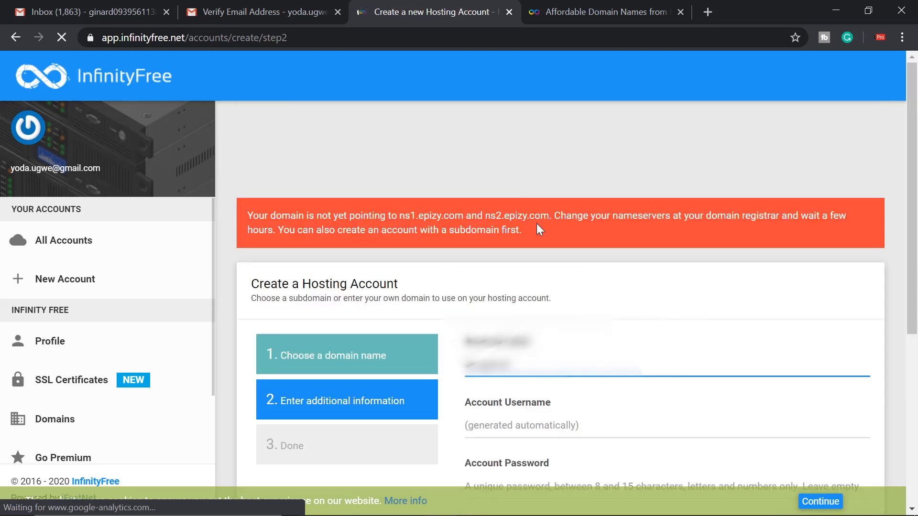
pyautogui.write('torogitech')
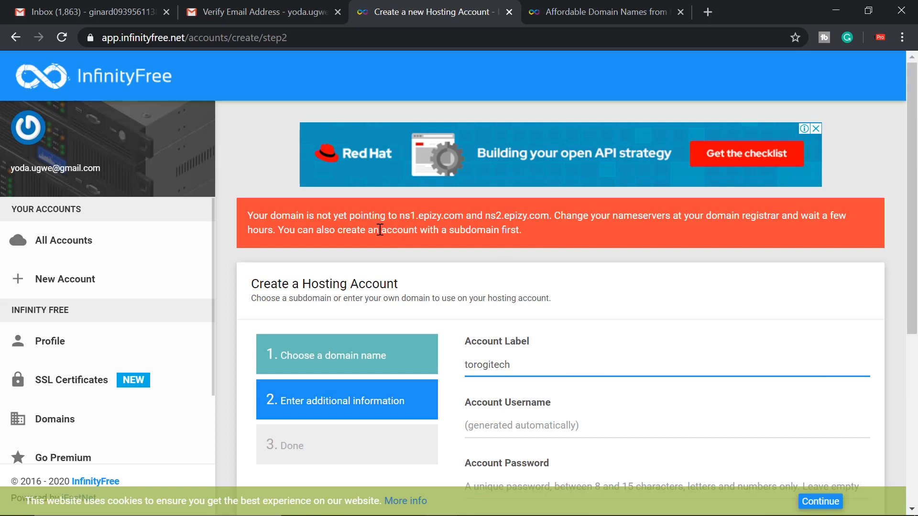
pyautogui.moveTo(408, 230)
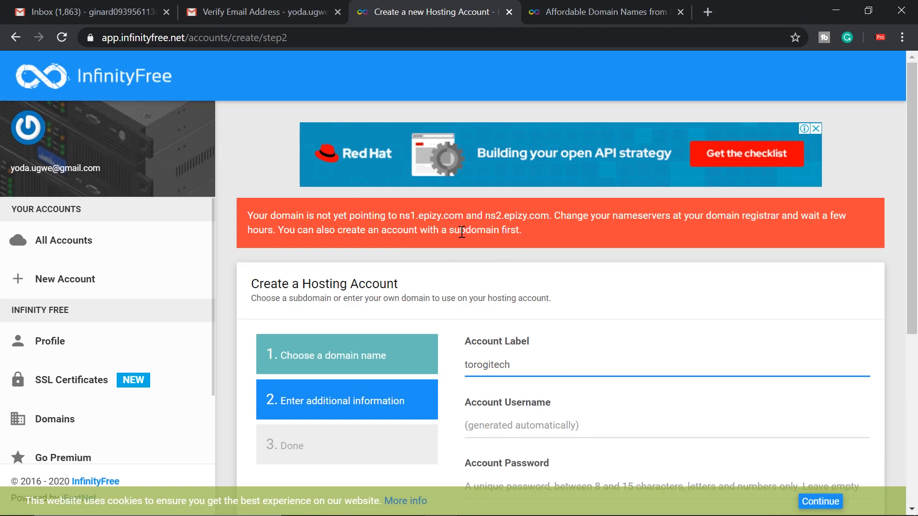
pyautogui.moveTo(506, 246)
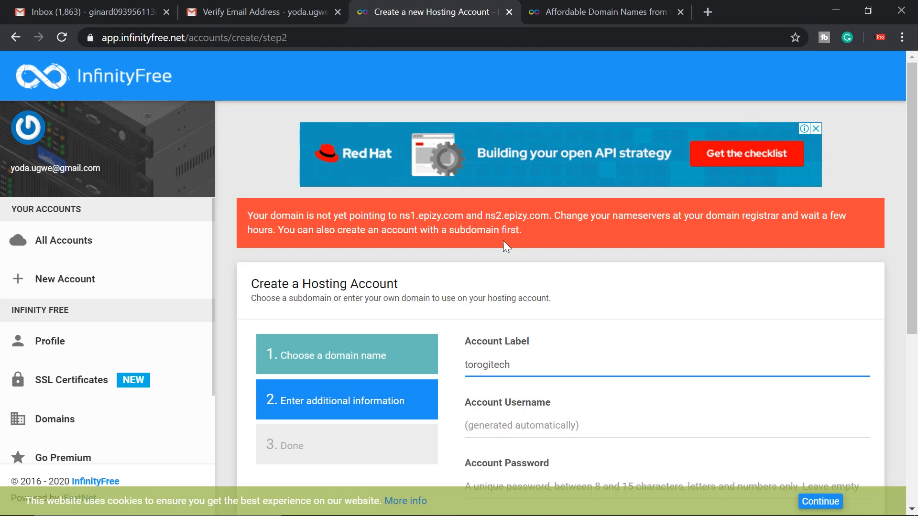
pyautogui.moveTo(641, 269)
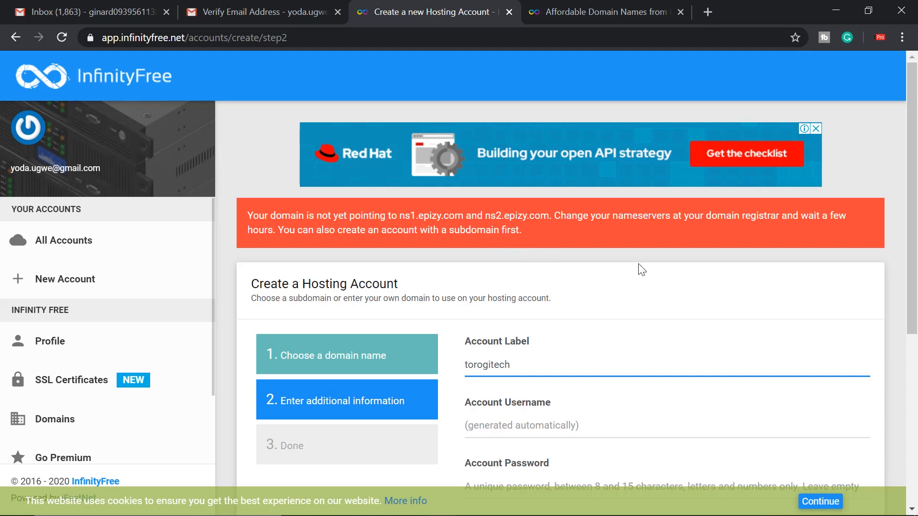
pyautogui.scroll(-3)
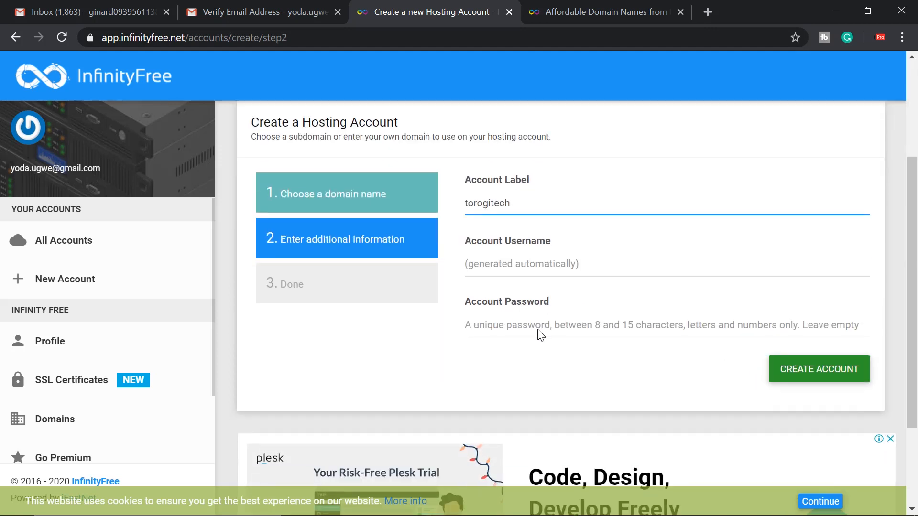
# - Re-enter the password, create the torogitech.ml account, and open its control panel
pyautogui.click(818, 369)
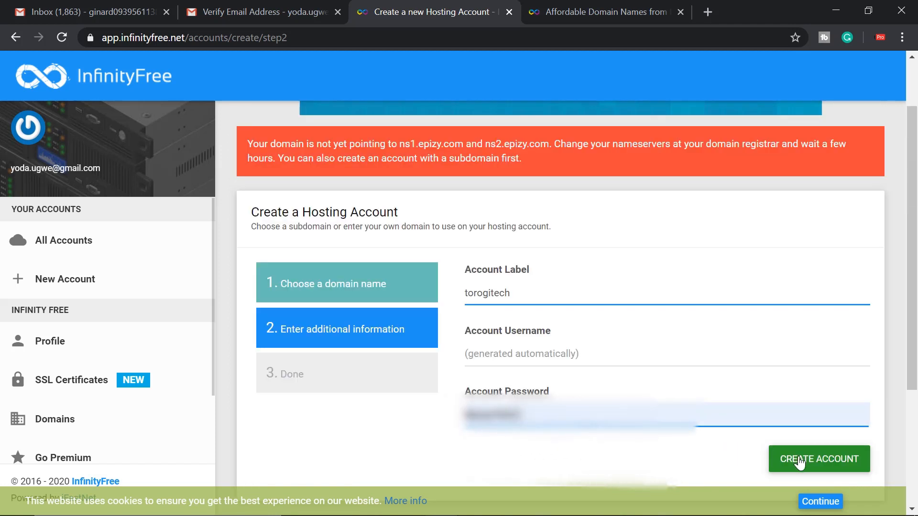
pyautogui.click(818, 459)
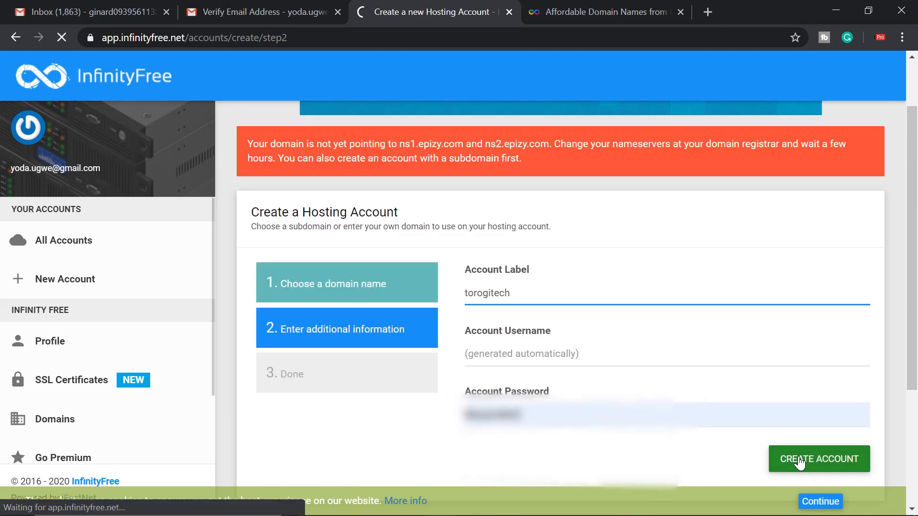
pyautogui.click(818, 459)
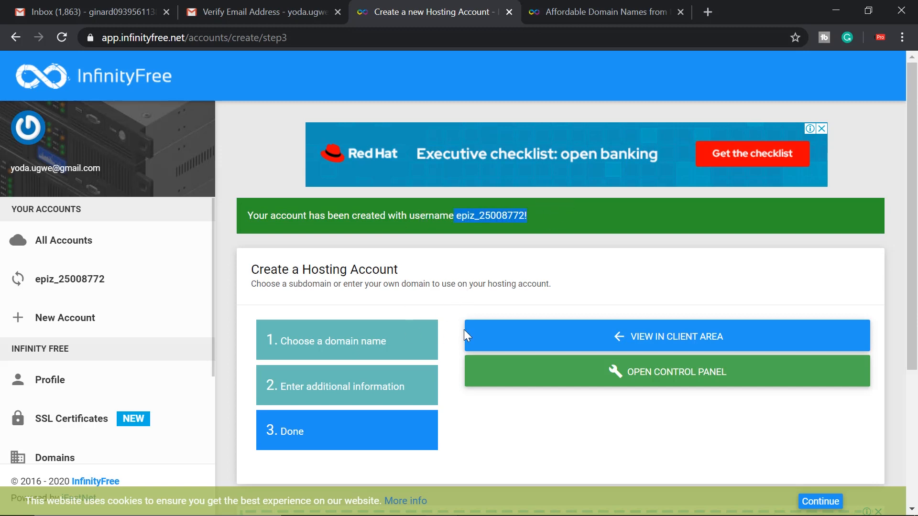
pyautogui.moveTo(655, 344)
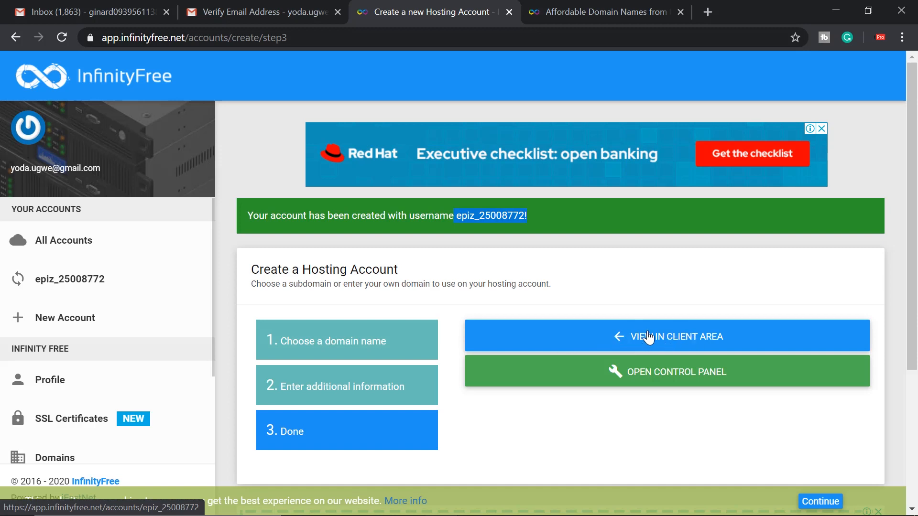
pyautogui.scroll(-3)
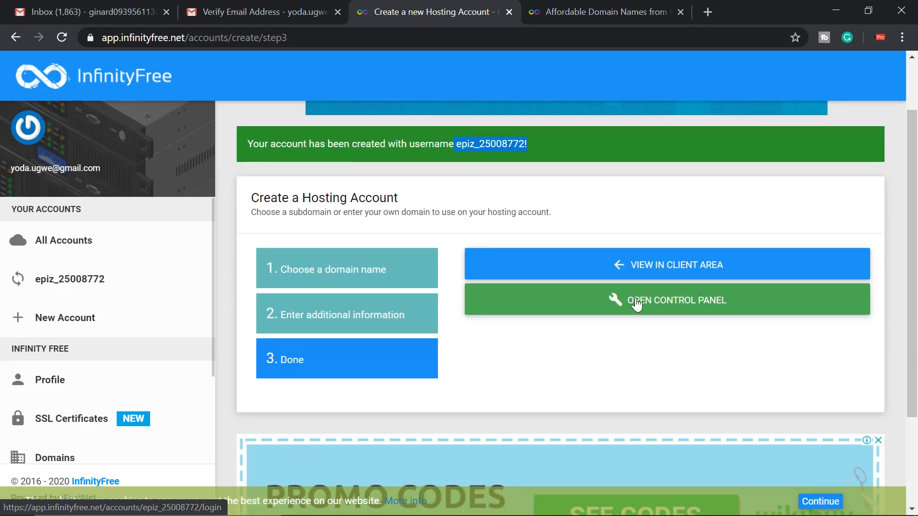
pyautogui.click(665, 300)
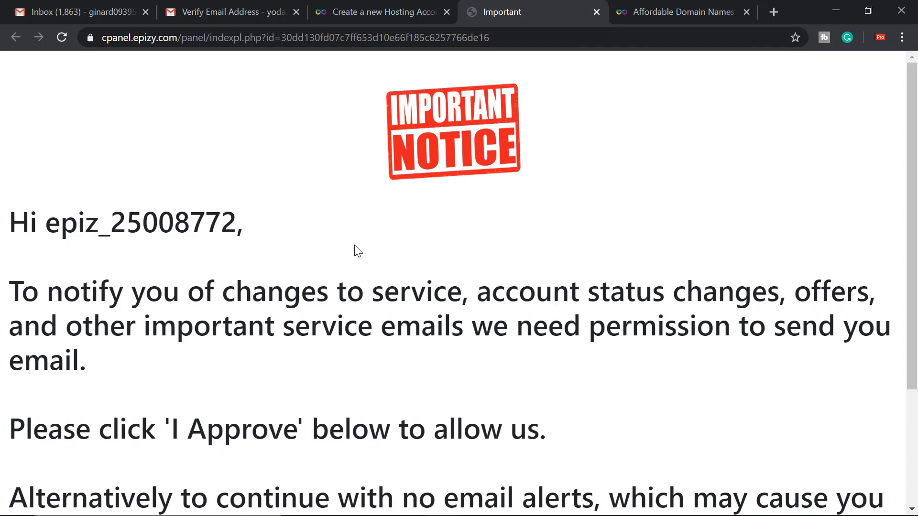
# - Approve service e-mails on the Important Notice page to reach the VistaPanel home
pyautogui.scroll(-3)
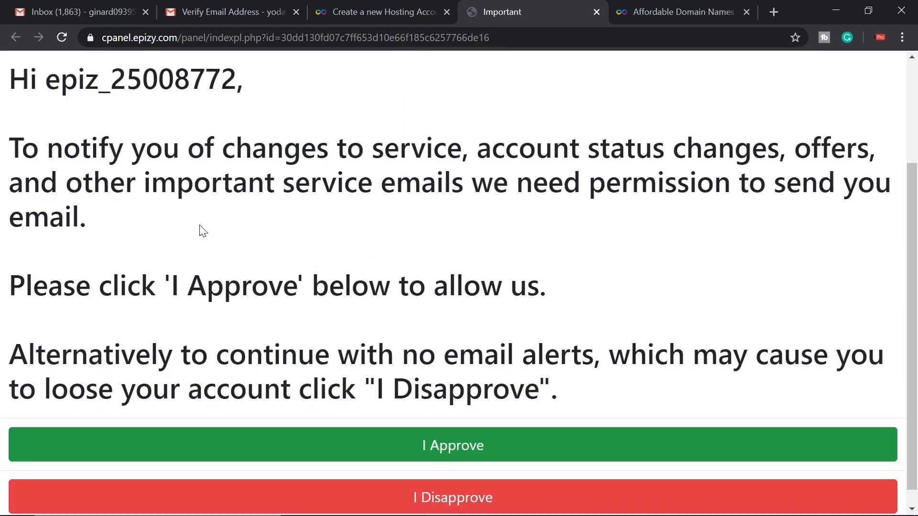
pyautogui.moveTo(115, 235)
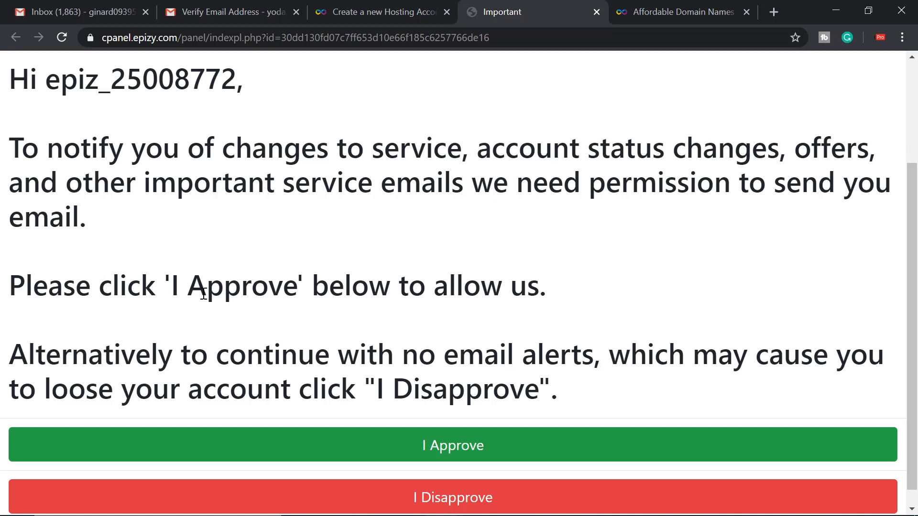
pyautogui.scroll(-3)
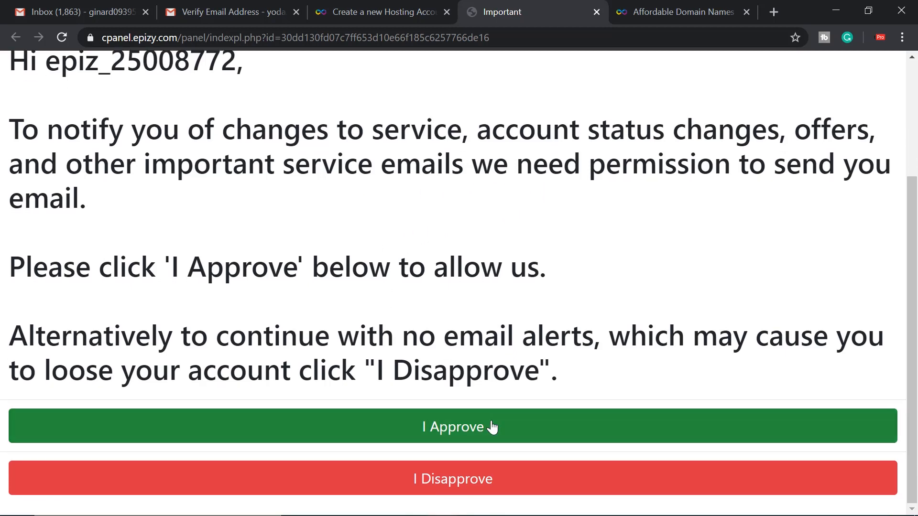
pyautogui.click(453, 426)
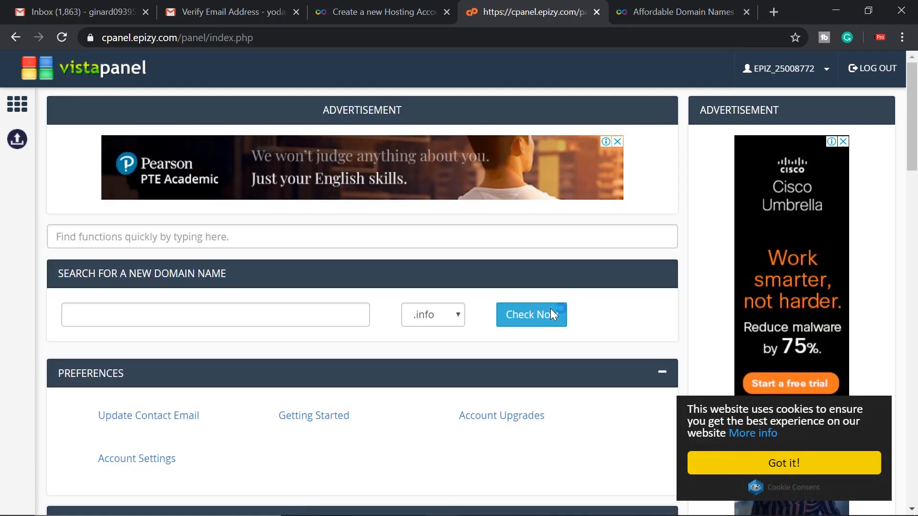
pyautogui.scroll(-3)
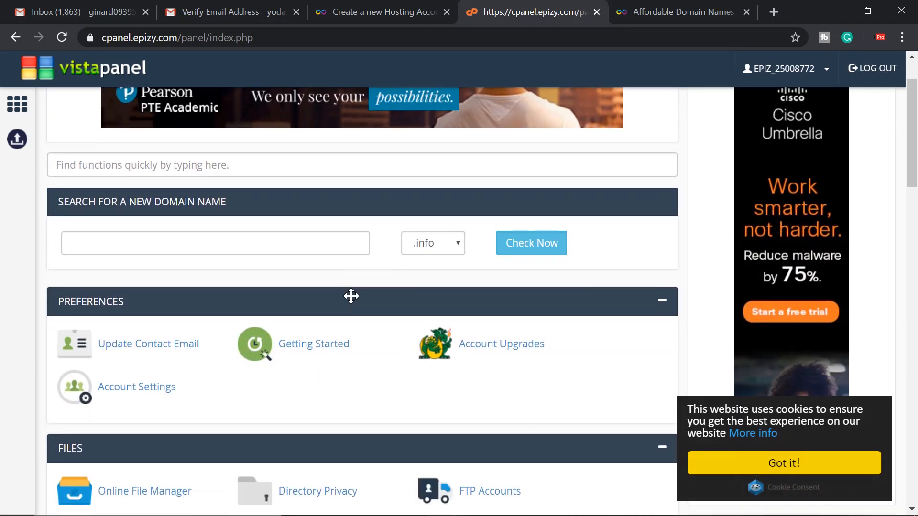
pyautogui.scroll(-3)
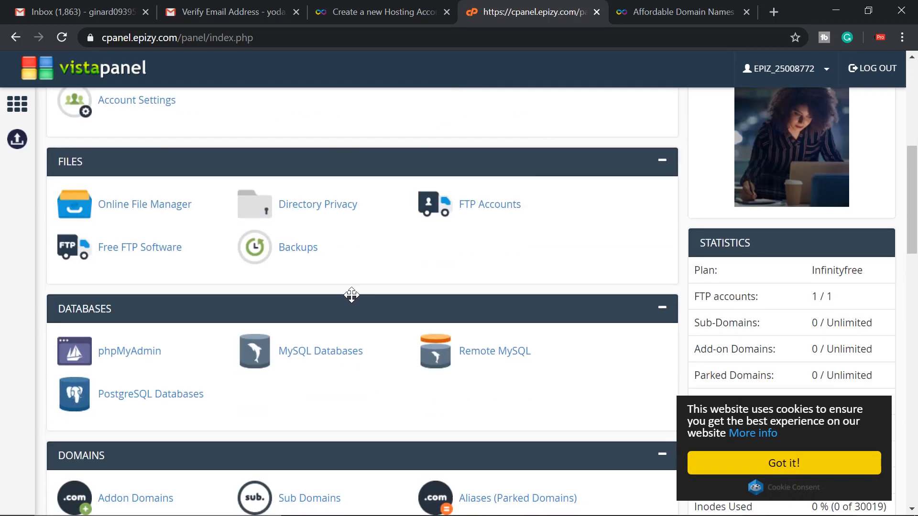
pyautogui.scroll(-3)
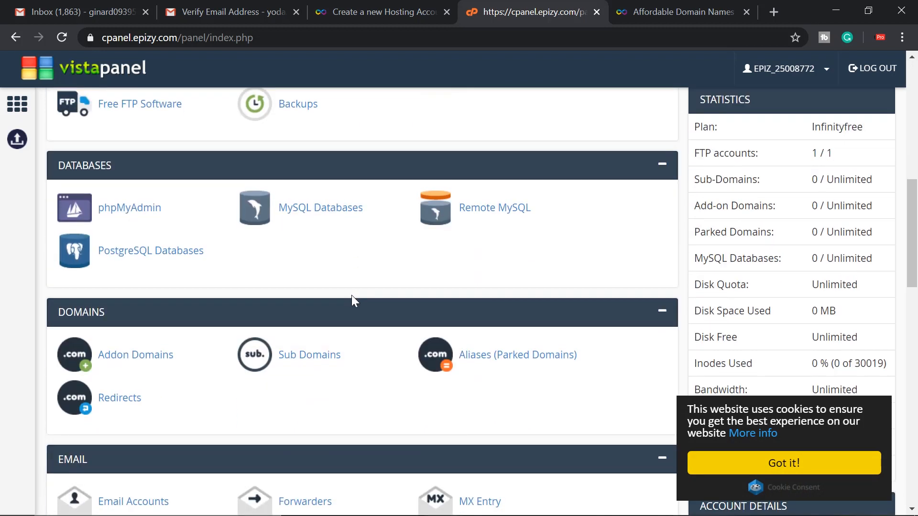
pyautogui.scroll(-3)
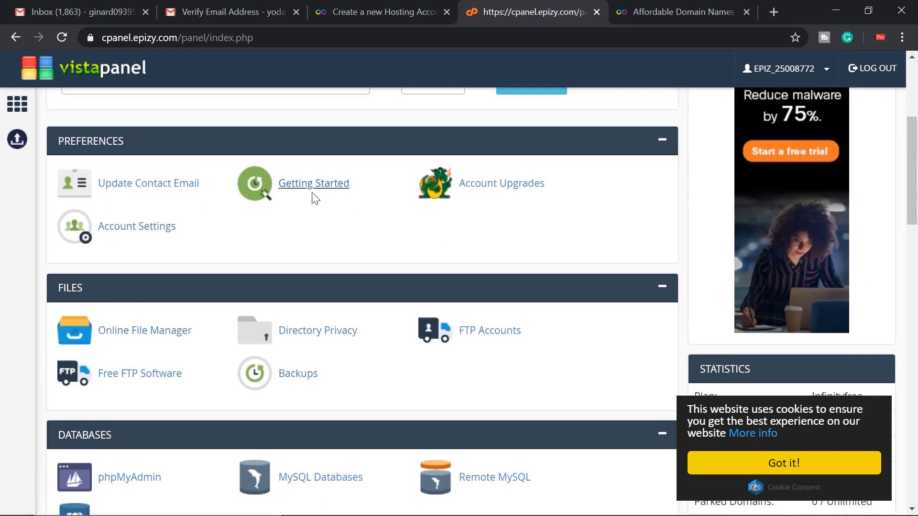
pyautogui.scroll(-3)
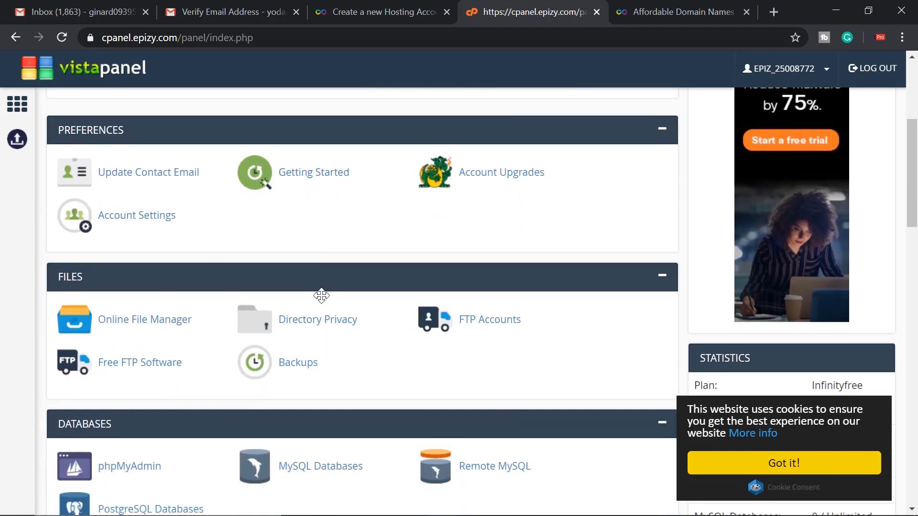
pyautogui.scroll(-3)
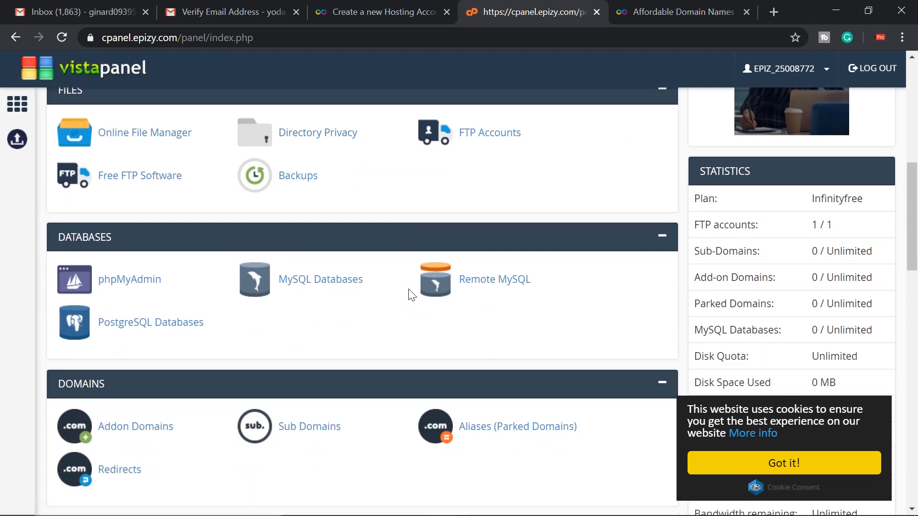
pyautogui.scroll(-3)
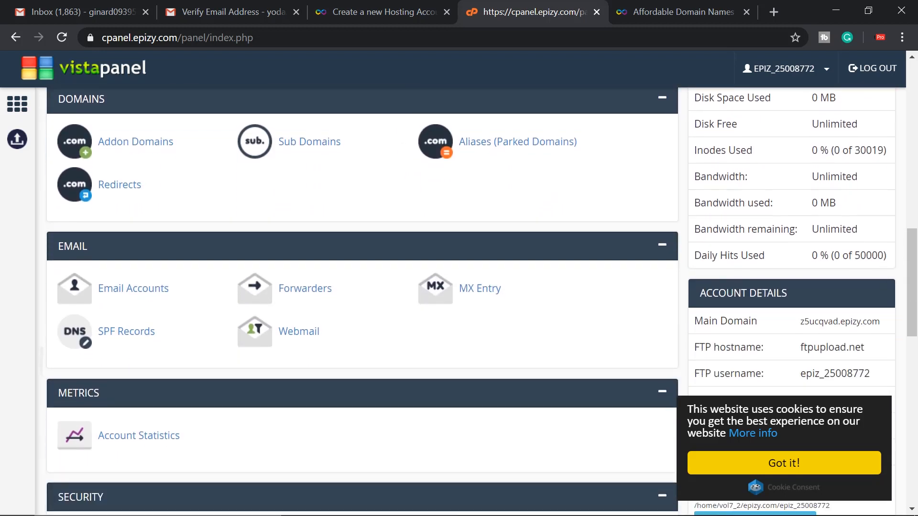
pyautogui.scroll(-3)
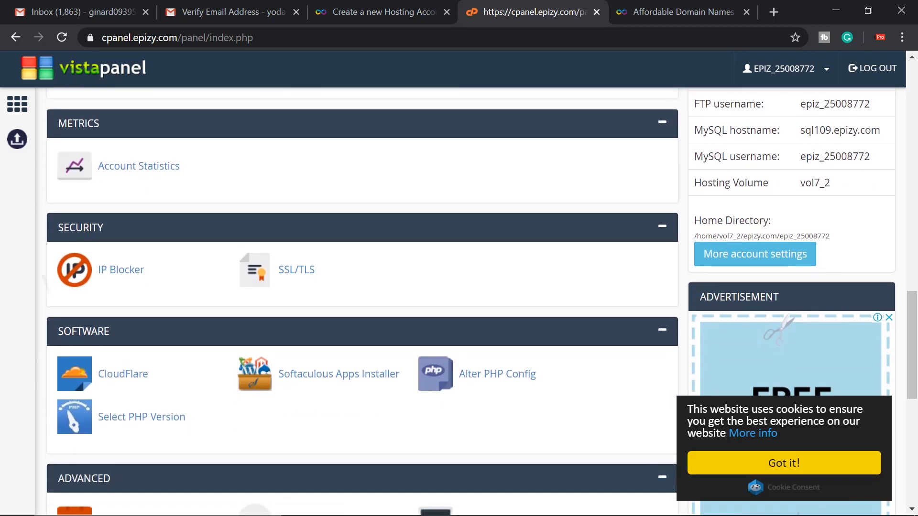
pyautogui.scroll(-3)
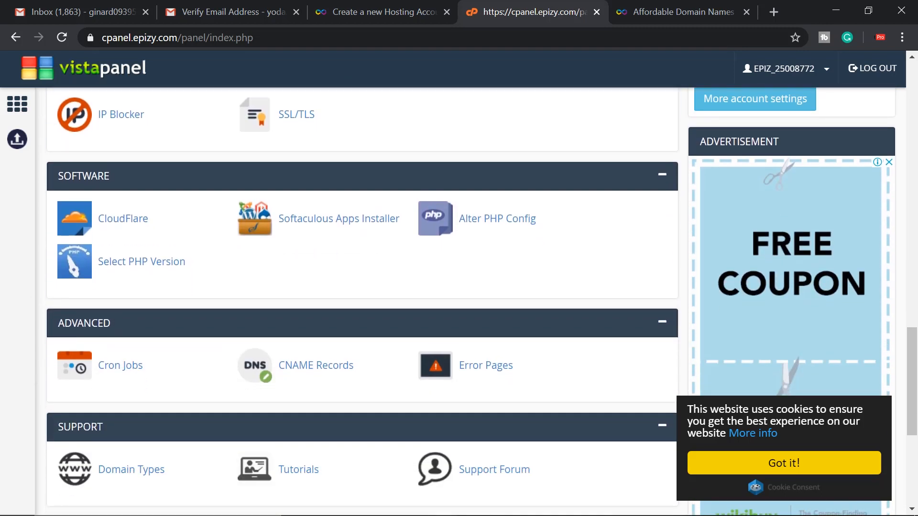
pyautogui.scroll(-3)
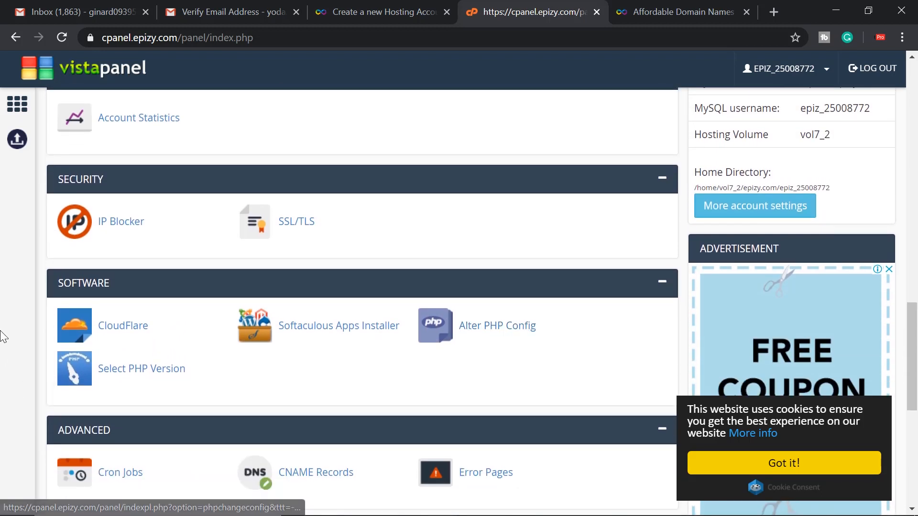
# - Launch Softaculous Apps Installer and browse Top Scripts to the WordPress overview
pyautogui.click(338, 326)
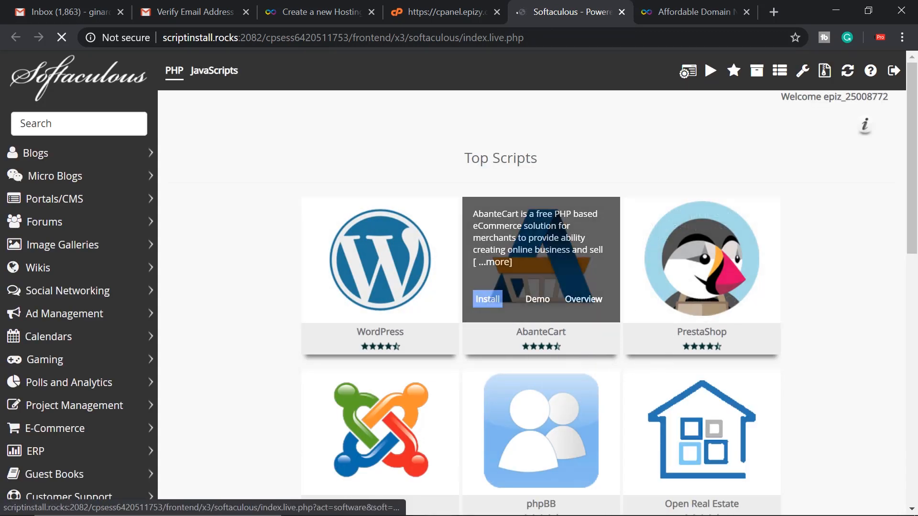
pyautogui.scroll(-3)
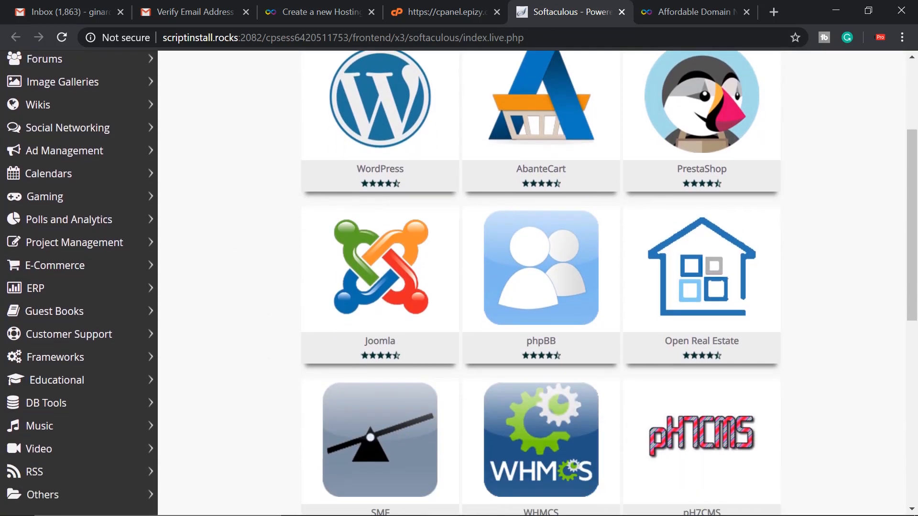
pyautogui.scroll(-3)
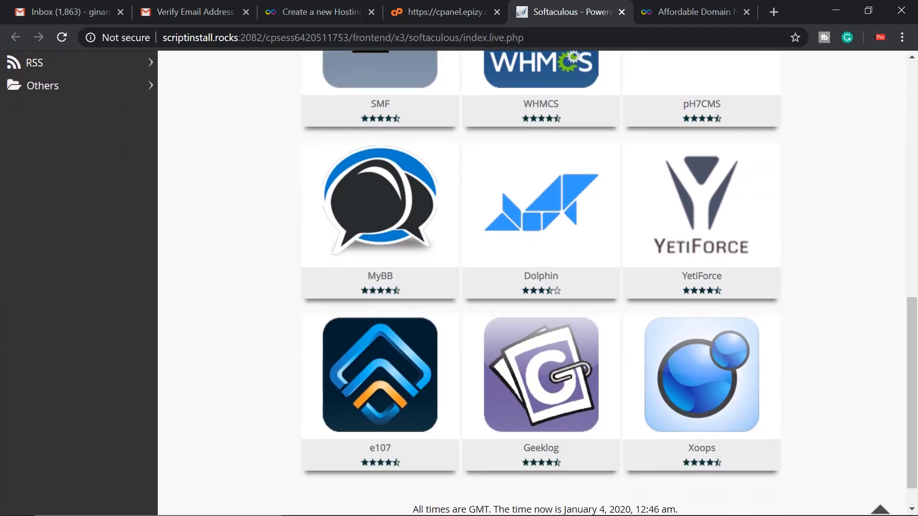
pyautogui.scroll(3)
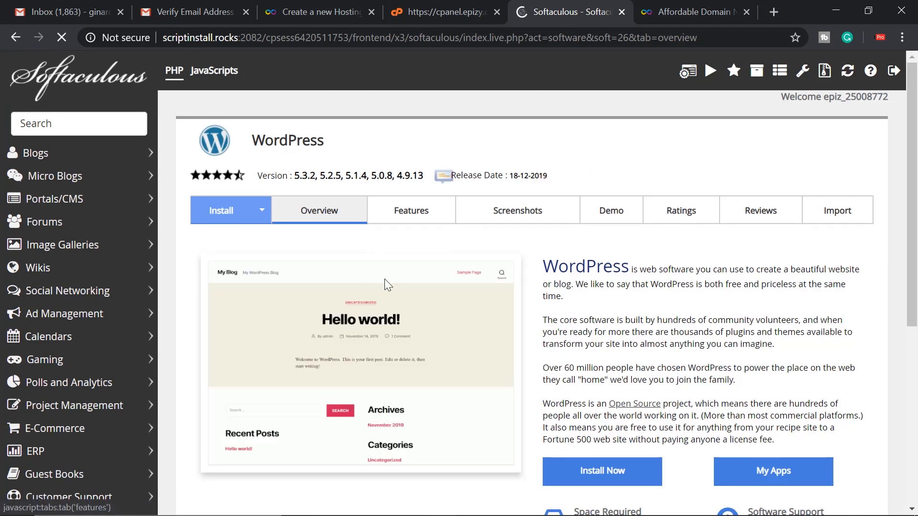
pyautogui.scroll(-3)
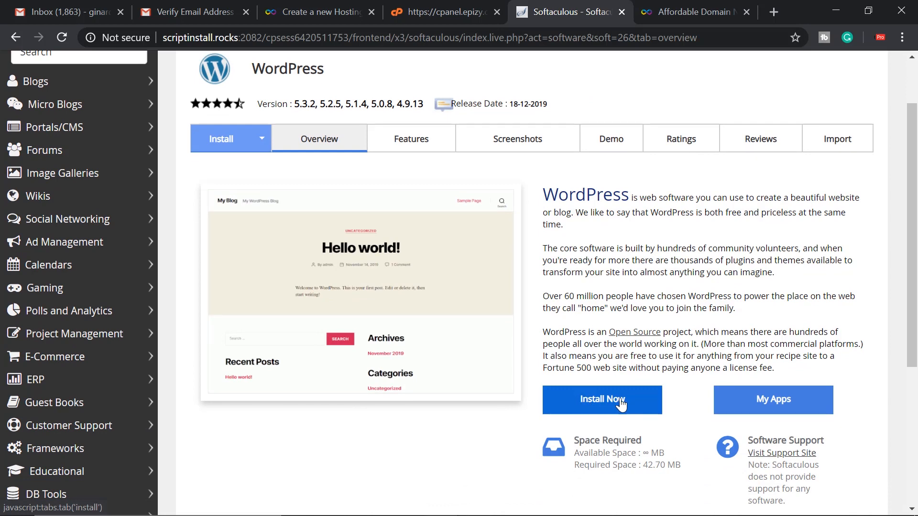
# - Start a WordPress install on torogitech.ml and set the site name to torogitech
pyautogui.click(601, 399)
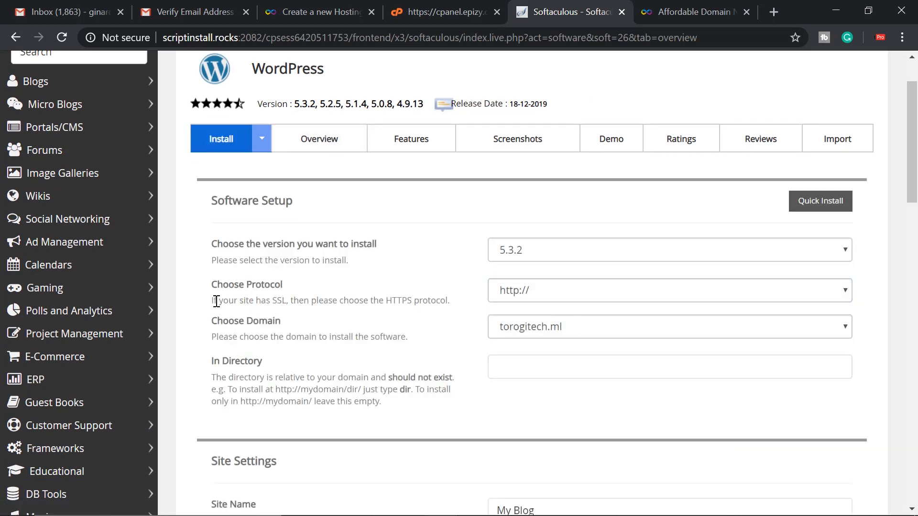
pyautogui.click(668, 290)
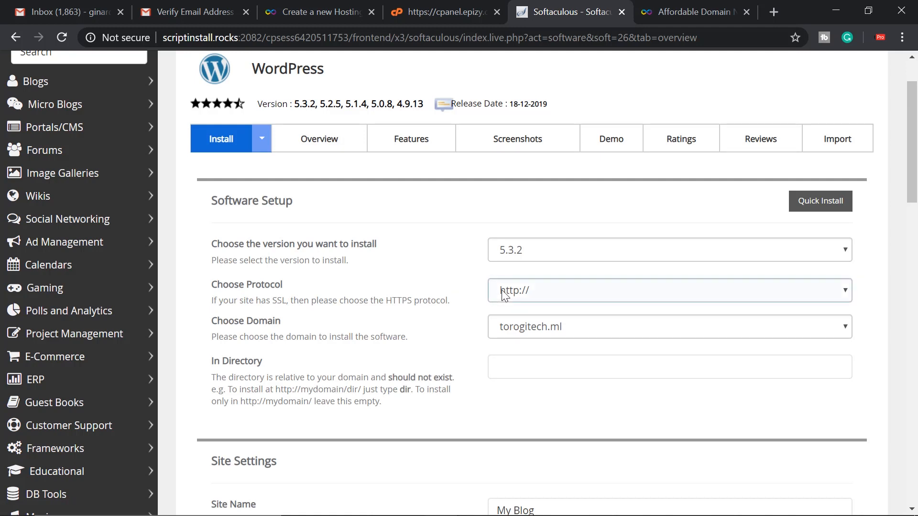
pyautogui.scroll(-3)
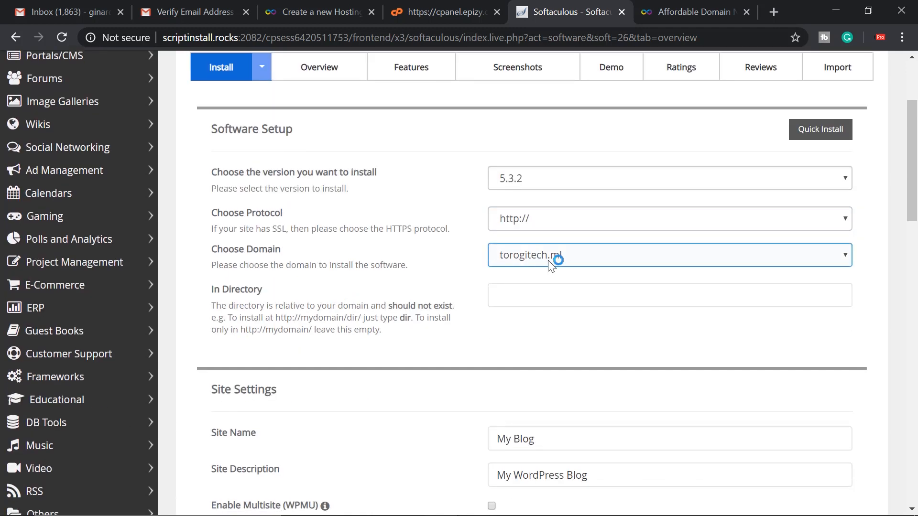
pyautogui.scroll(-3)
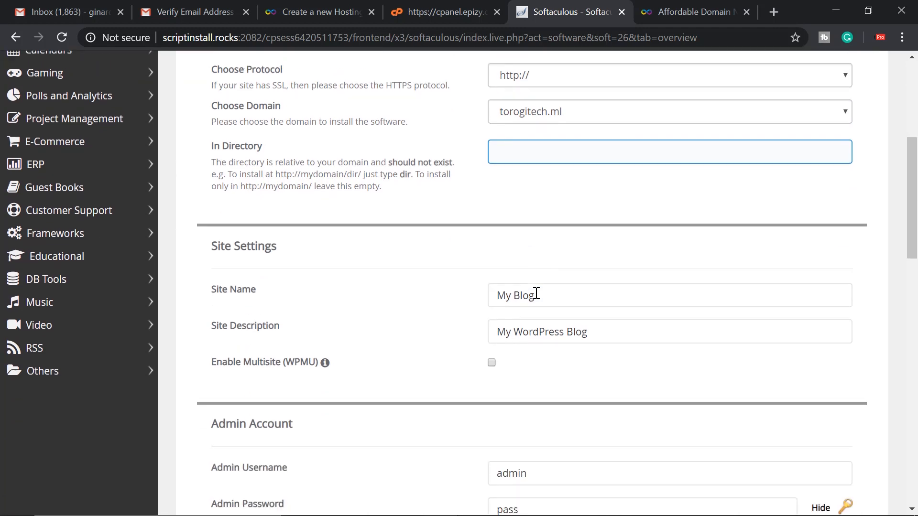
pyautogui.doubleClick(514, 295)
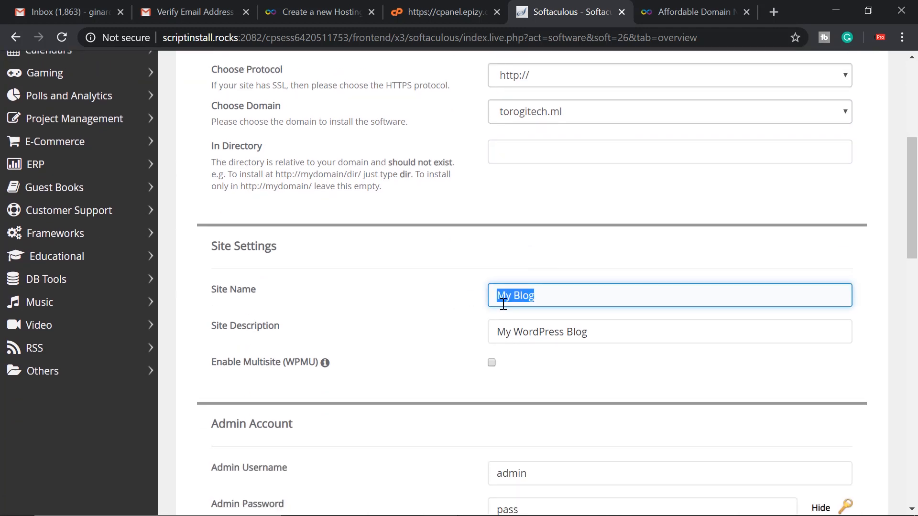
pyautogui.write('torogi')
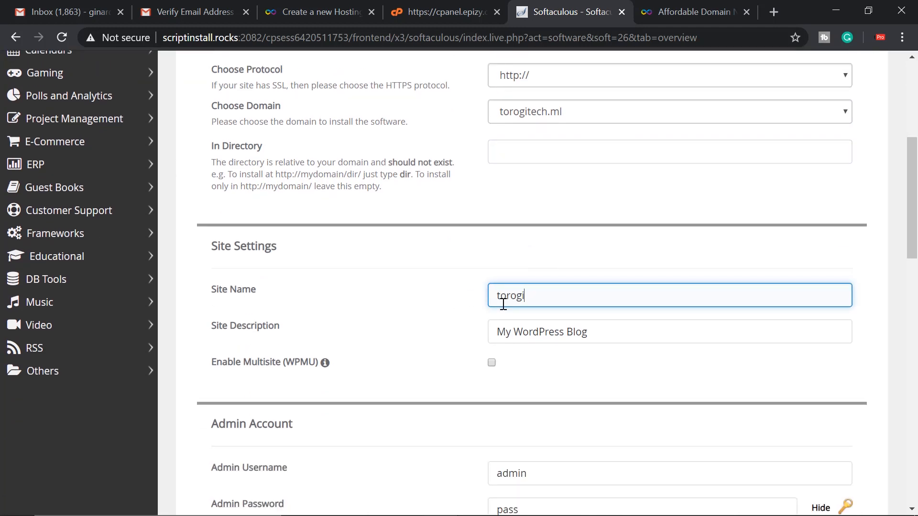
pyautogui.write('tech')
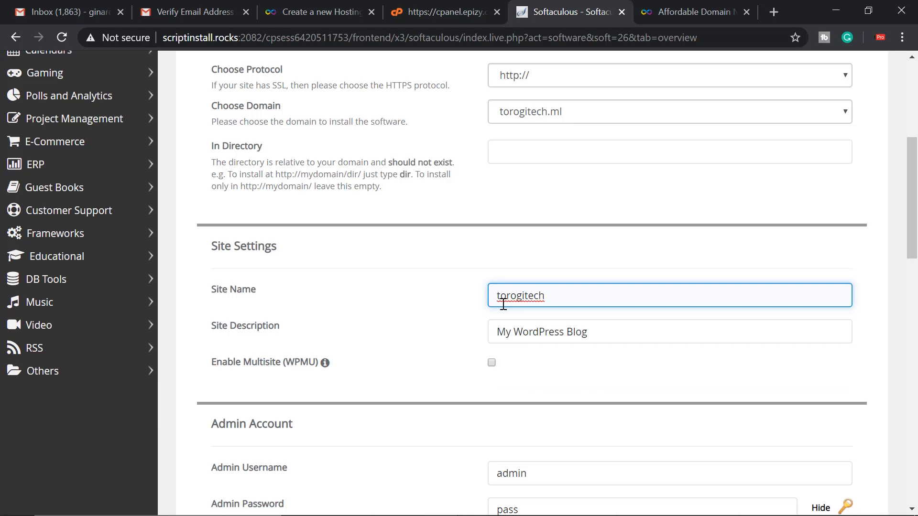
# - Set the site description to 'Simple tech tutorials' and replace the admin password with a strong one
pyautogui.tripleClick(541, 331)
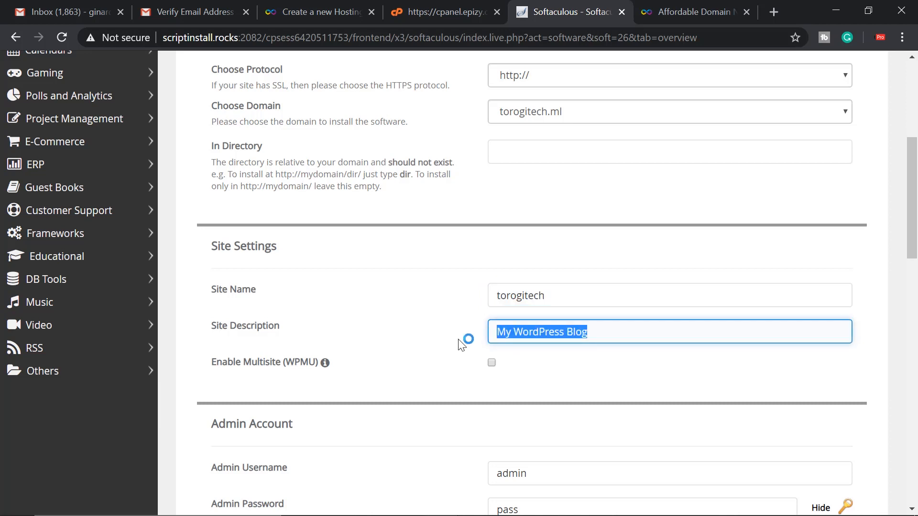
pyautogui.write('S')
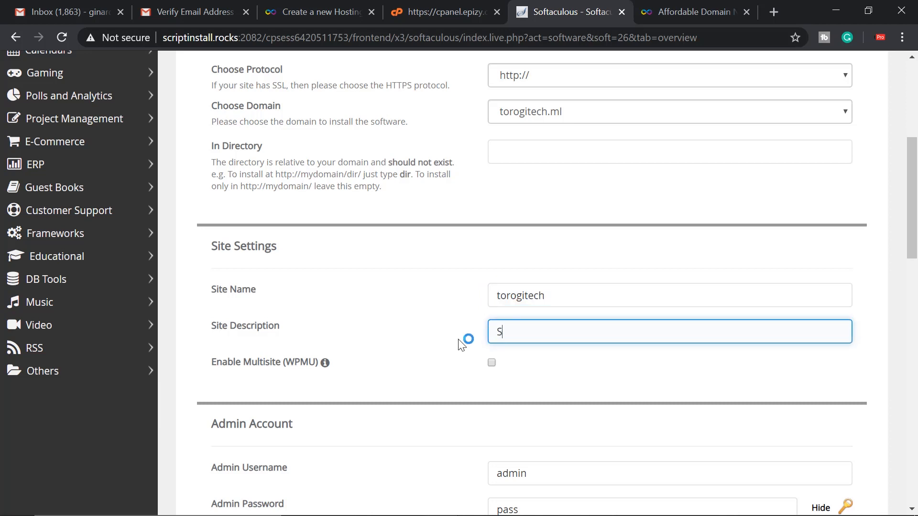
pyautogui.write('imple')
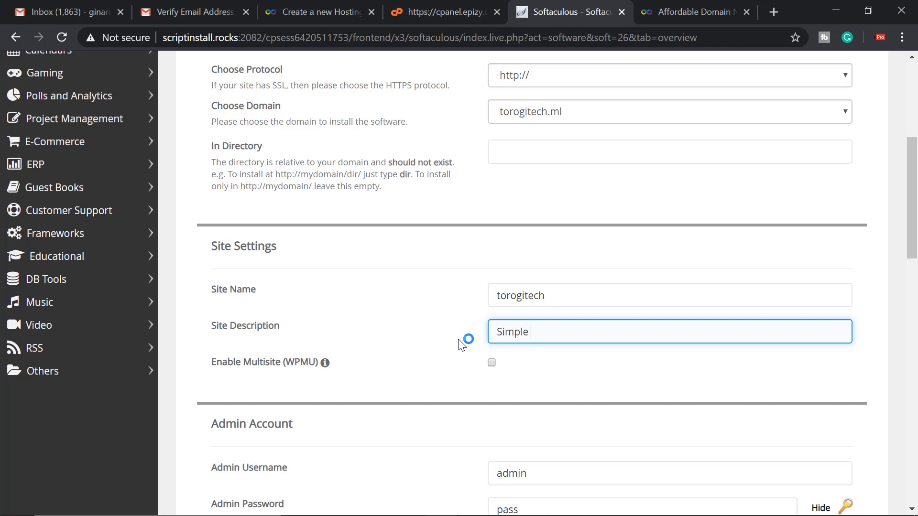
pyautogui.write('tech tuto')
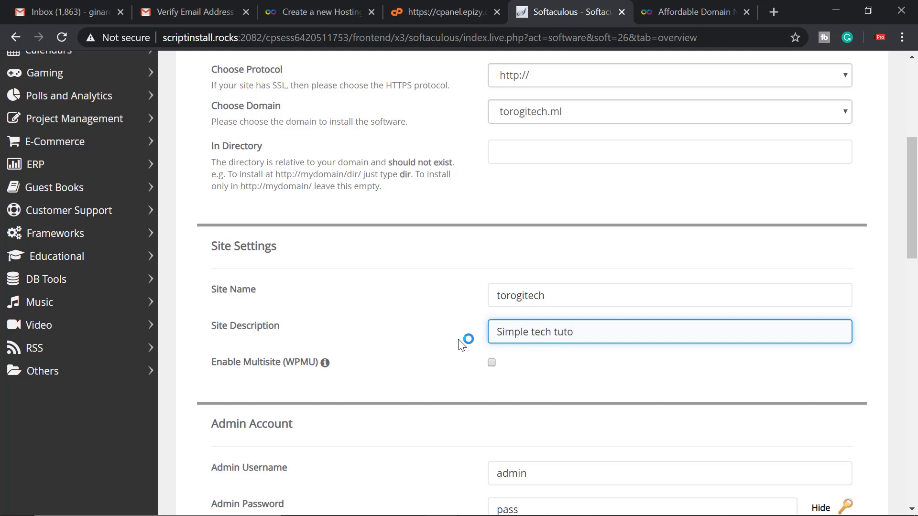
pyautogui.write('rials')
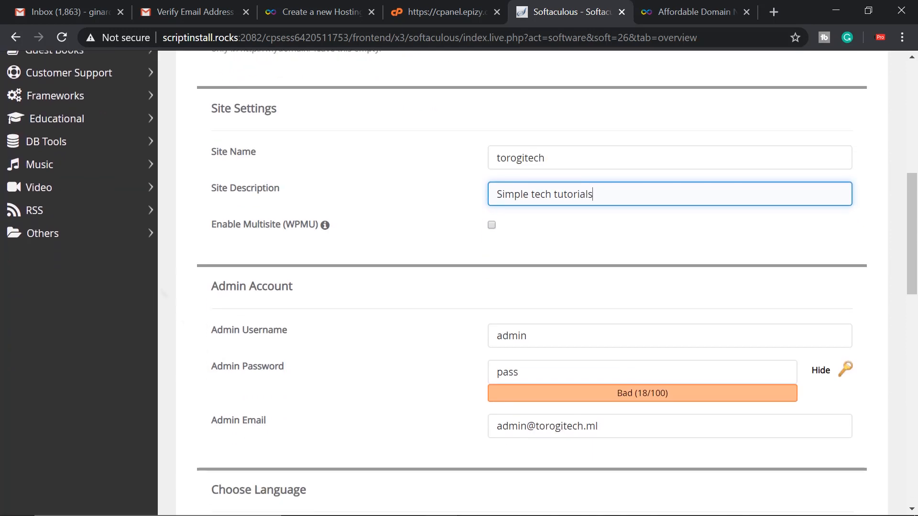
pyautogui.scroll(-3)
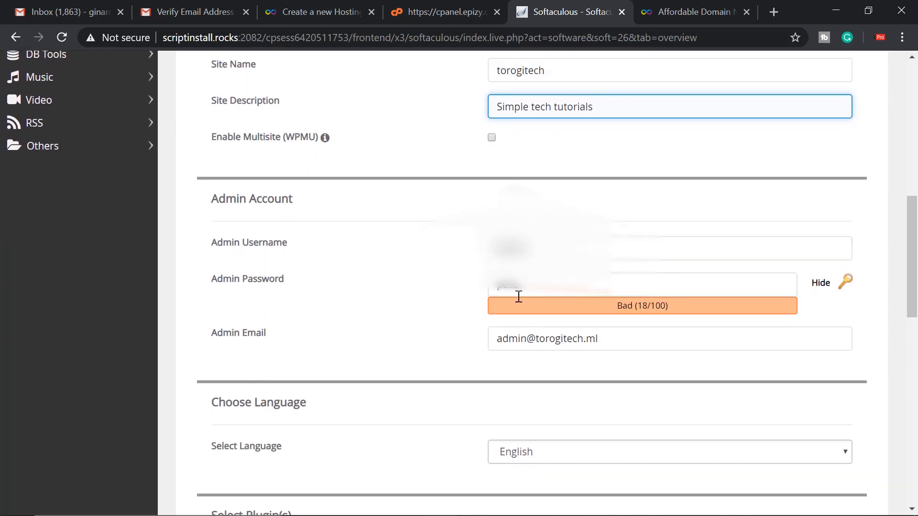
pyautogui.click(642, 283)
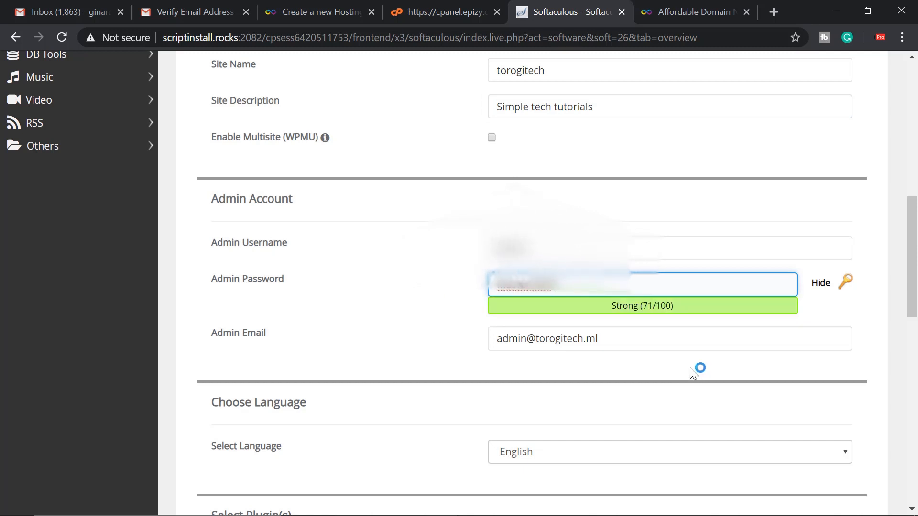
pyautogui.scroll(-3)
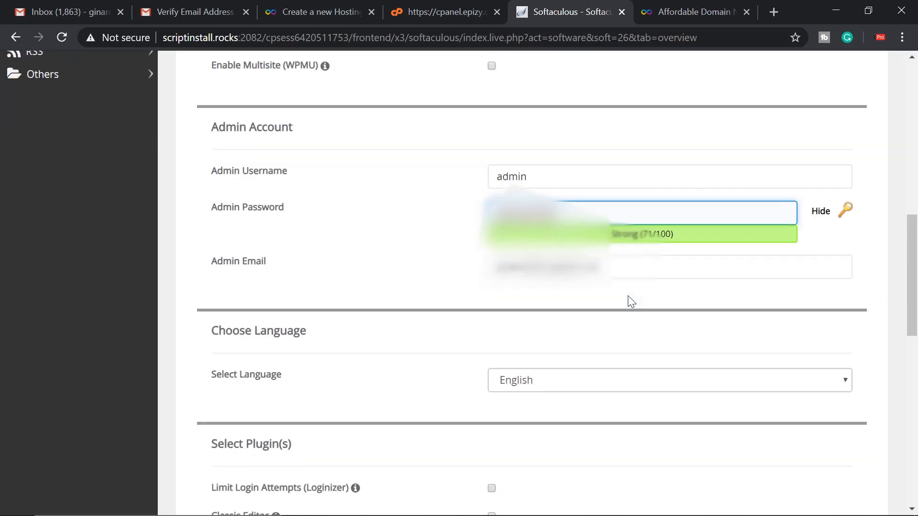
# - Scroll past the plugin and theme options and install WordPress on torogitech.ml
pyautogui.scroll(-3)
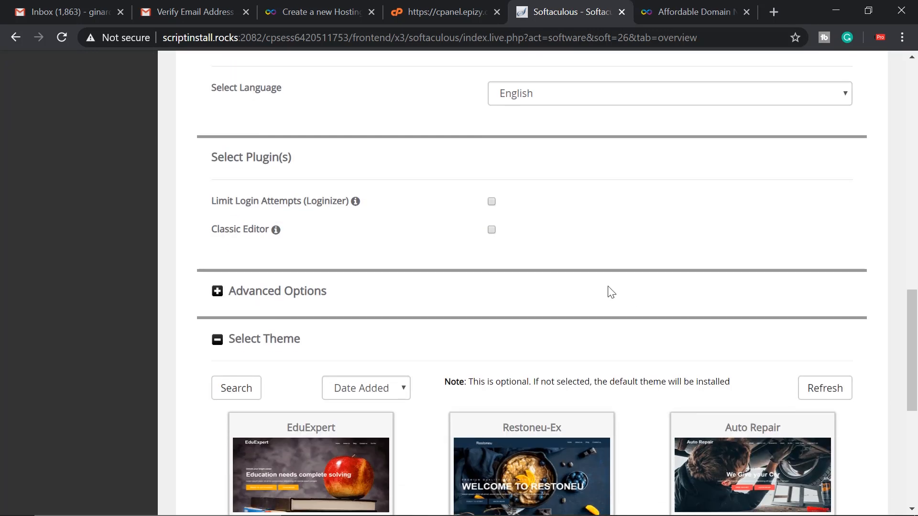
pyautogui.scroll(-3)
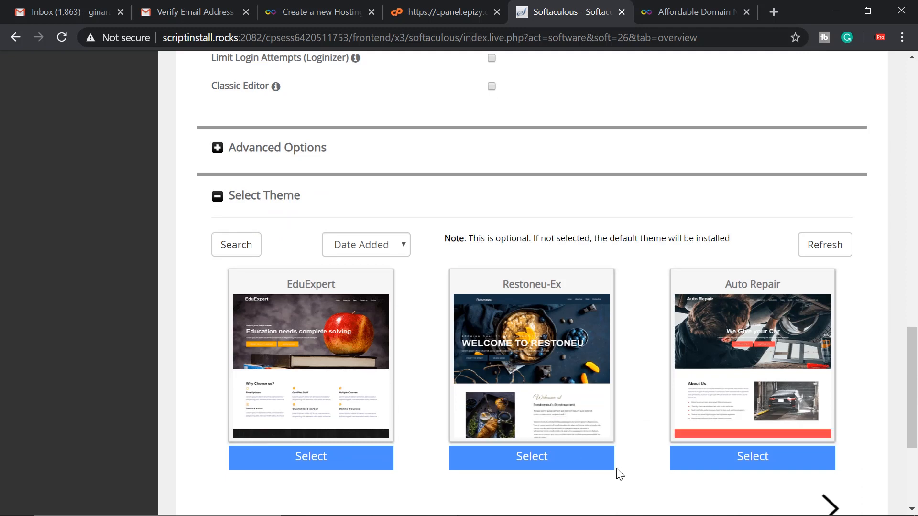
pyautogui.moveTo(331, 345)
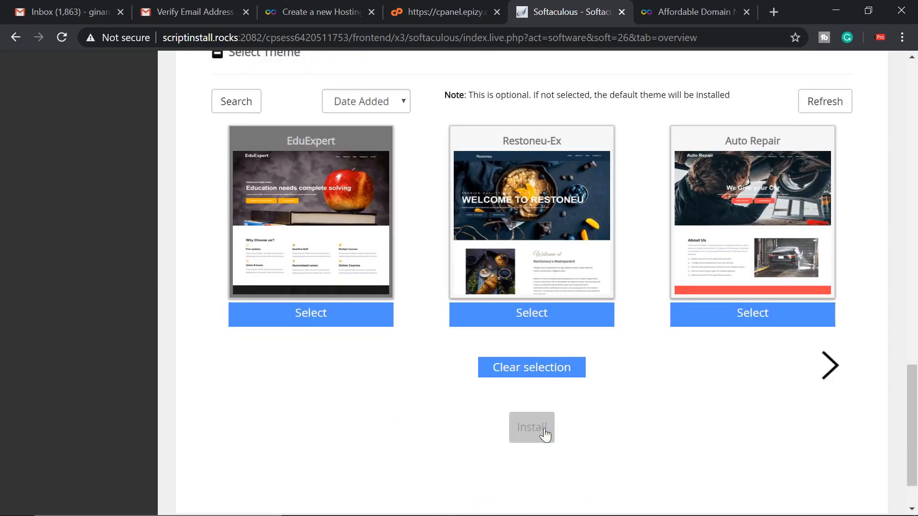
pyautogui.click(531, 427)
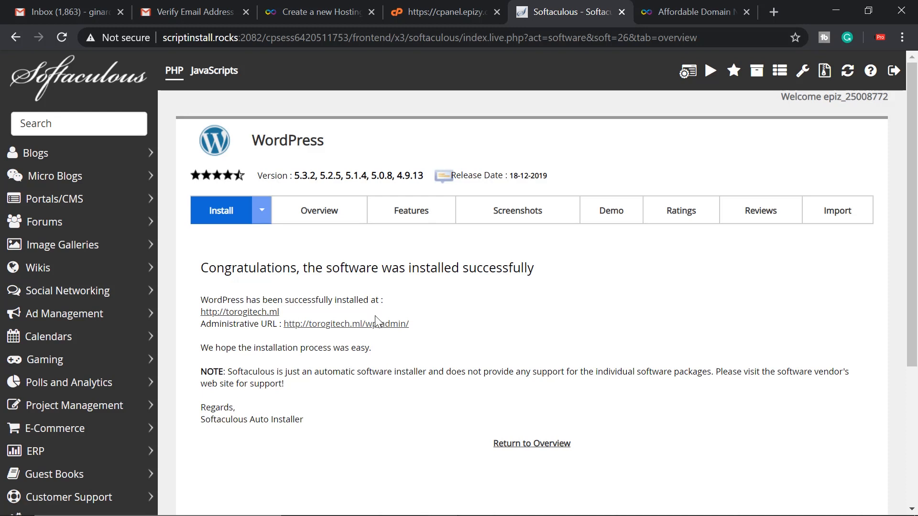
pyautogui.moveTo(239, 311)
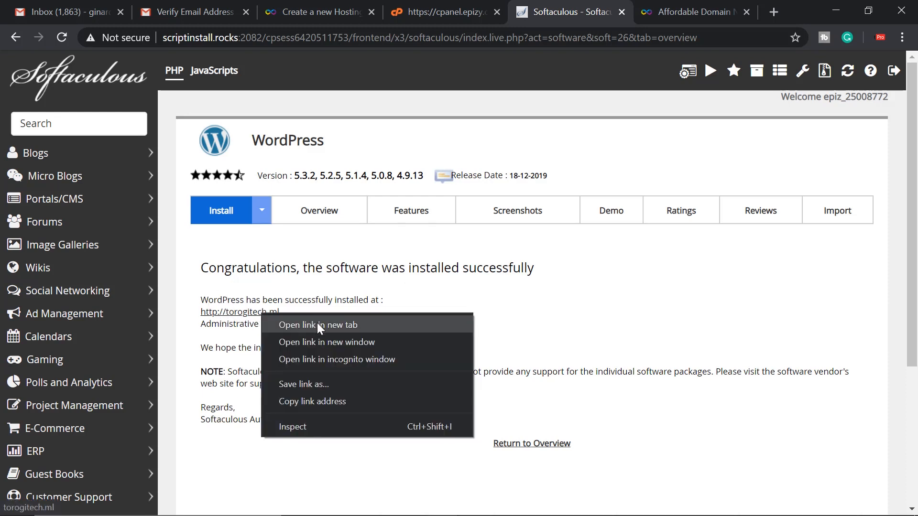
# - View the new torogitech.ml homepage in a new tab, then return to Softaculous
pyautogui.click(318, 325)
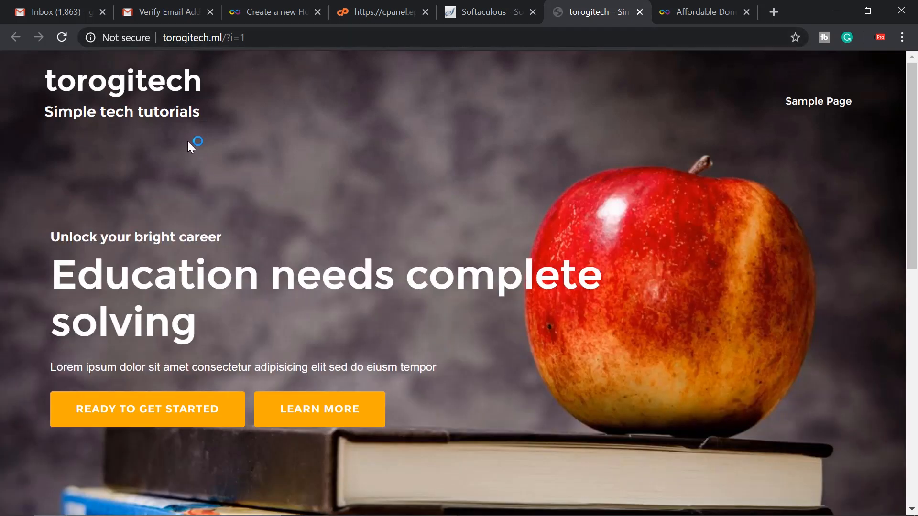
pyautogui.scroll(-3)
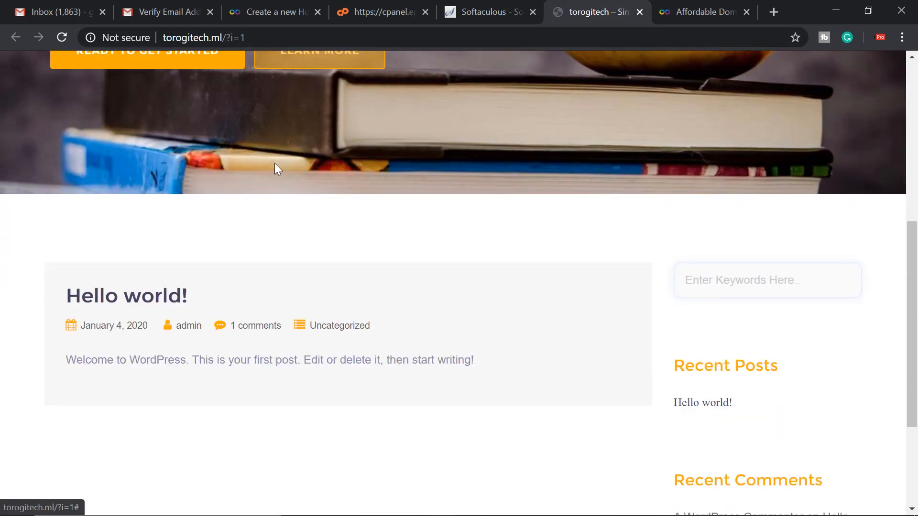
pyautogui.scroll(-3)
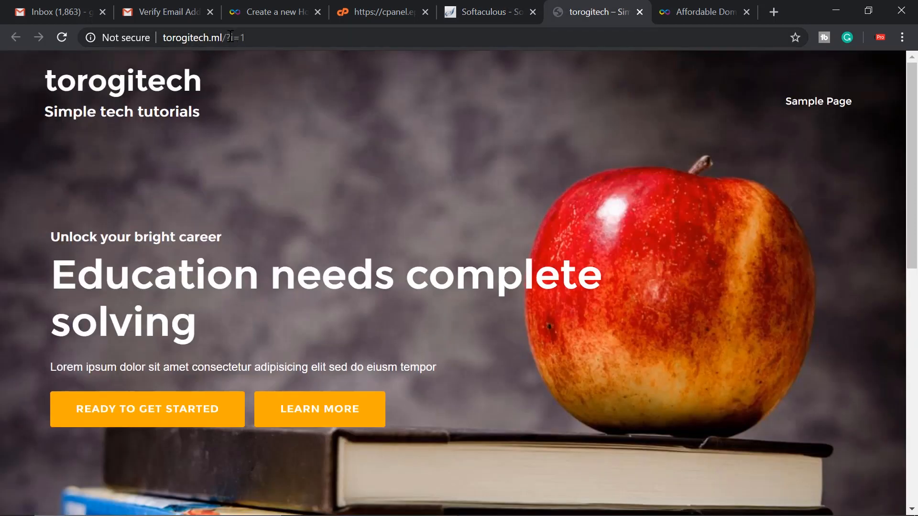
pyautogui.write('torogitech.ml/wp-admin')
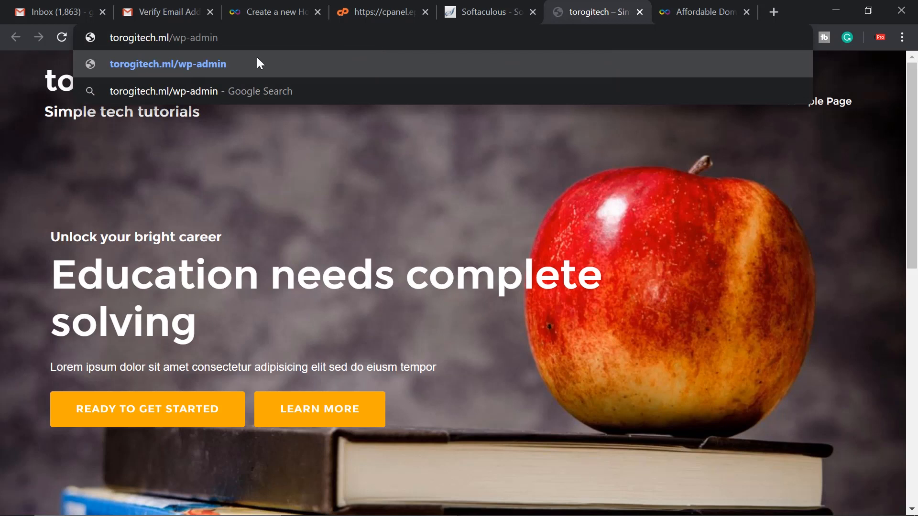
pyautogui.click(489, 12)
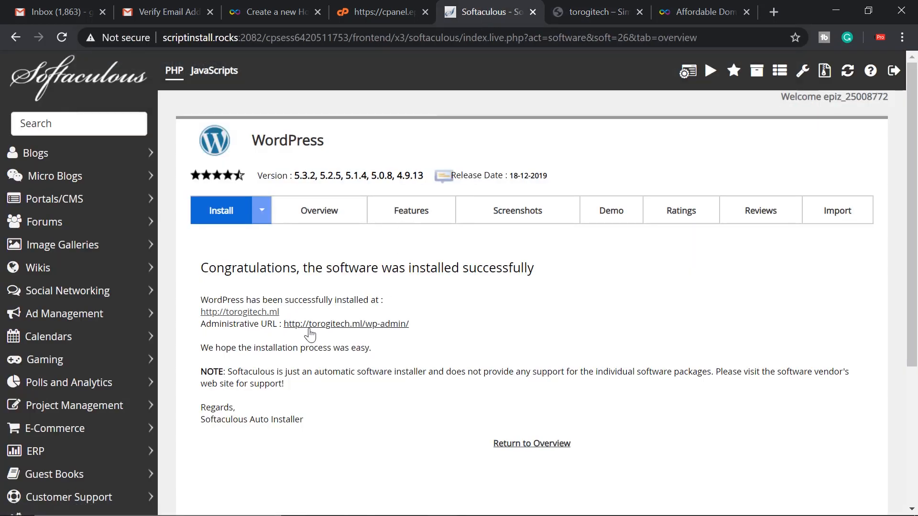
# - Open the WordPress admin dashboard via the Administrative URL and launch Customize Your Site
pyautogui.click(345, 323)
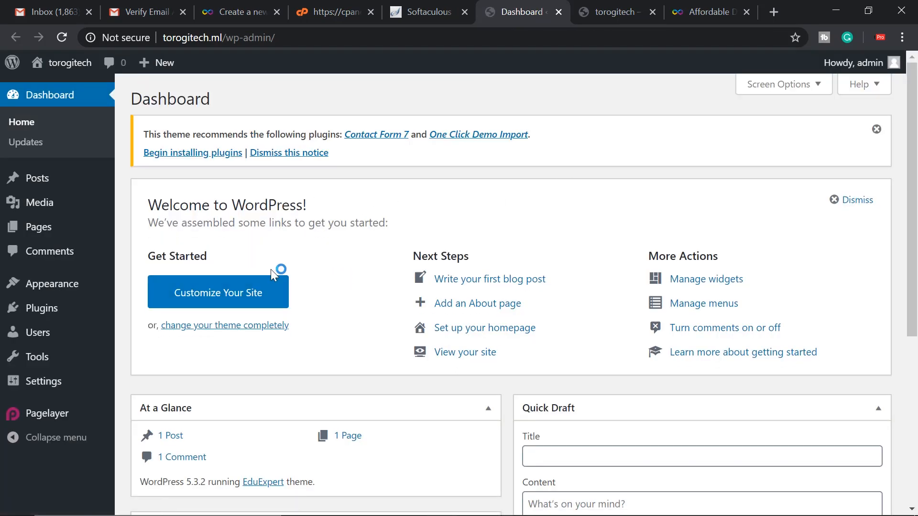
pyautogui.moveTo(345, 286)
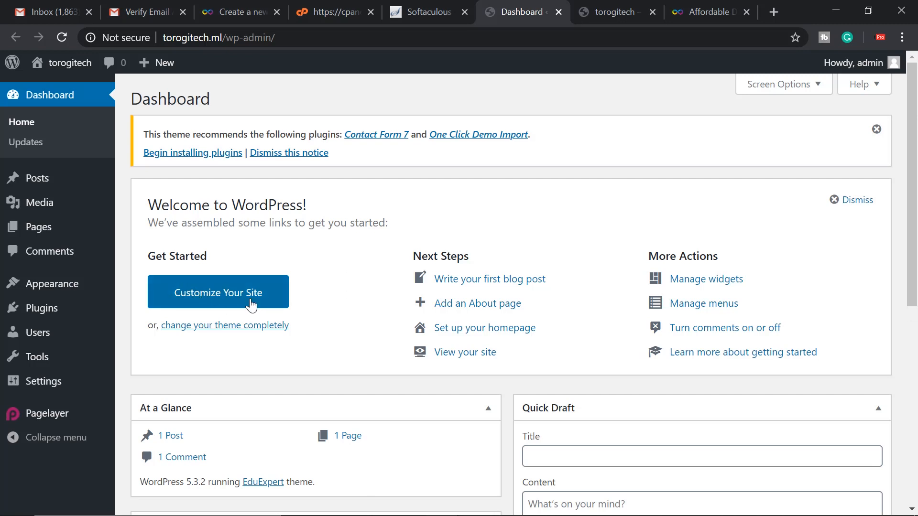
pyautogui.click(216, 292)
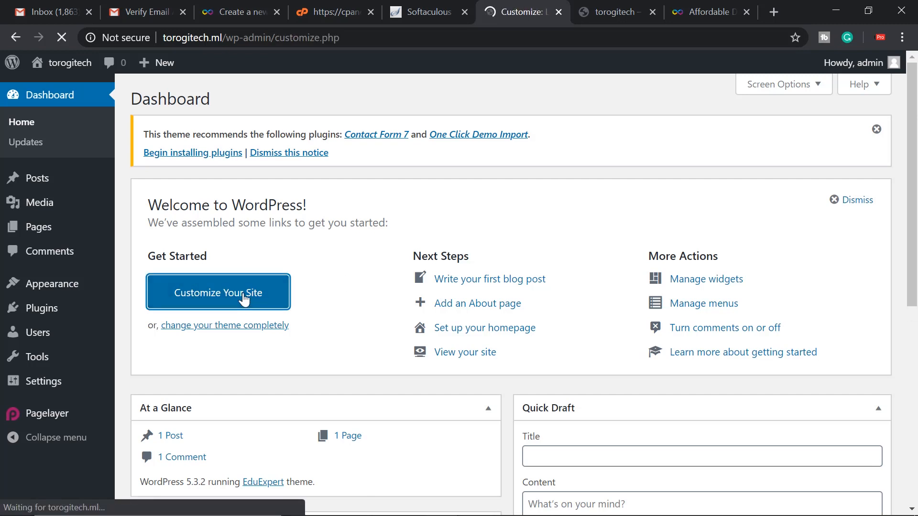
pyautogui.click(218, 292)
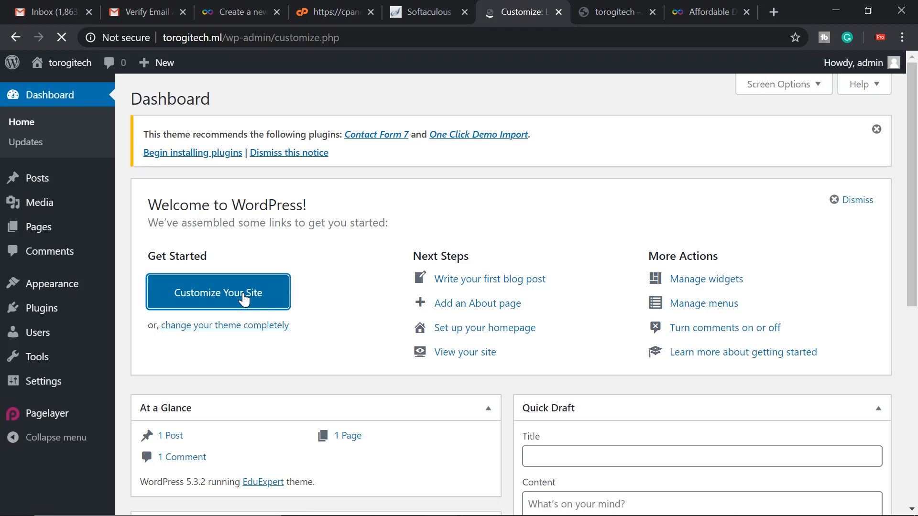
pyautogui.click(217, 292)
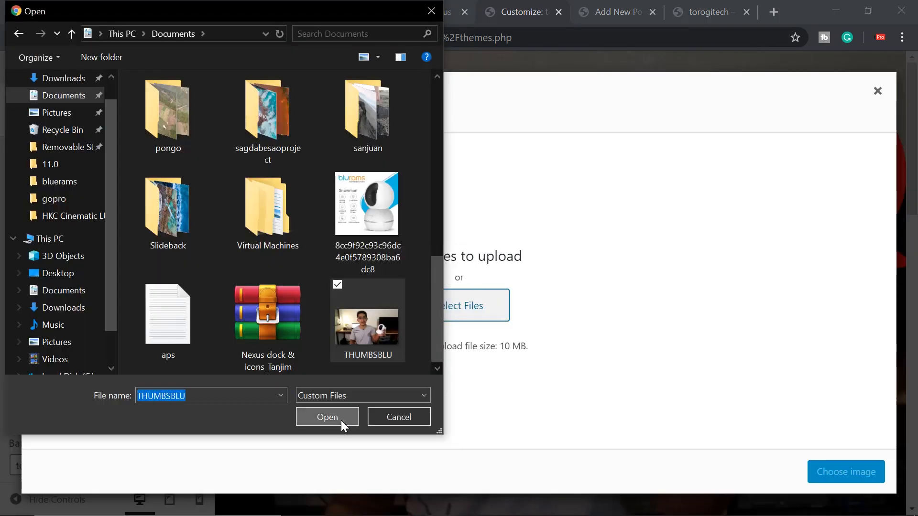
# - Upload THUMBSBLU.png as the Header Banner background image and publish
pyautogui.click(327, 417)
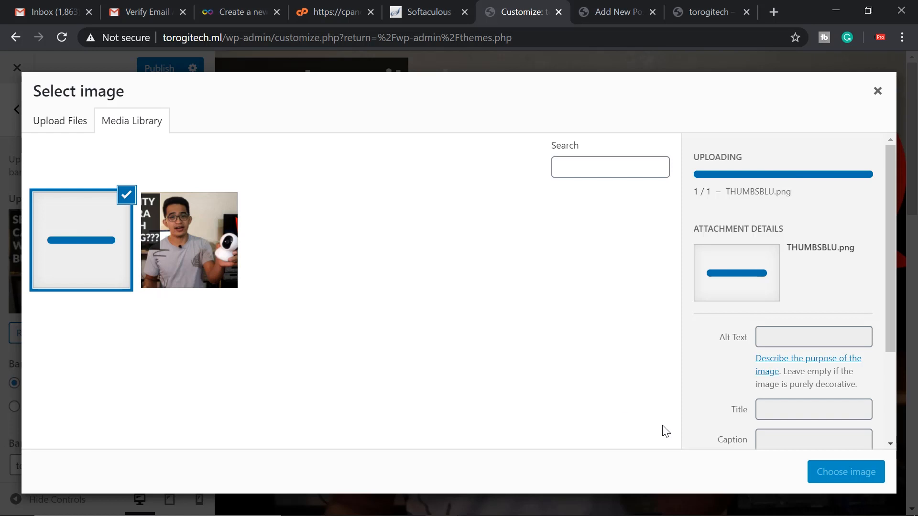
pyautogui.moveTo(839, 478)
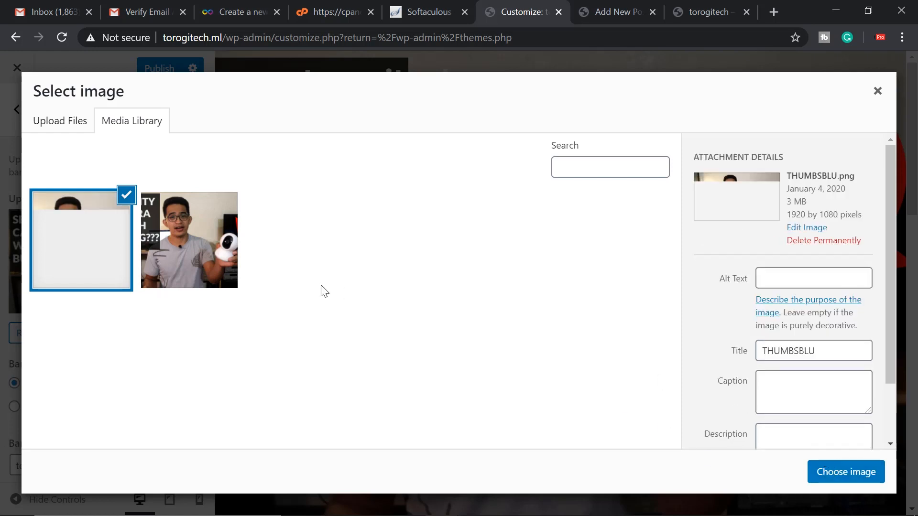
pyautogui.click(845, 471)
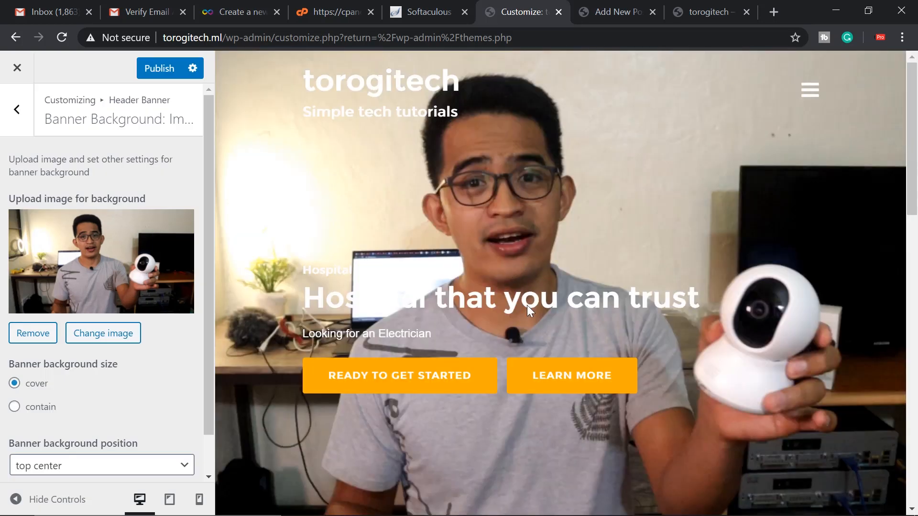
pyautogui.moveTo(482, 310)
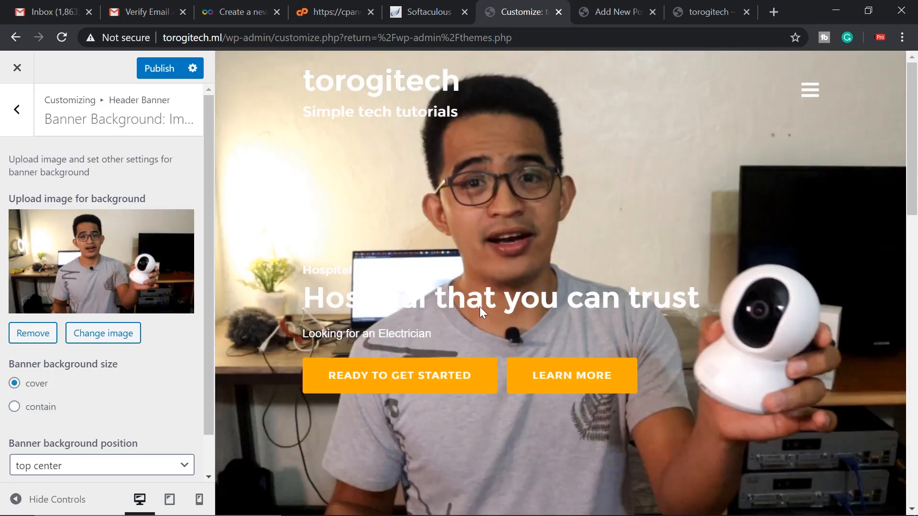
pyautogui.moveTo(511, 316)
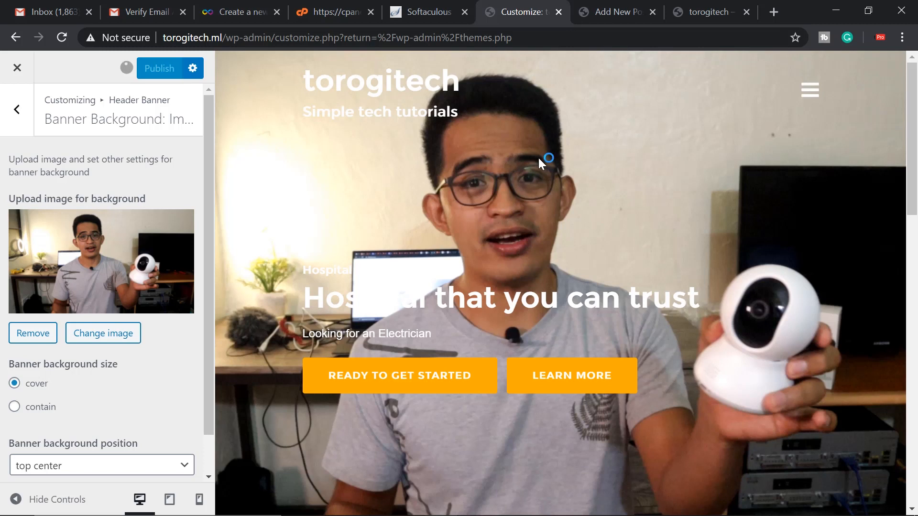
pyautogui.click(158, 67)
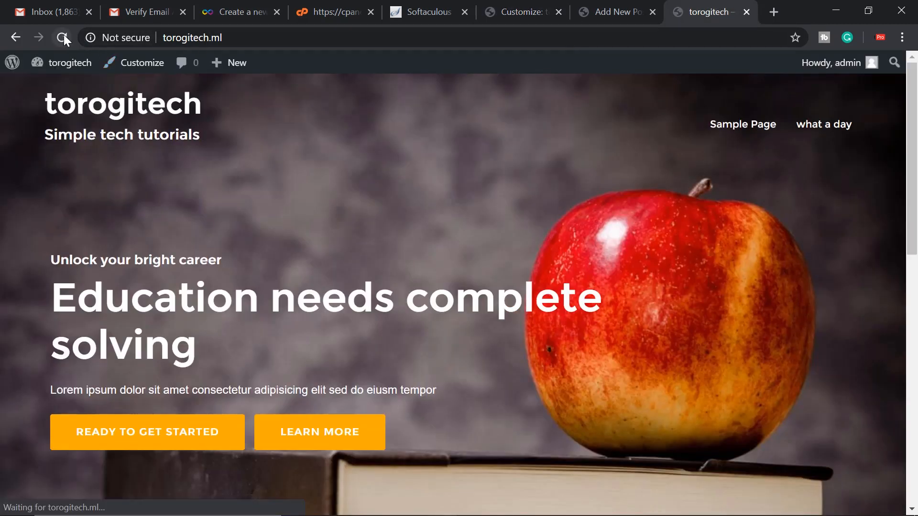
# - Reload the live torogitech.ml homepage and scroll down to check the new photo banner
pyautogui.click(63, 37)
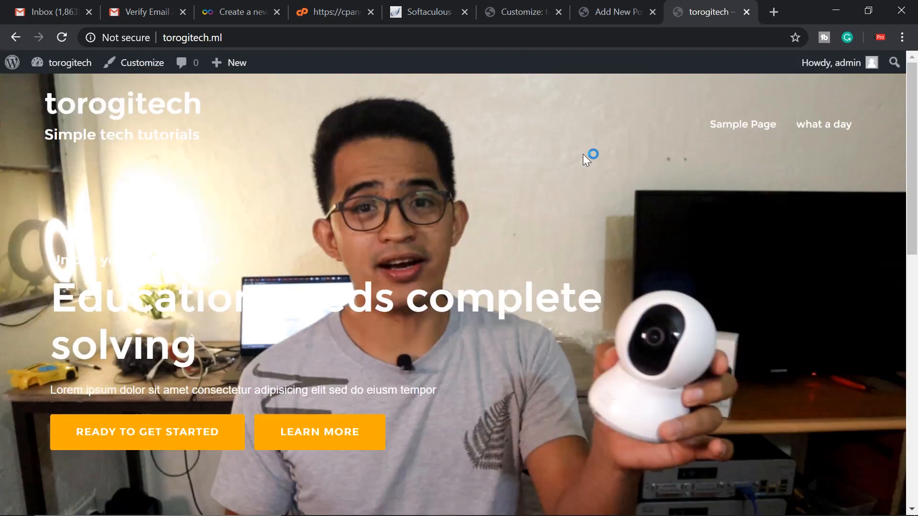
pyautogui.scroll(-3)
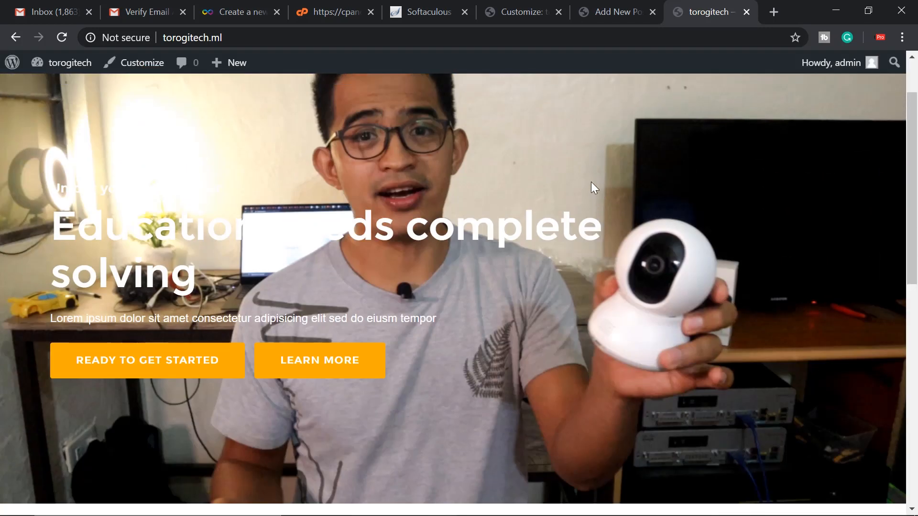
pyautogui.scroll(-3)
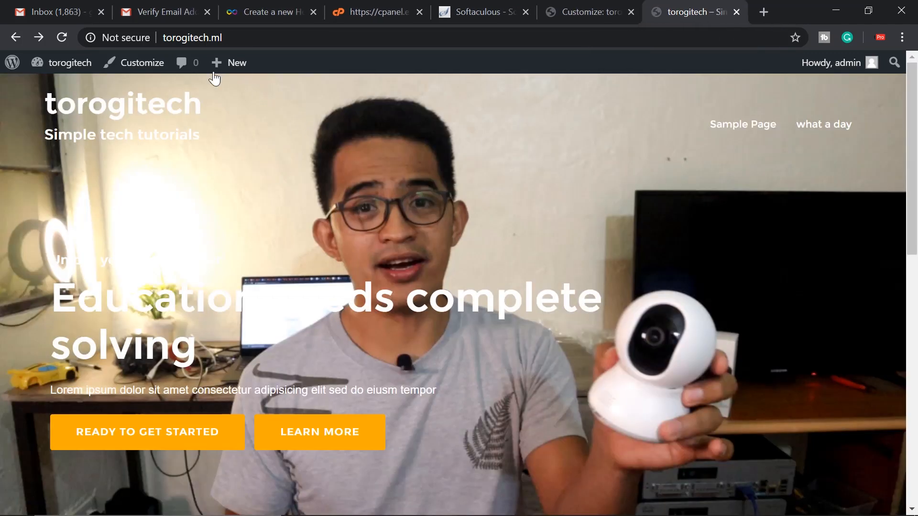
# - Create and publish a new 'contact me' page containing the text 'torogi pro email'
pyautogui.click(230, 62)
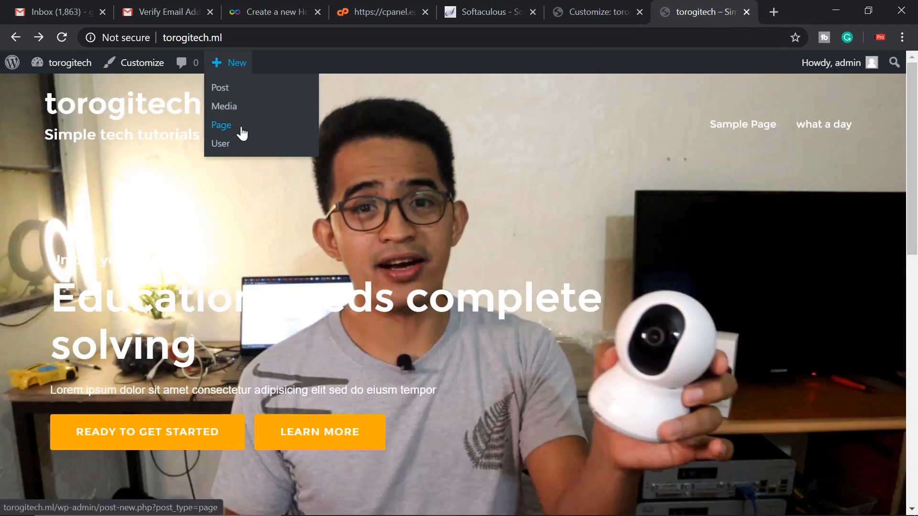
pyautogui.click(221, 125)
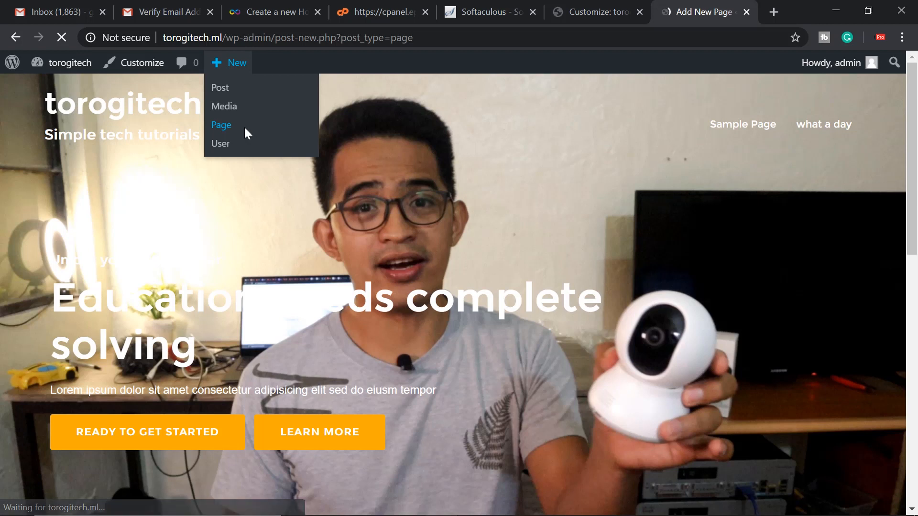
pyautogui.click(222, 125)
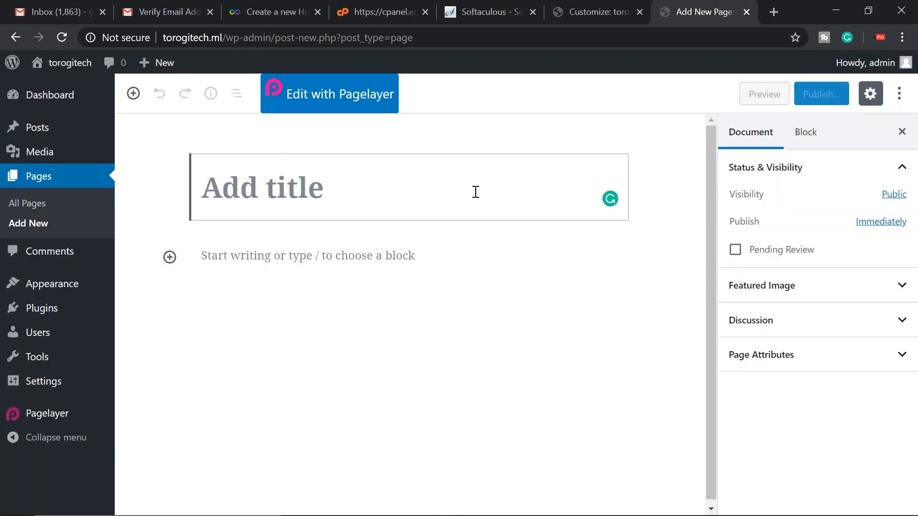
pyautogui.write('contact')
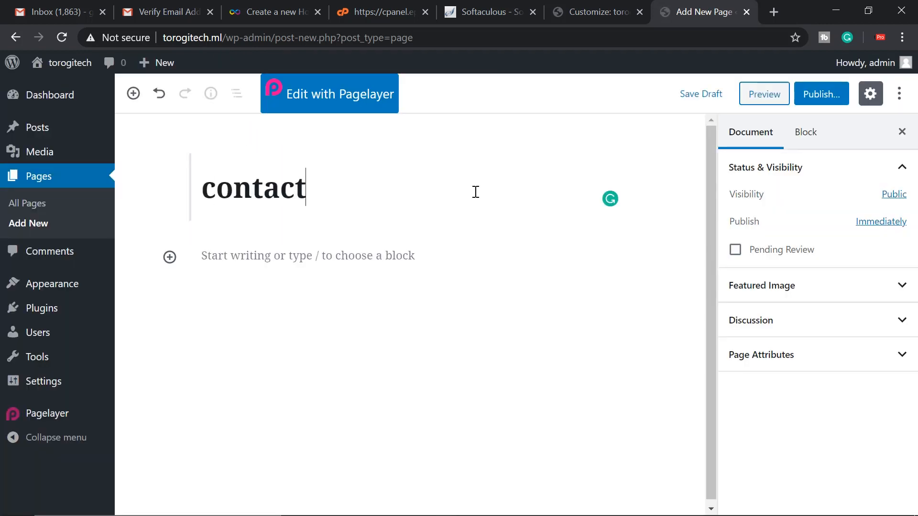
pyautogui.write('me')
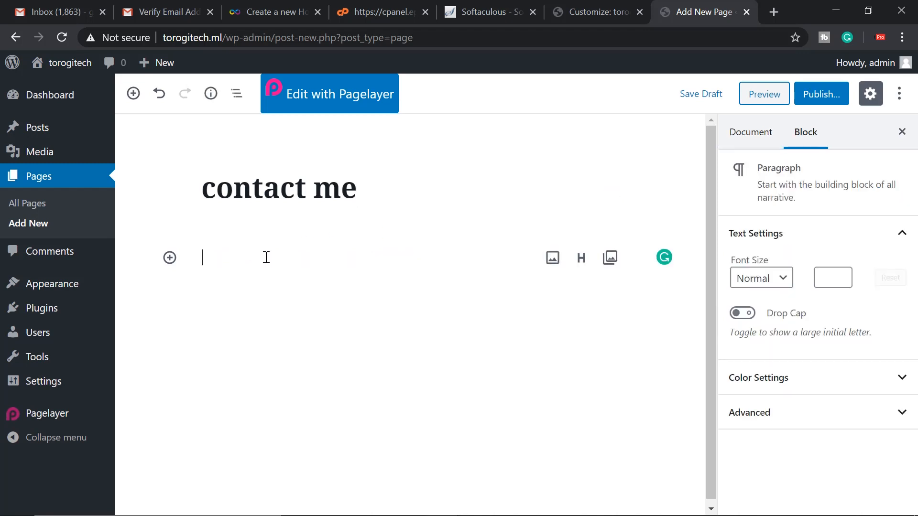
pyautogui.write('tog')
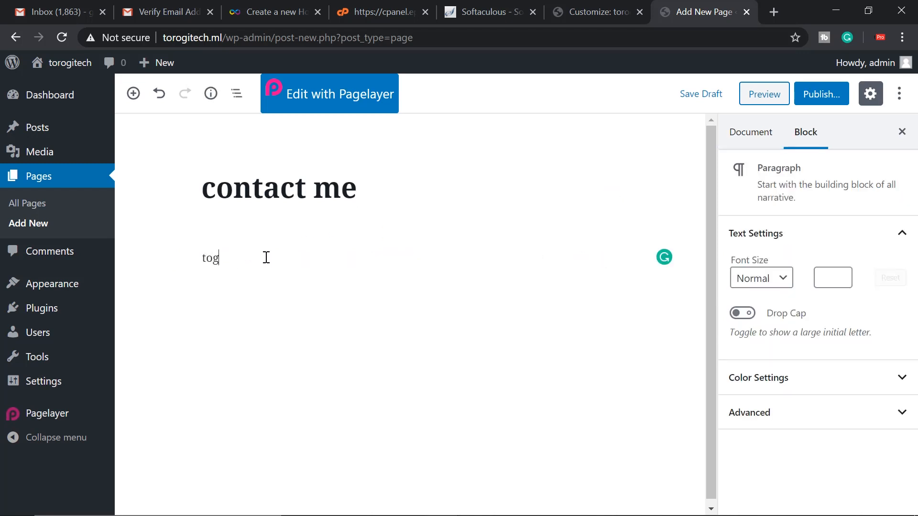
pyautogui.write('o')
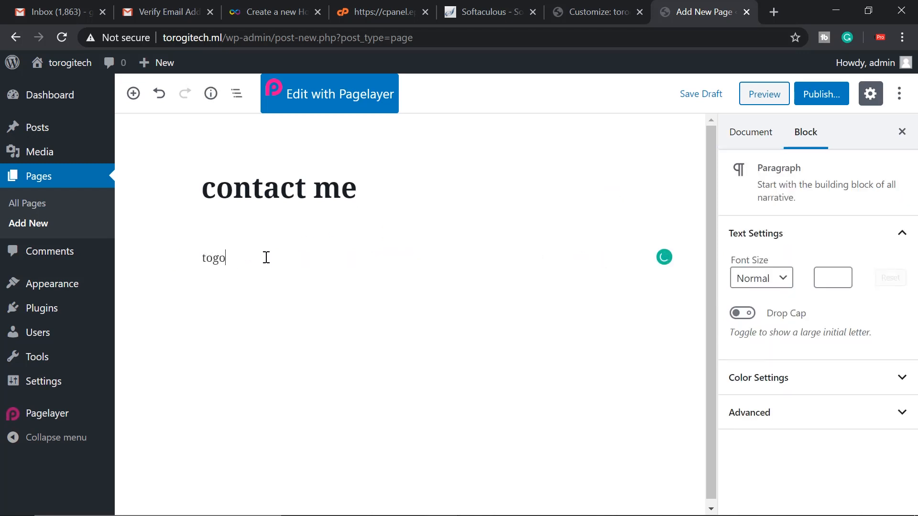
pyautogui.press('Backspace')
pyautogui.write('rogi p')
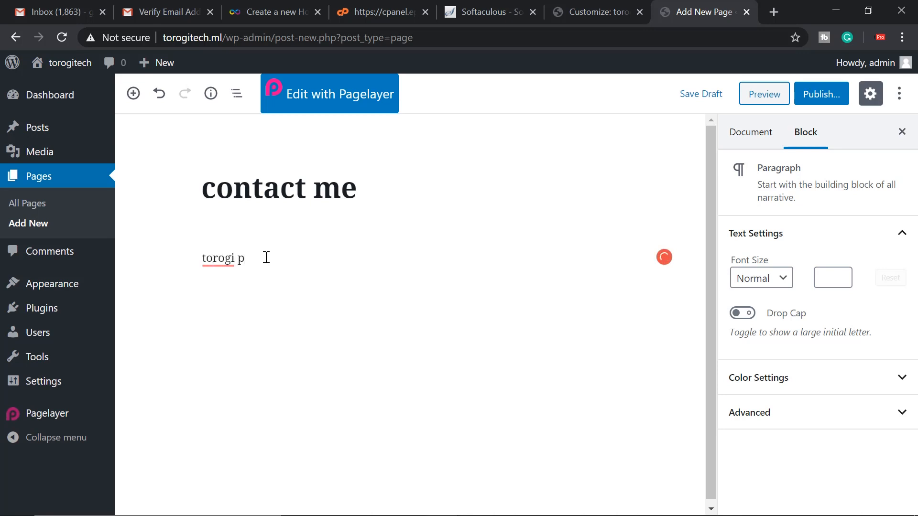
pyautogui.write('ro email')
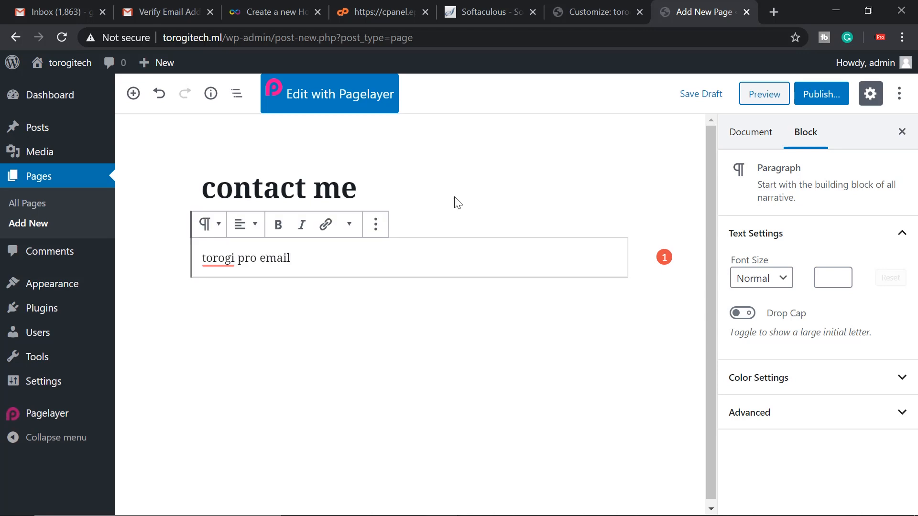
pyautogui.click(821, 93)
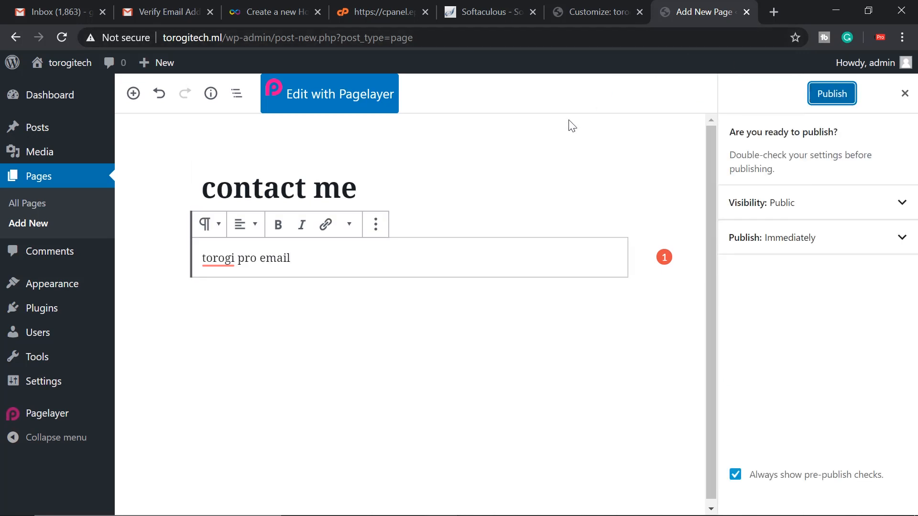
pyautogui.click(831, 94)
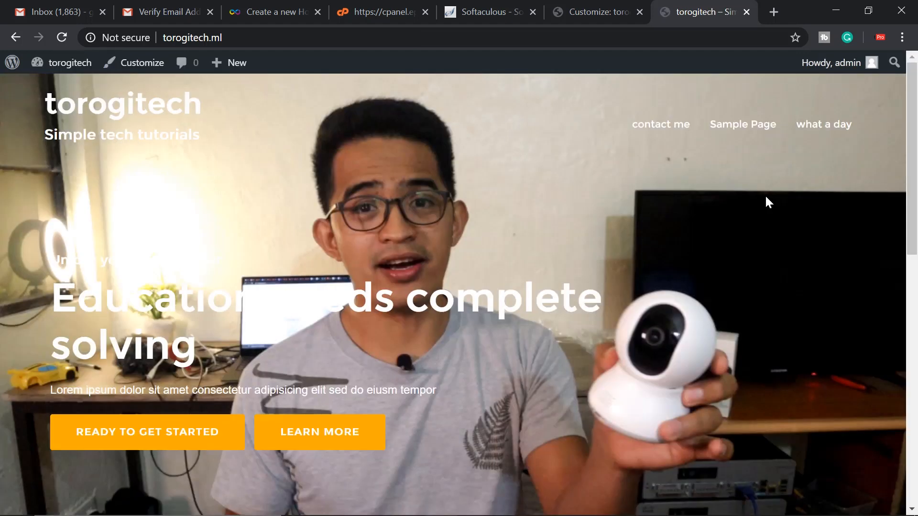
pyautogui.moveTo(660, 125)
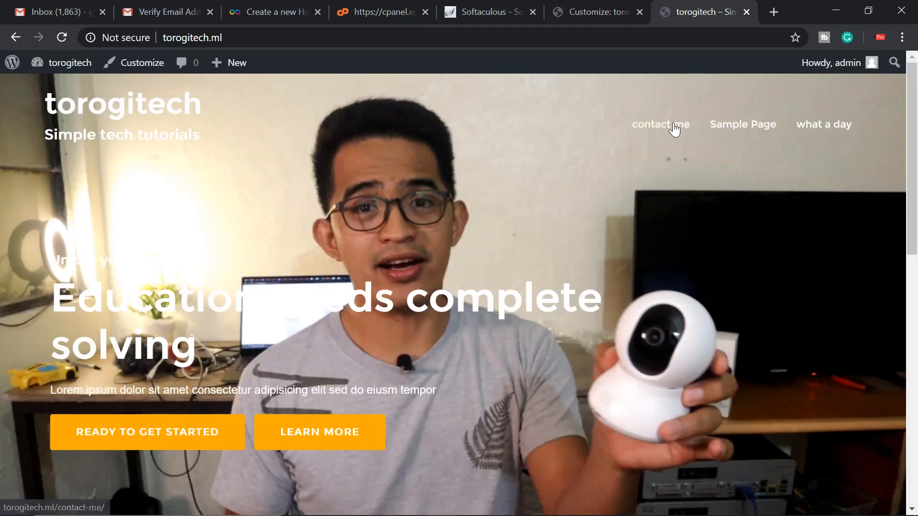
pyautogui.moveTo(713, 8)
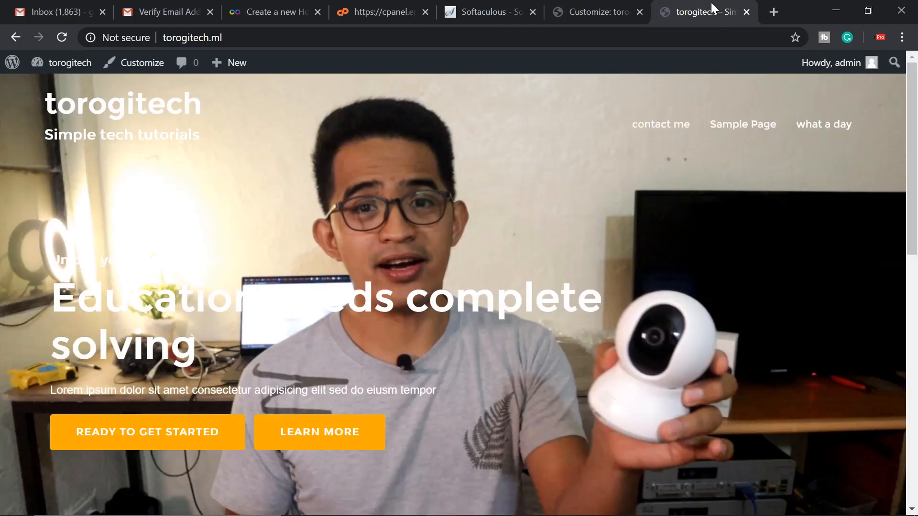
# - Set the theme's Primary color to red (#f40000) and publish the Customizer change
pyautogui.click(592, 11)
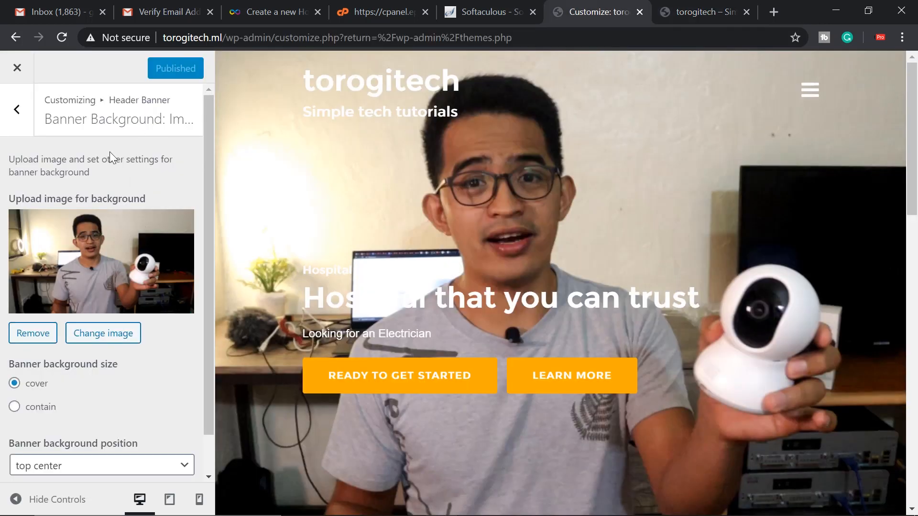
pyautogui.click(18, 109)
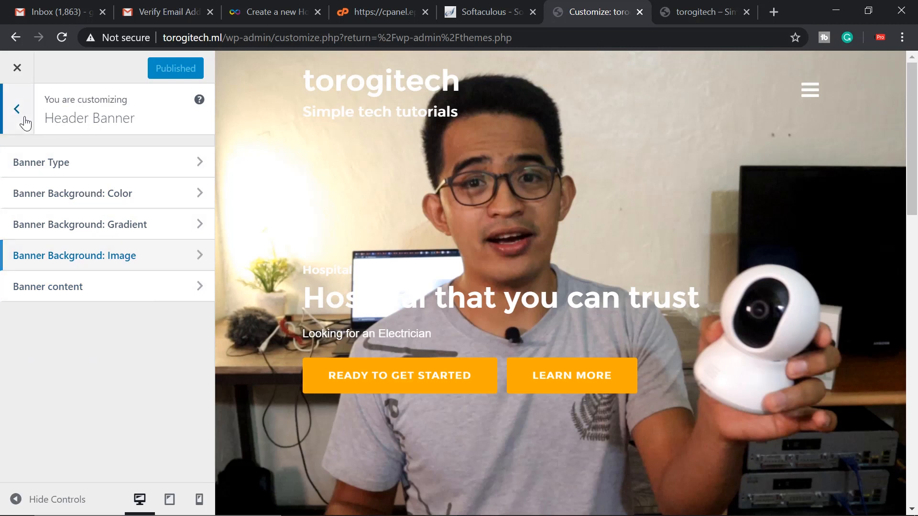
pyautogui.click(17, 109)
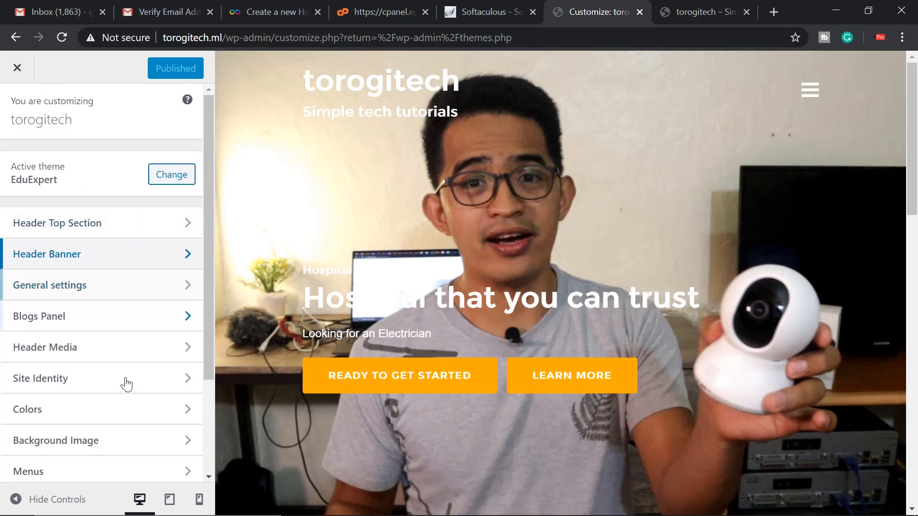
pyautogui.click(27, 410)
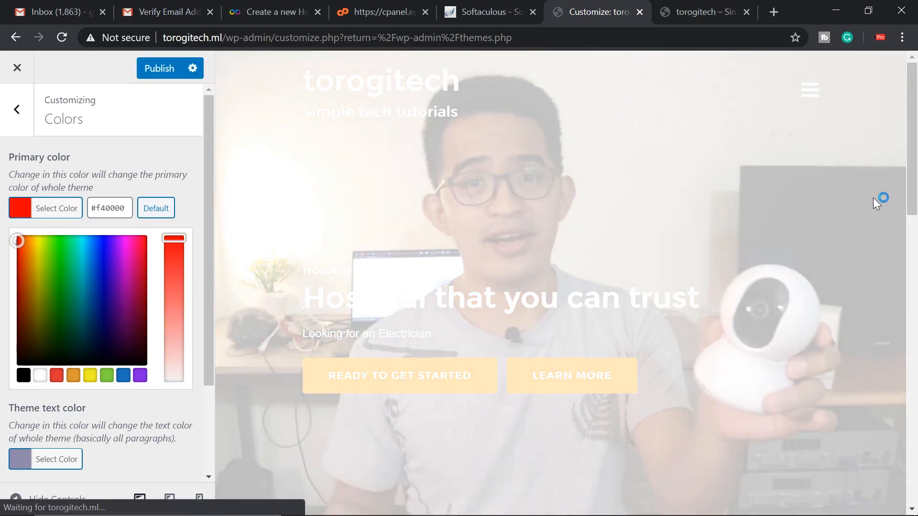
pyautogui.moveTo(628, 377)
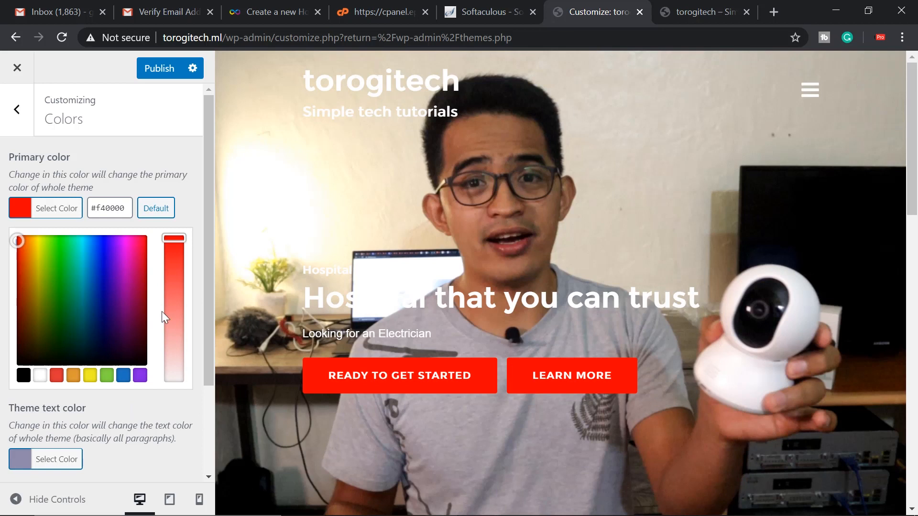
pyautogui.click(158, 67)
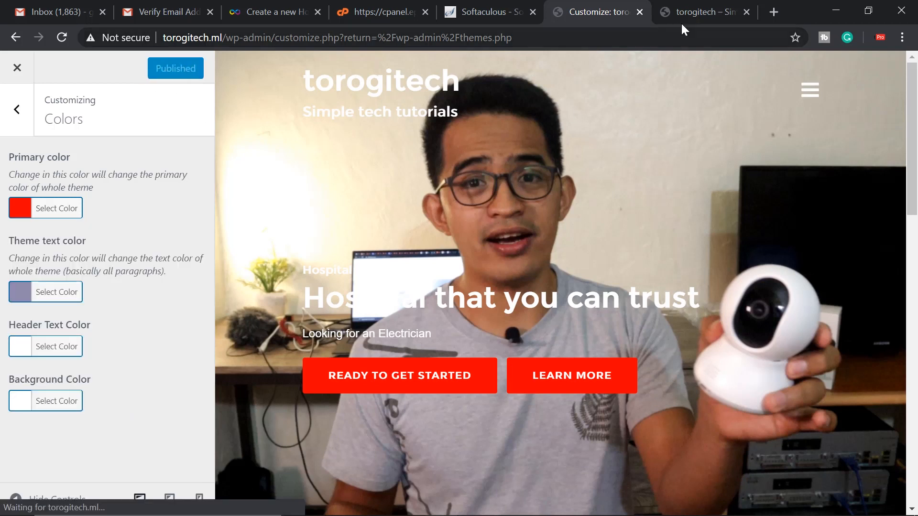
pyautogui.click(705, 12)
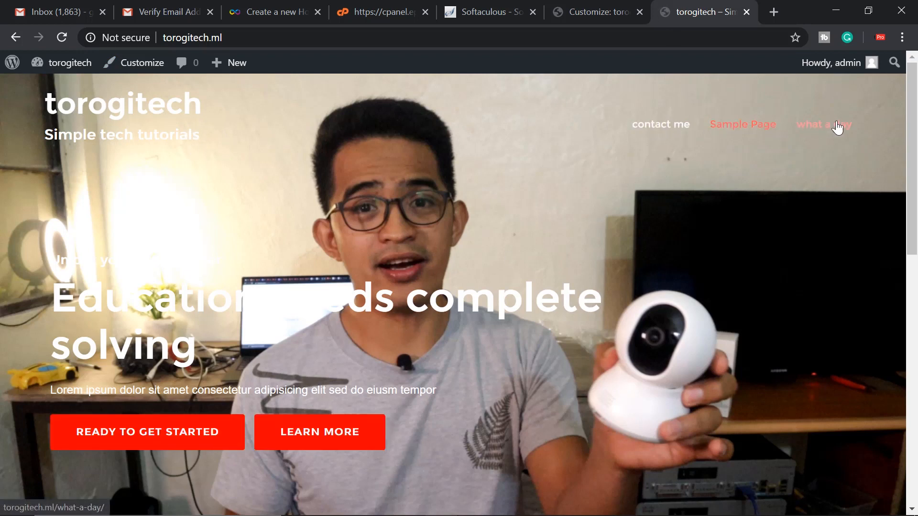
pyautogui.scroll(-3)
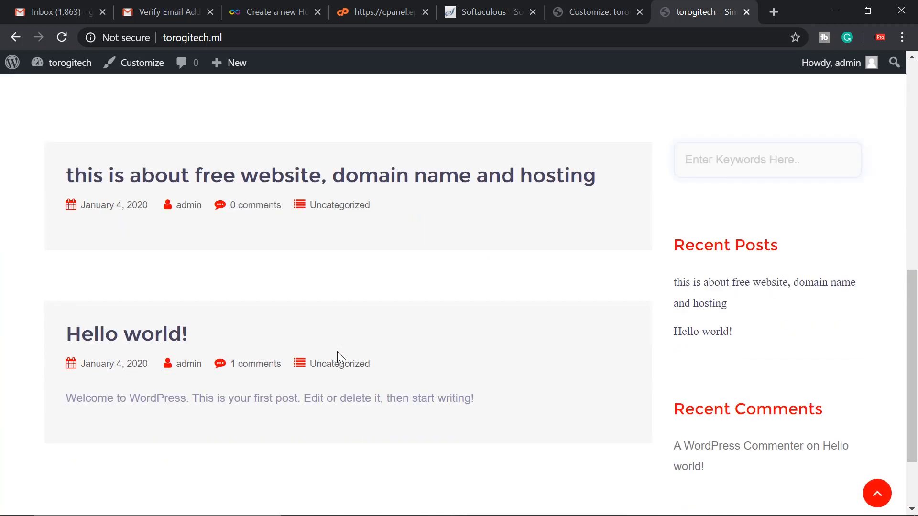
# - Write a post titled 'This is the new website' with random filler text and publish it
pyautogui.click(229, 63)
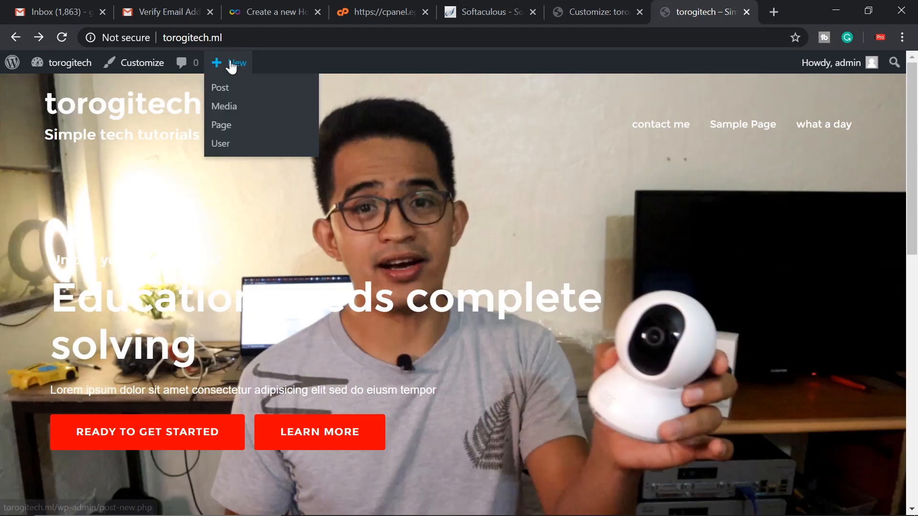
pyautogui.moveTo(224, 106)
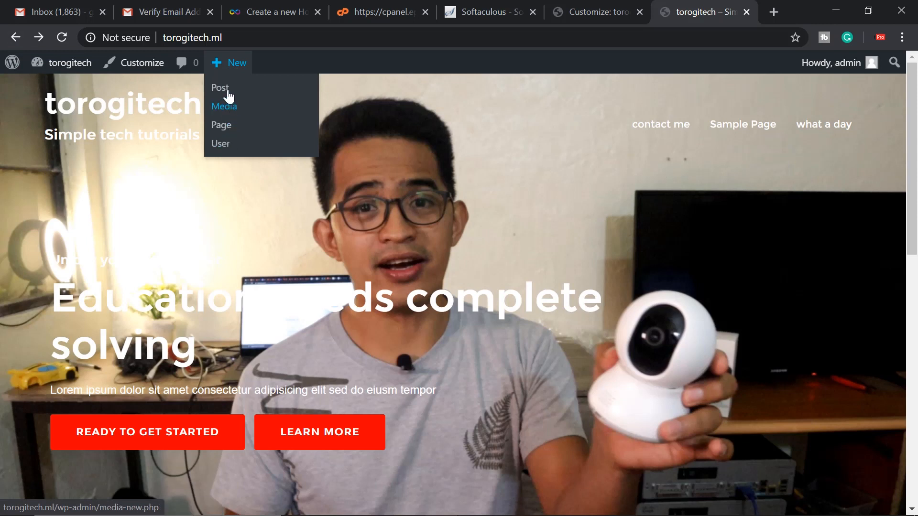
pyautogui.click(220, 87)
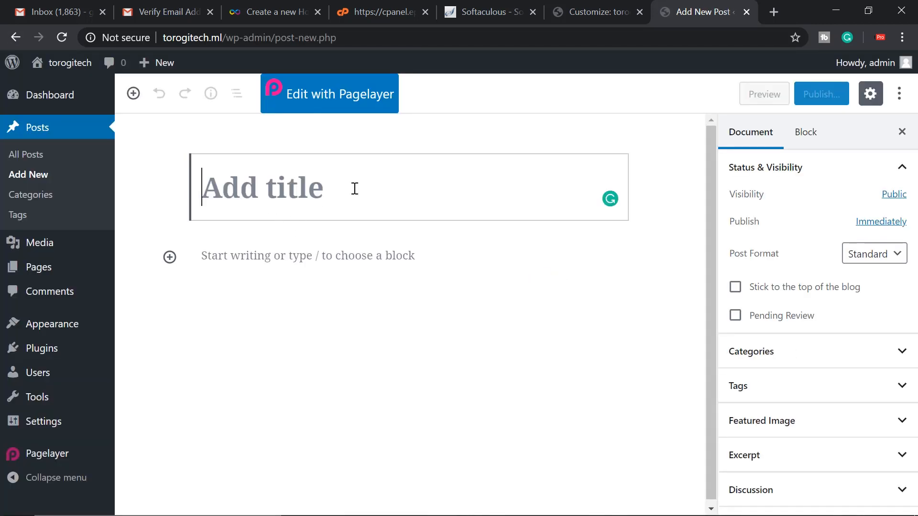
pyautogui.write('This is the')
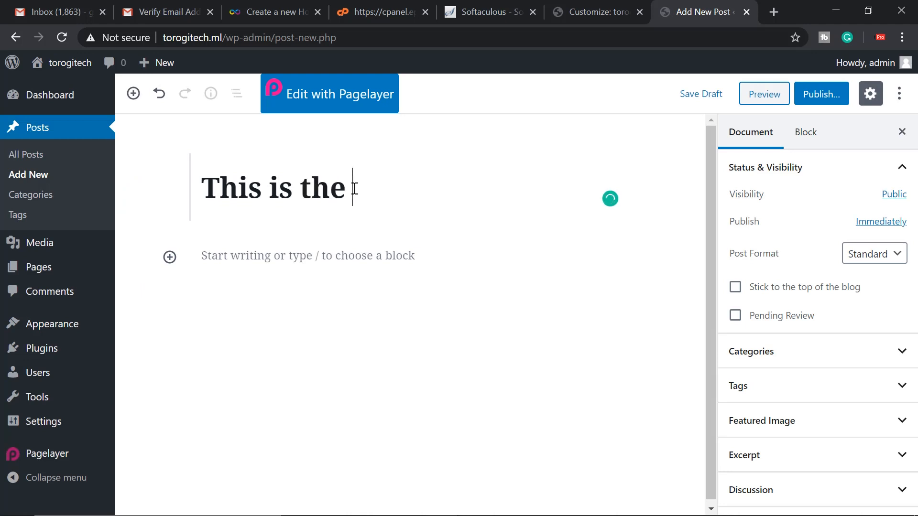
pyautogui.write('new websi')
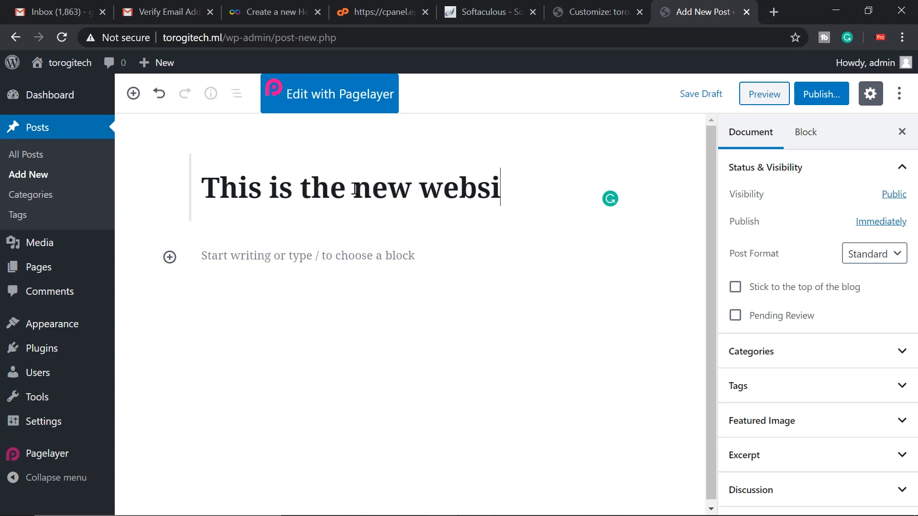
pyautogui.write(';laksjdofajsieiojfoinasld;ijfoaisndfoihasoidhfoiahsdfajdsfoiajsdoifjaosje')
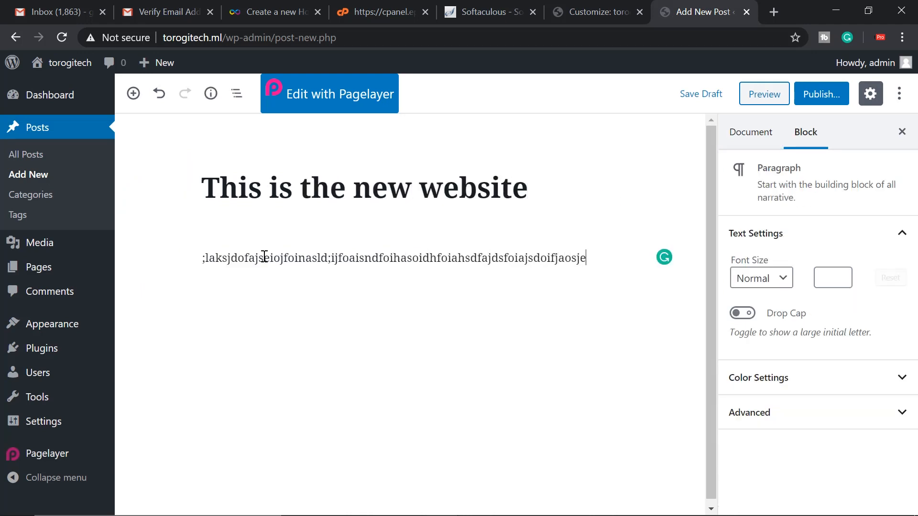
pyautogui.write('foijasoidjfoiajsodfjaoisdjfoiajsdoifjaoisdjfoiajsofjaoisjfoiajsfoijasoidjfoiajsdofijasodjfoiasdf')
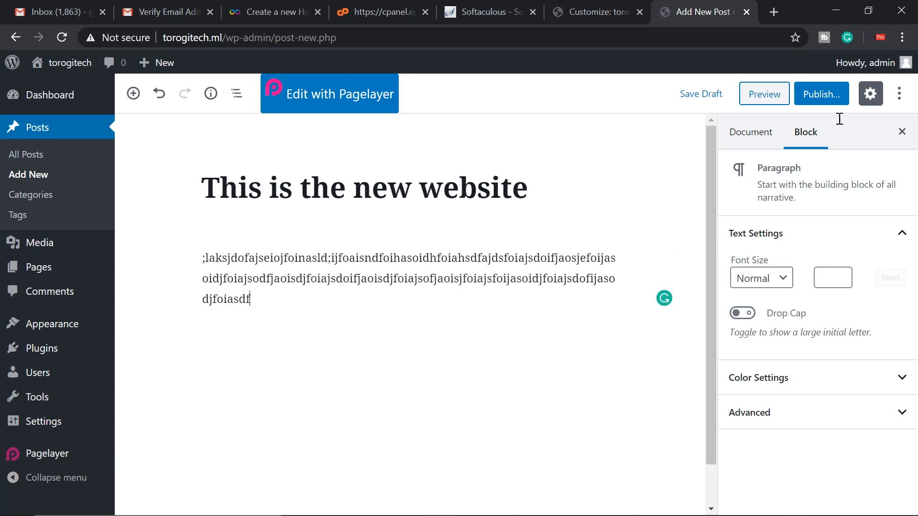
pyautogui.click(821, 94)
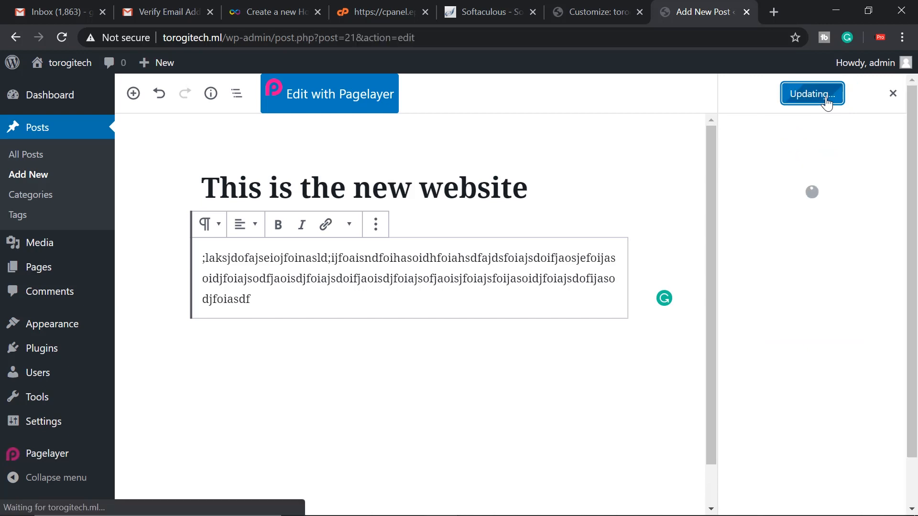
pyautogui.click(811, 94)
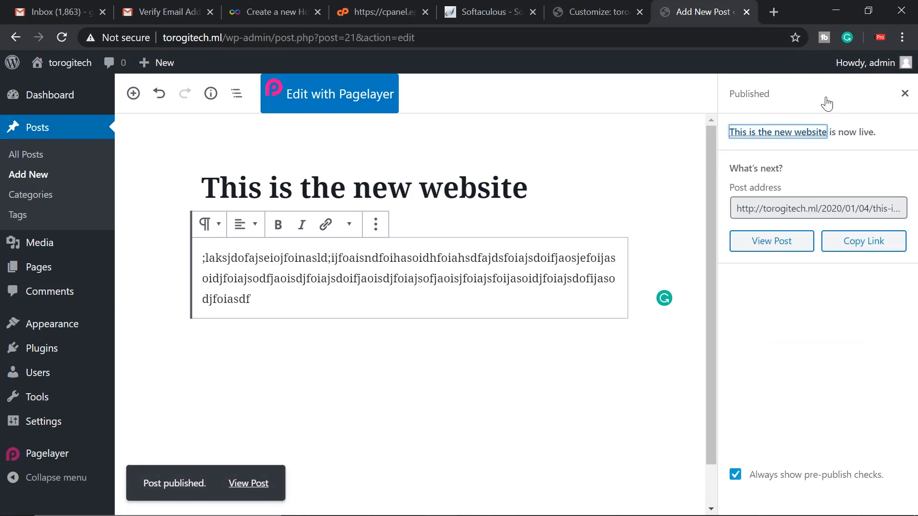
pyautogui.click(593, 11)
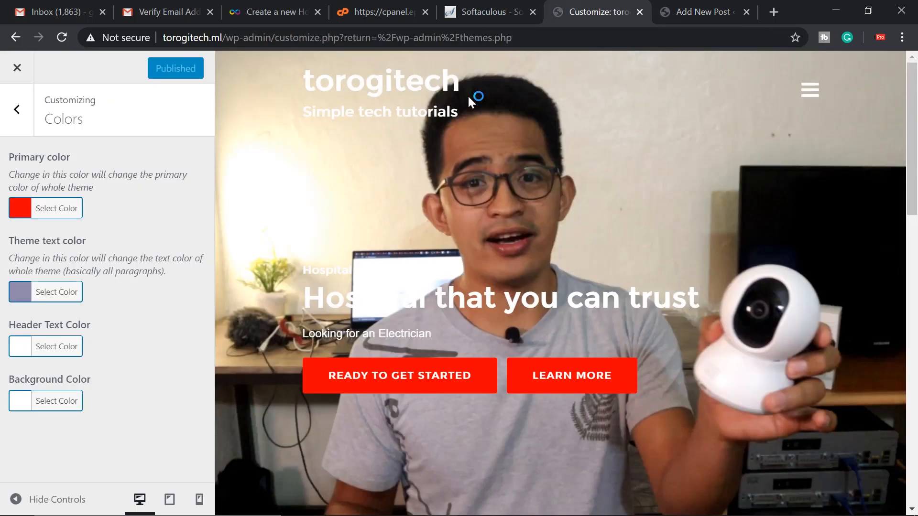
# - View the live site and scroll to find 'This is the new website' under Recent Posts
pyautogui.click(697, 11)
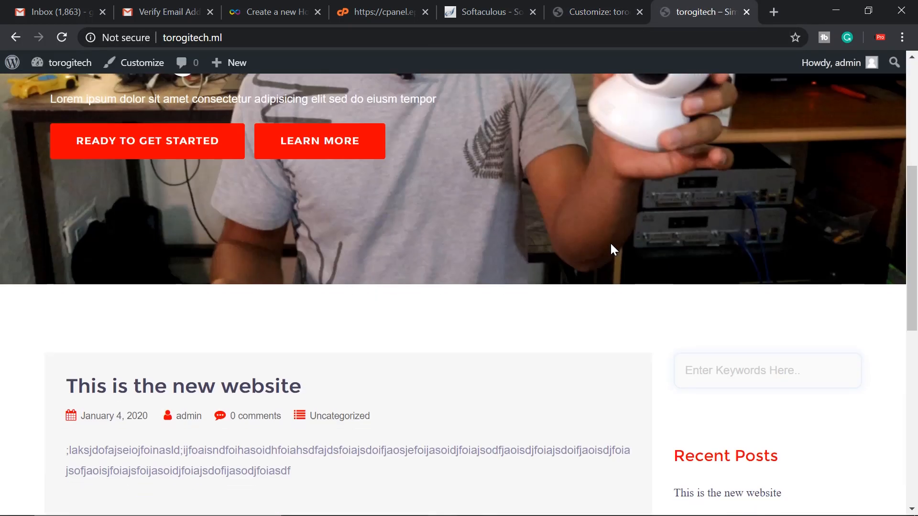
pyautogui.scroll(-3)
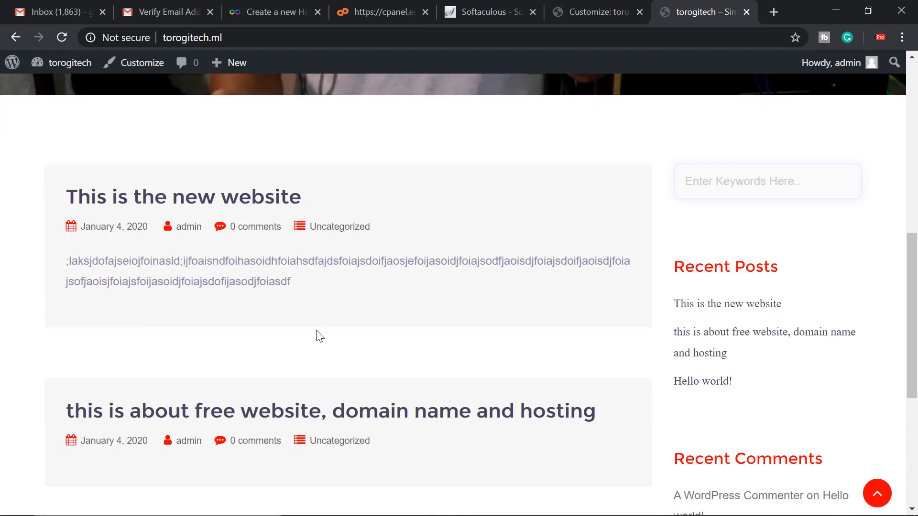
pyautogui.scroll(-3)
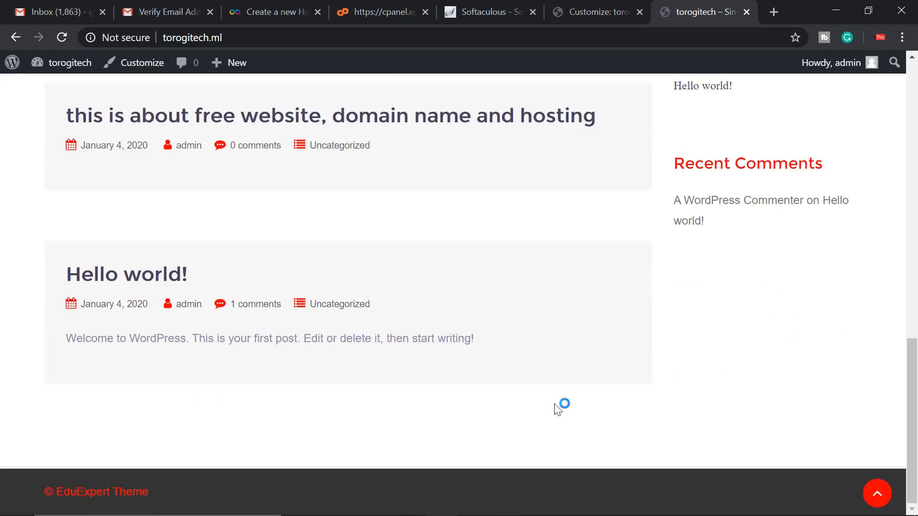
pyautogui.scroll(3)
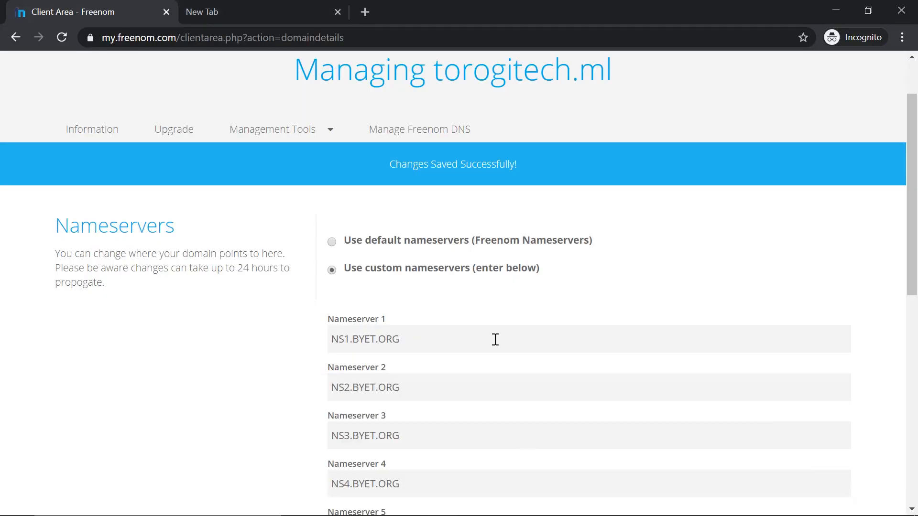
pyautogui.click(702, 11)
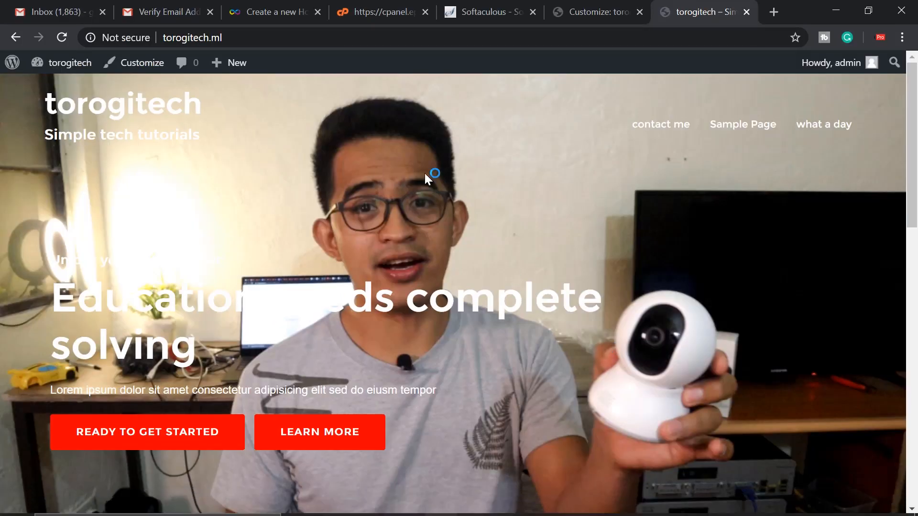
pyautogui.click(593, 11)
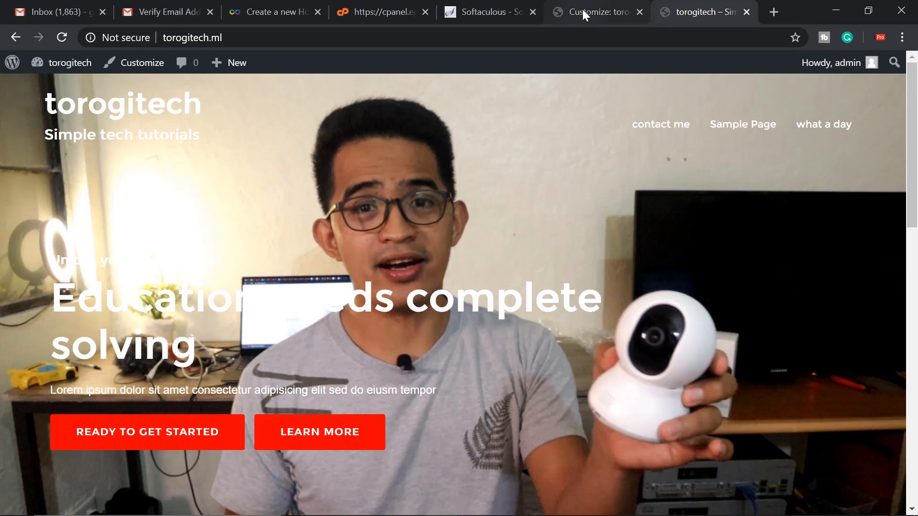
pyautogui.click(595, 11)
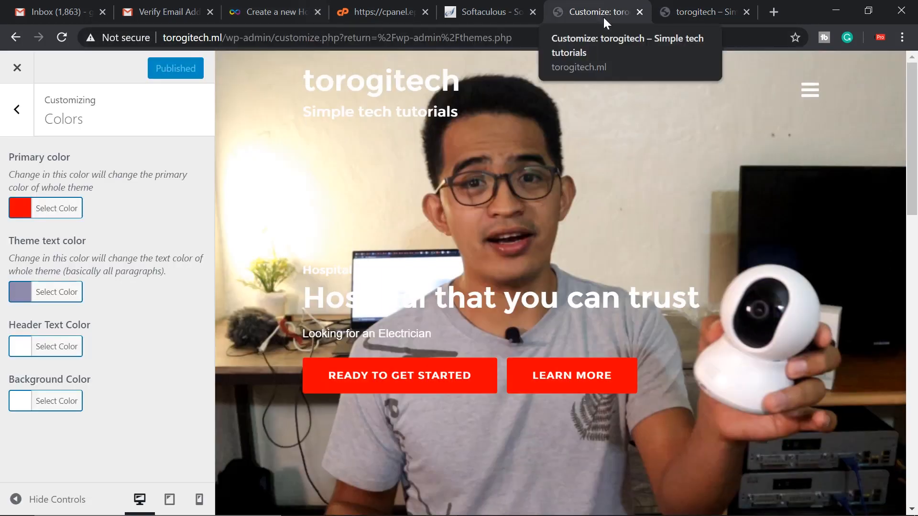
pyautogui.click(702, 12)
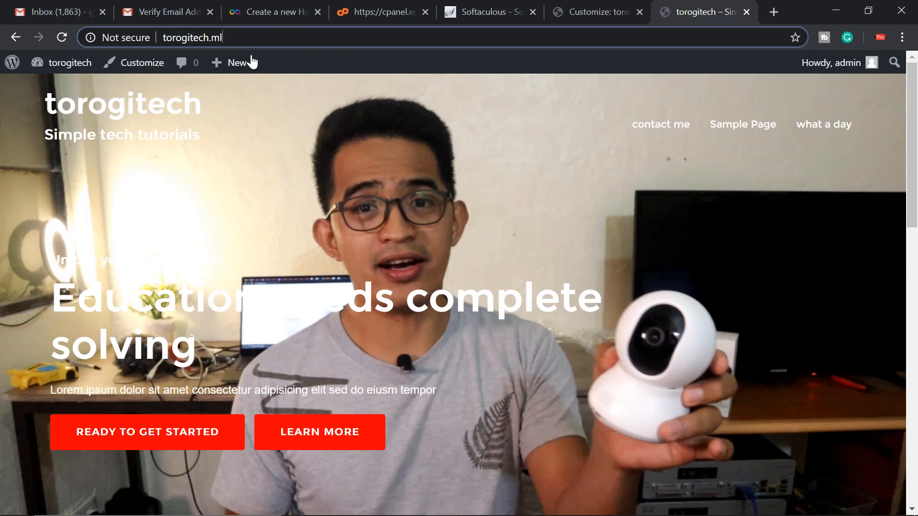
pyautogui.moveTo(318, 44)
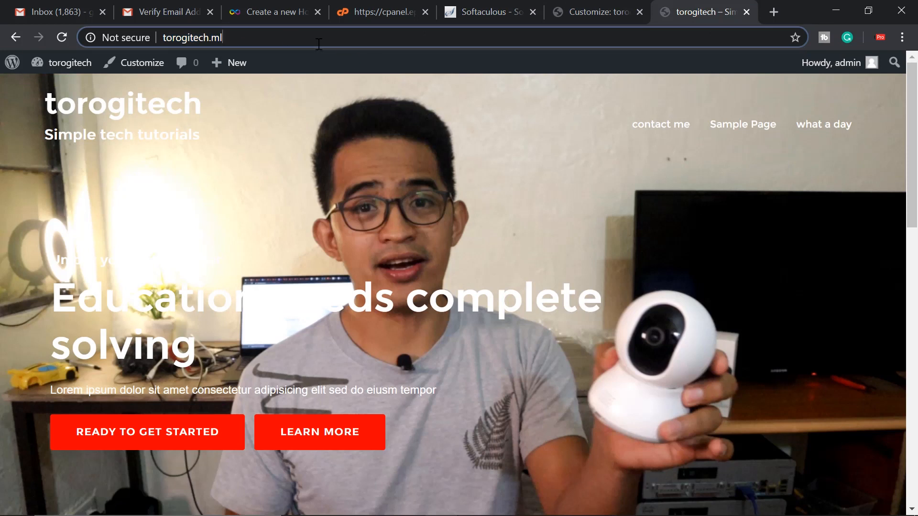